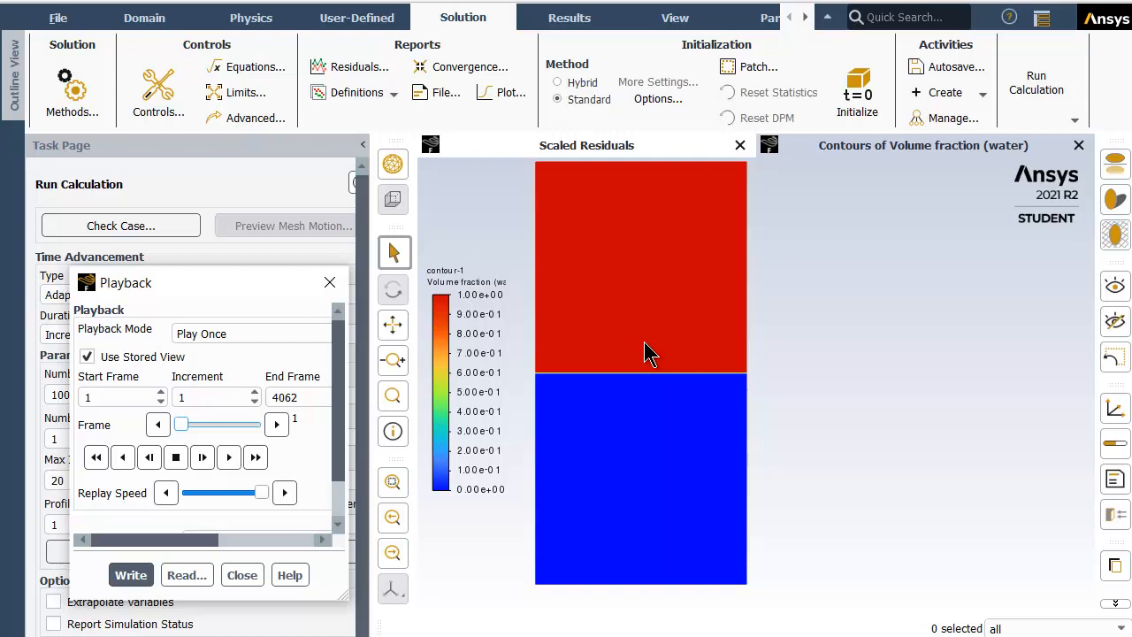
pyautogui.moveTo(591, 239)
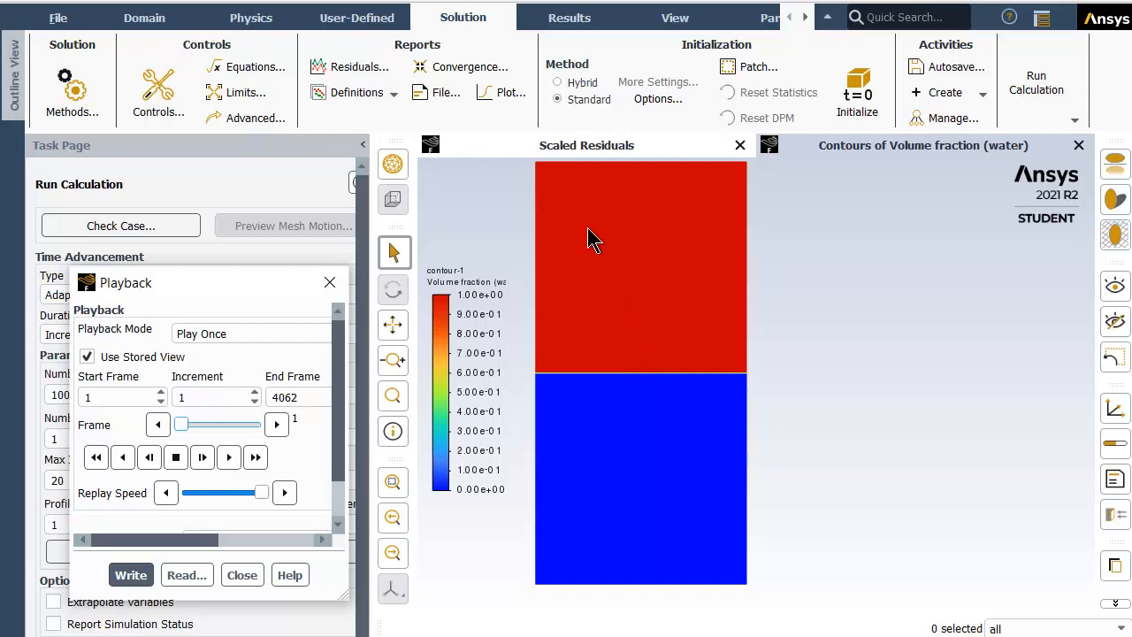
pyautogui.moveTo(640, 303)
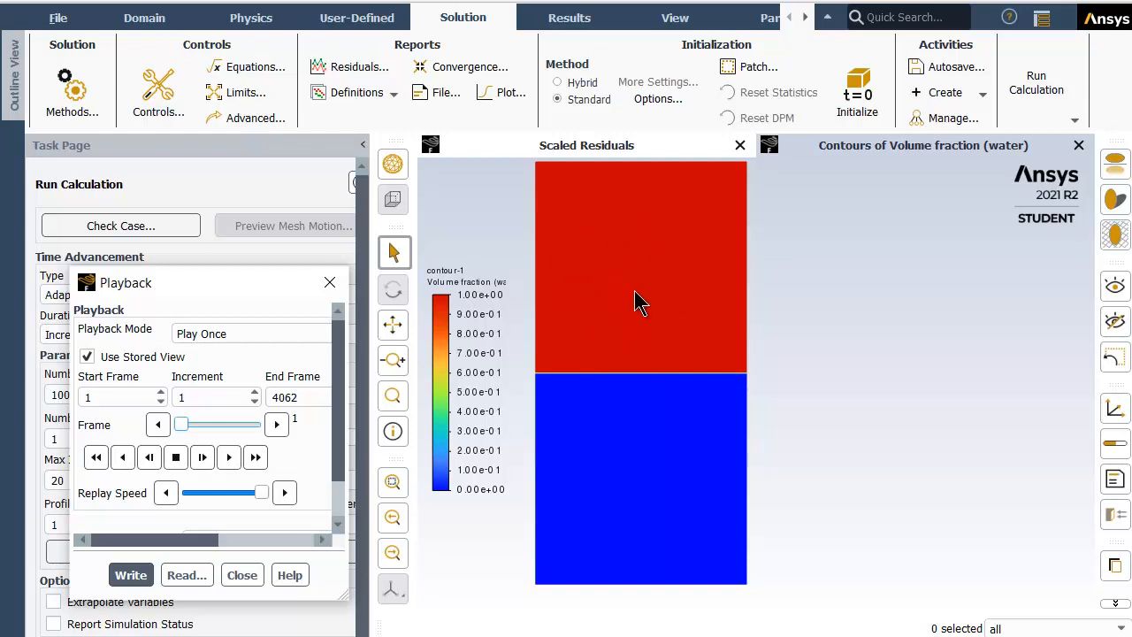
pyautogui.moveTo(628, 327)
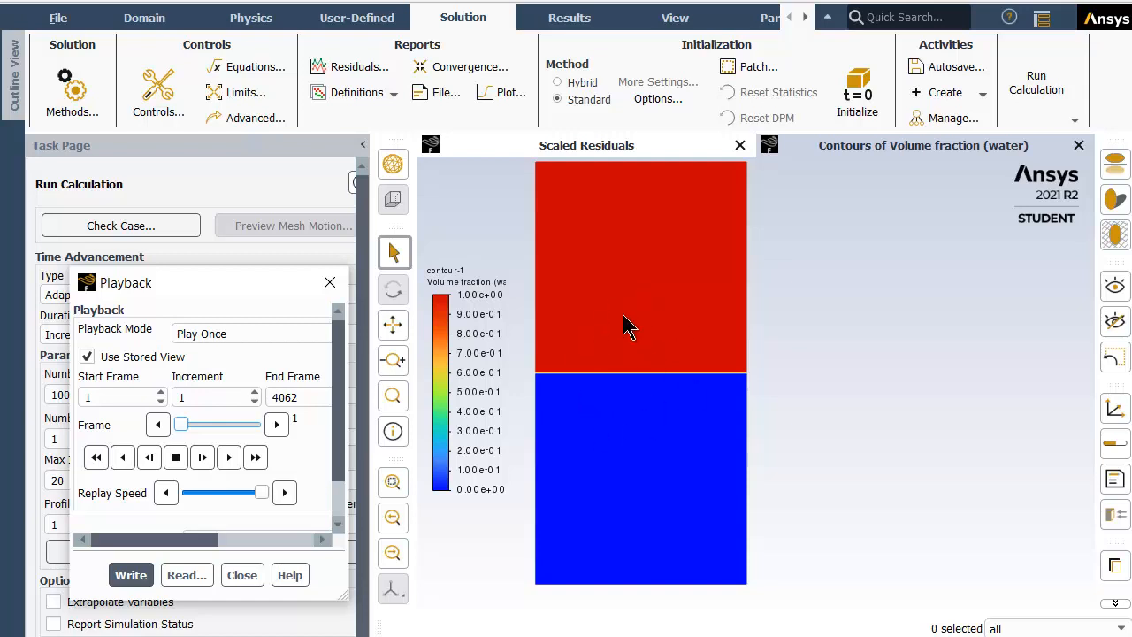
pyautogui.moveTo(634, 357)
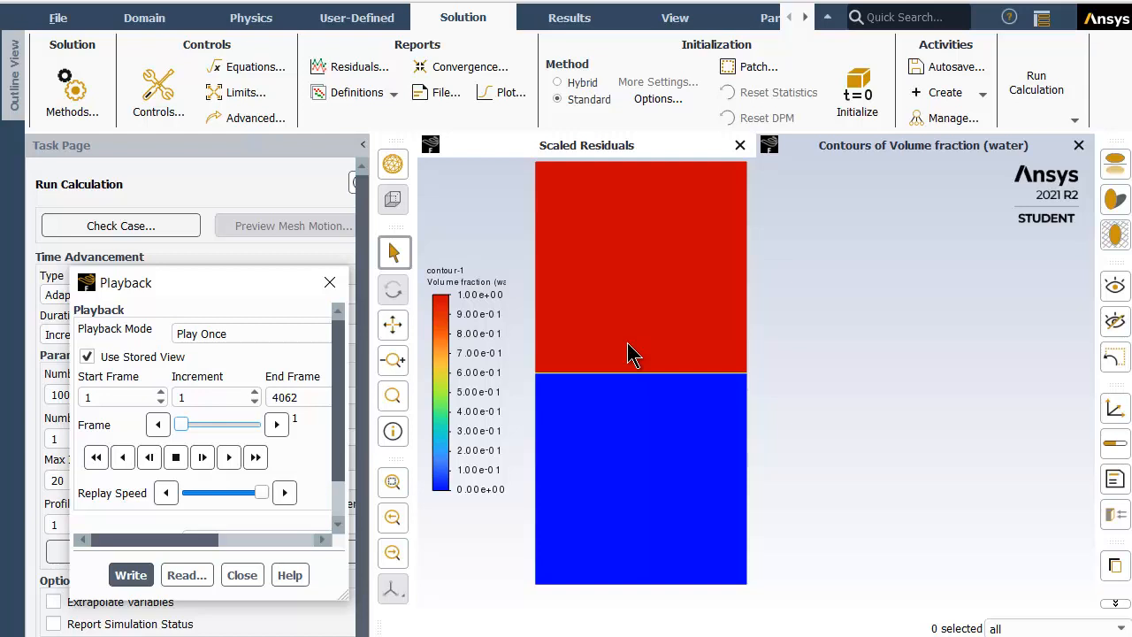
pyautogui.moveTo(615, 317)
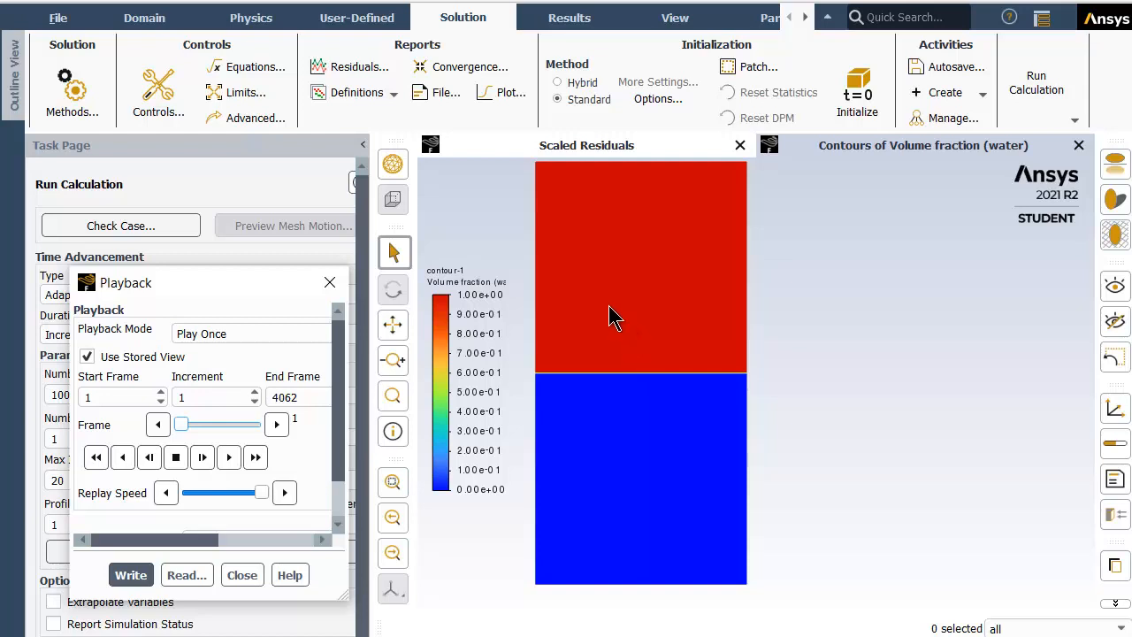
pyautogui.moveTo(688, 423)
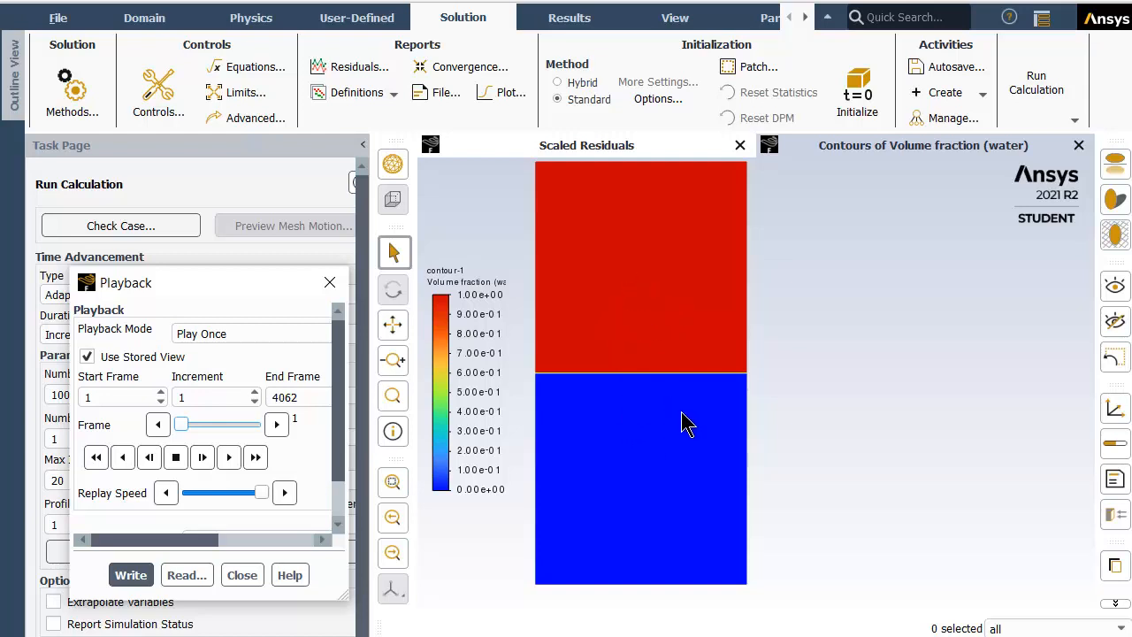
pyautogui.moveTo(637, 322)
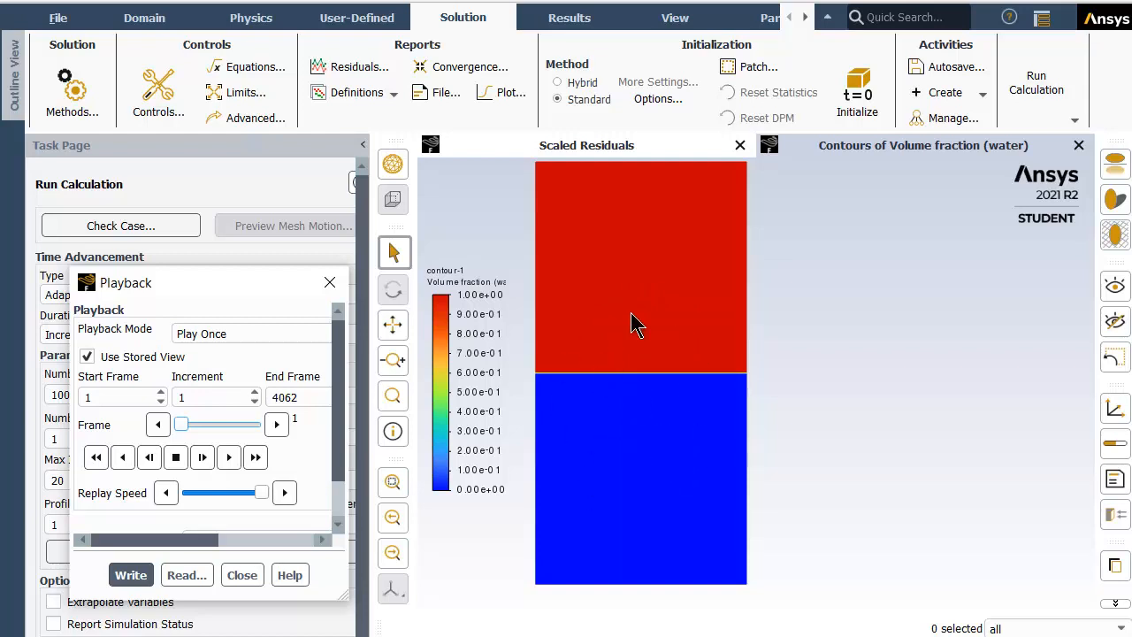
pyautogui.moveTo(659, 418)
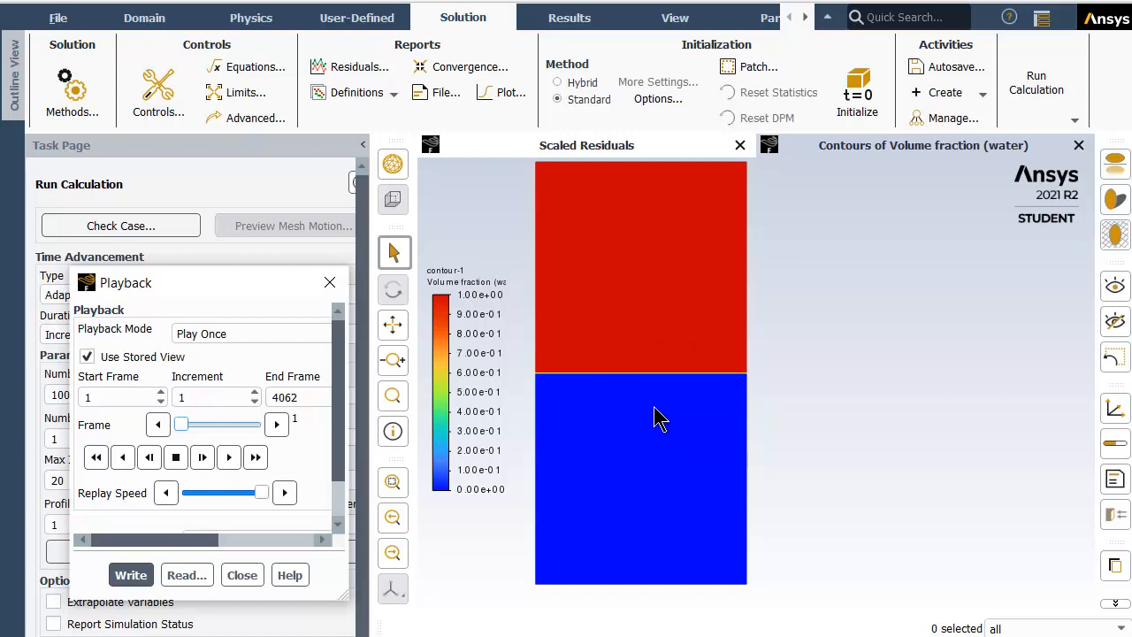
pyautogui.moveTo(674, 343)
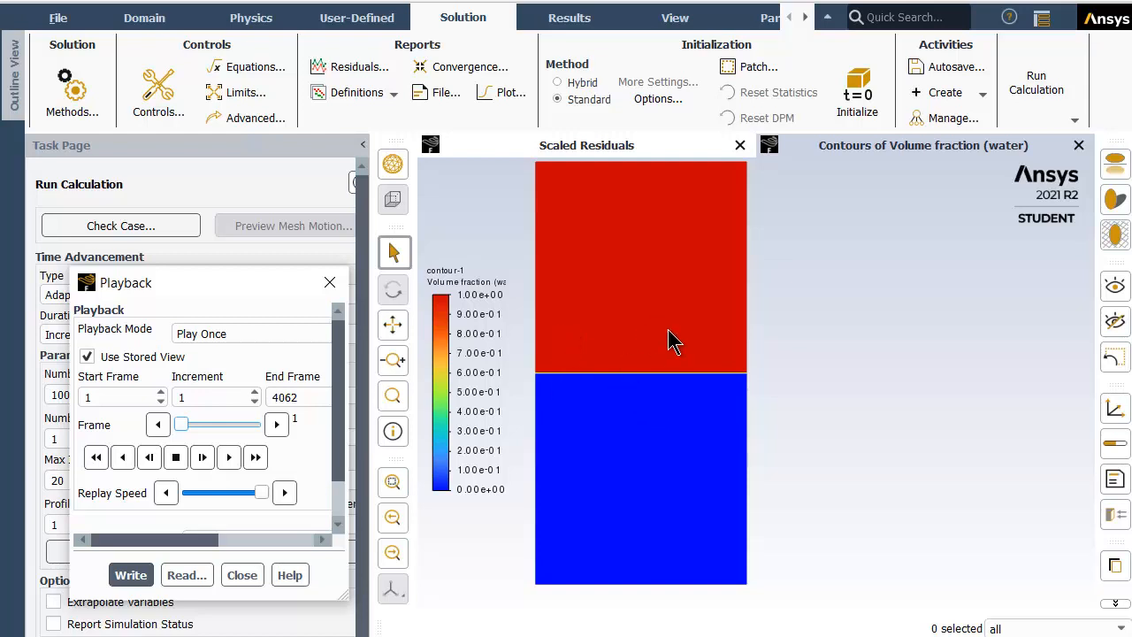
pyautogui.moveTo(674, 347)
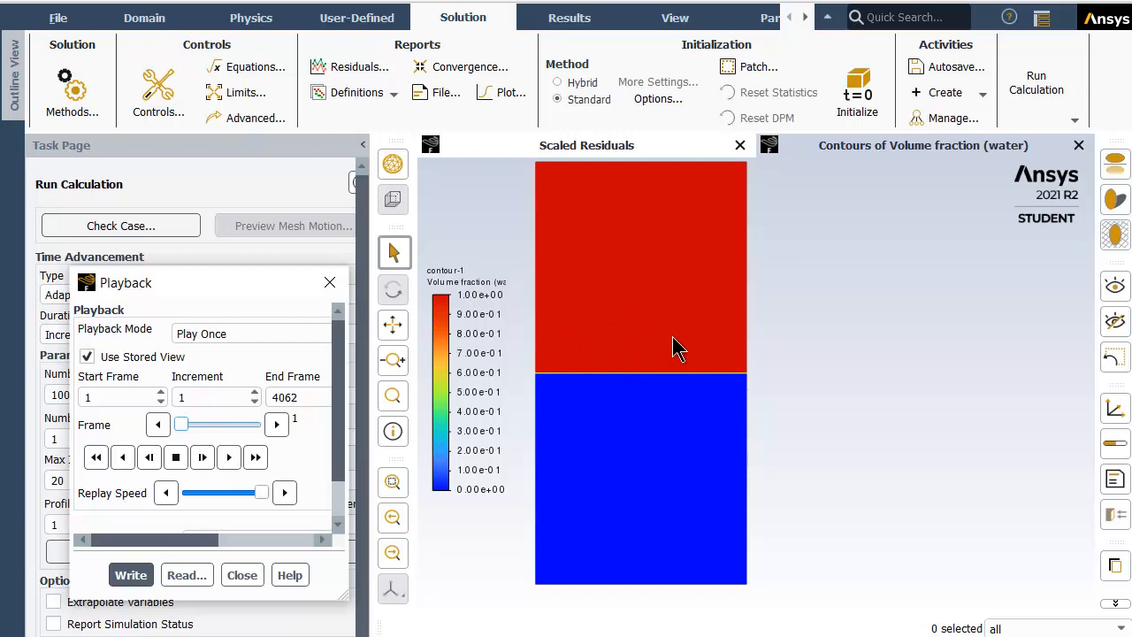
pyautogui.moveTo(658, 441)
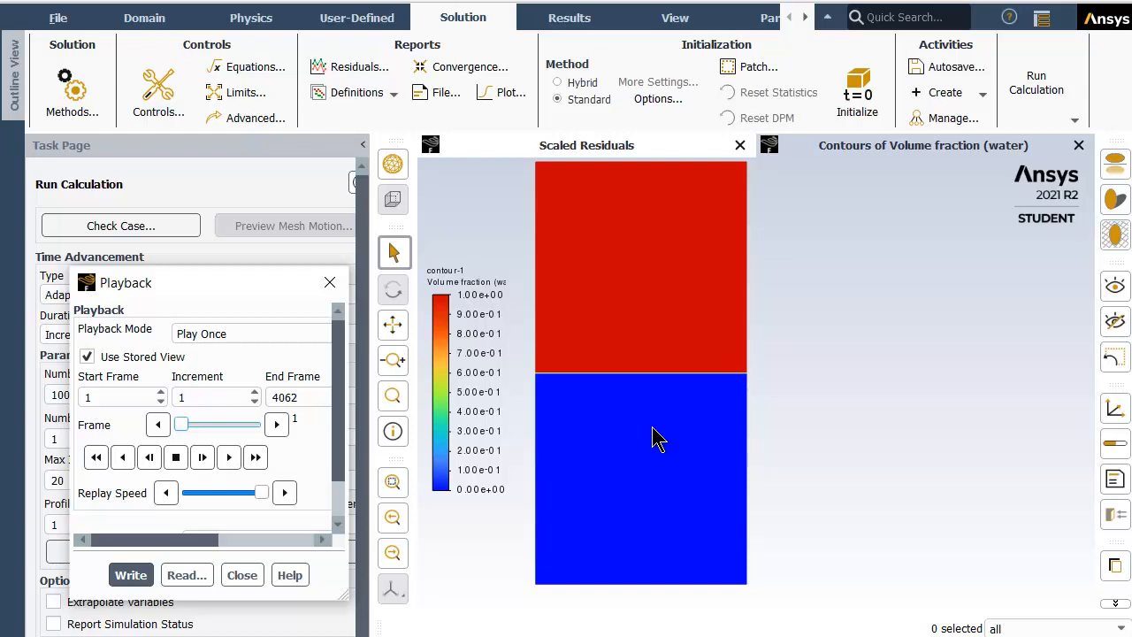
pyautogui.moveTo(602, 442)
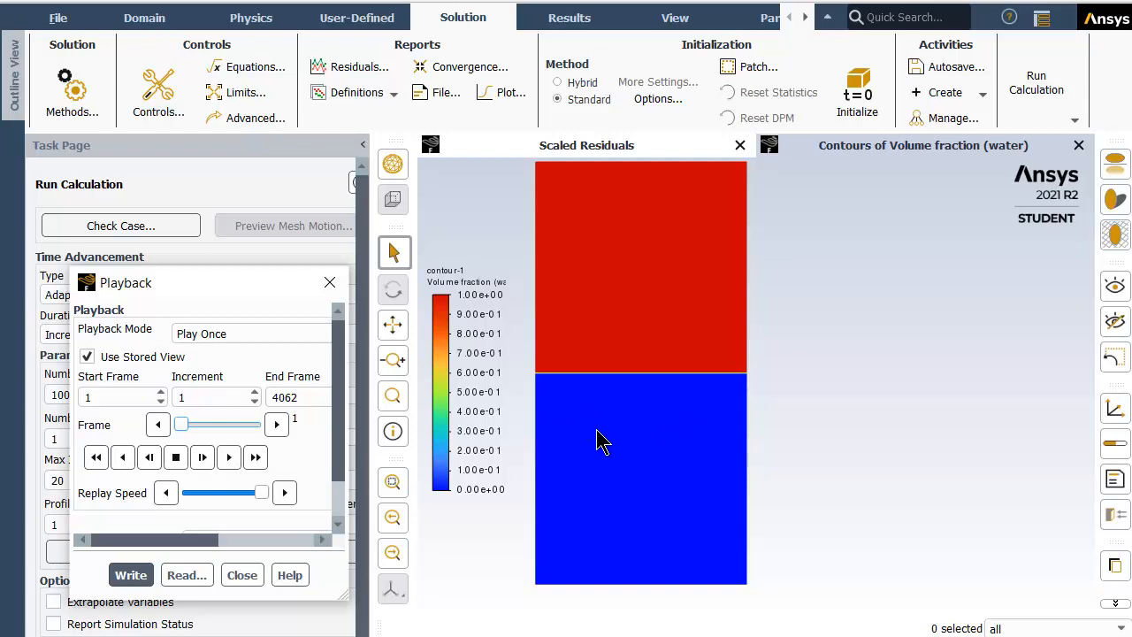
pyautogui.moveTo(614, 412)
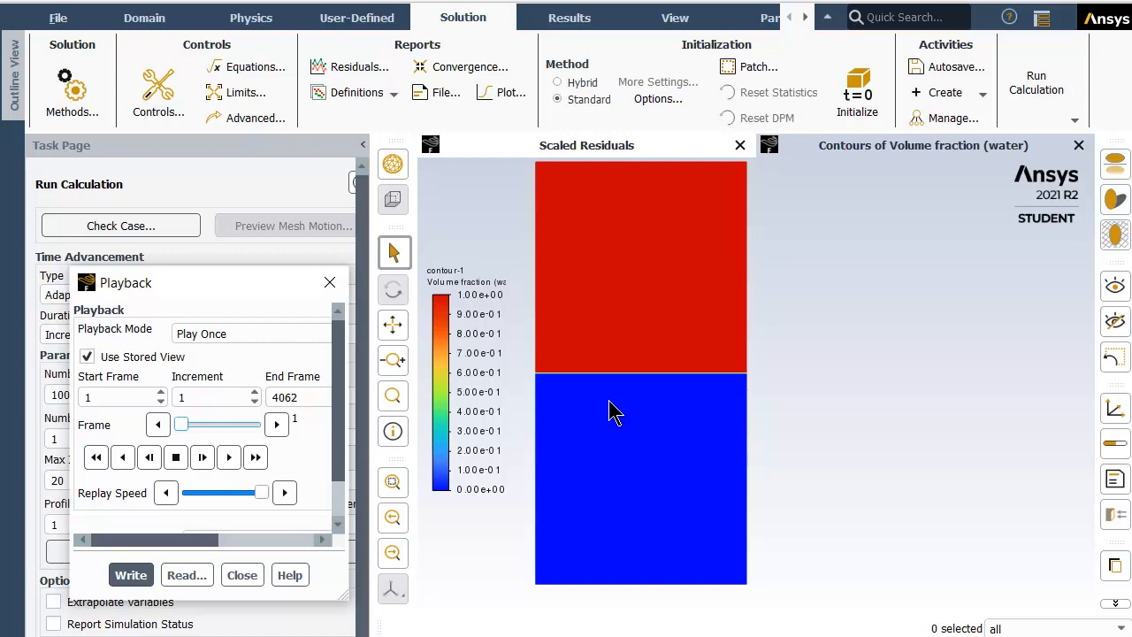
pyautogui.moveTo(602, 439)
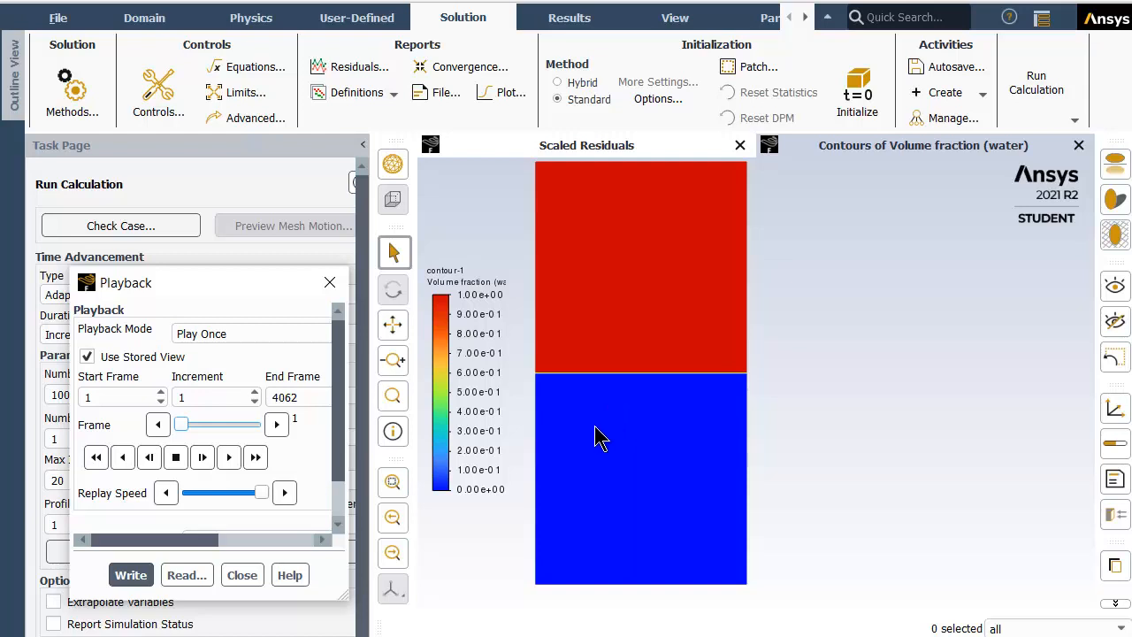
pyautogui.moveTo(494, 410)
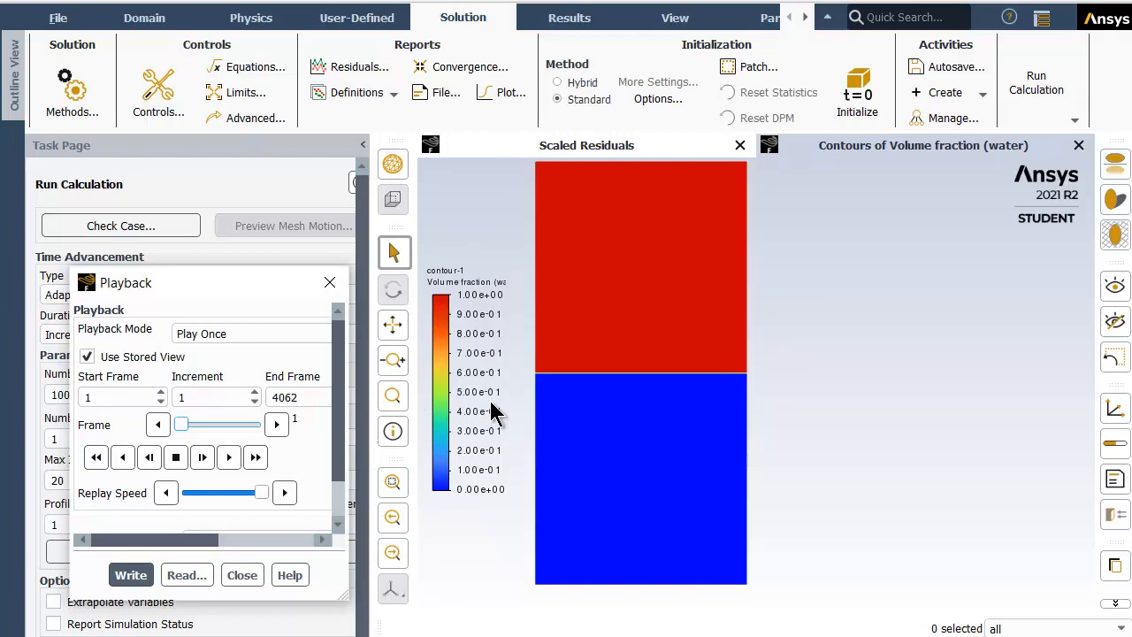
pyautogui.moveTo(646, 446)
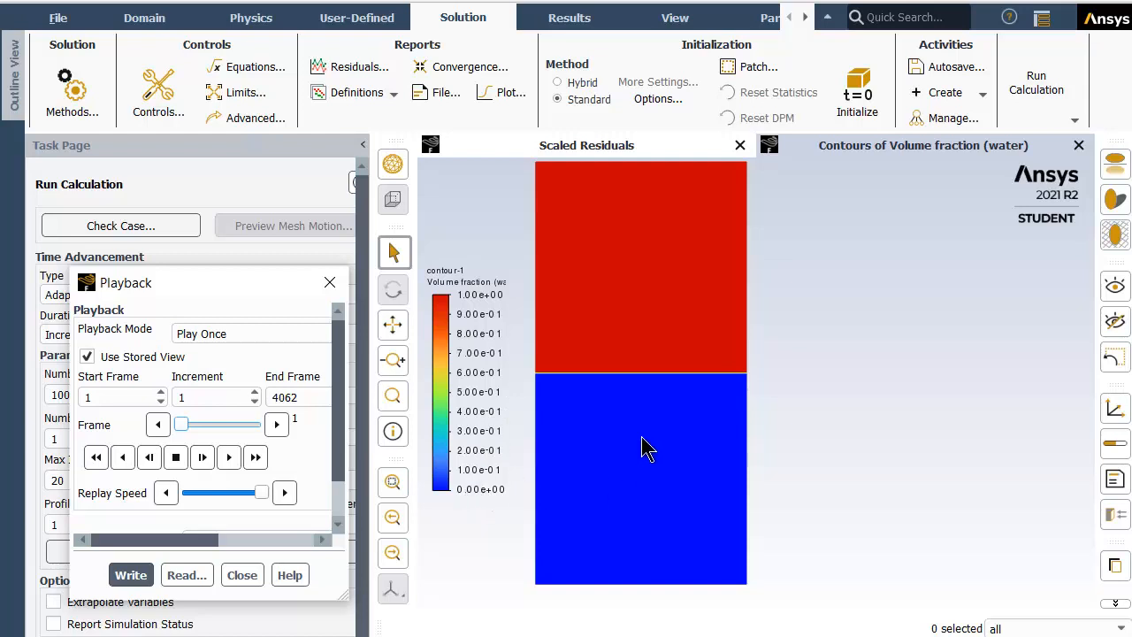
pyautogui.moveTo(717, 350)
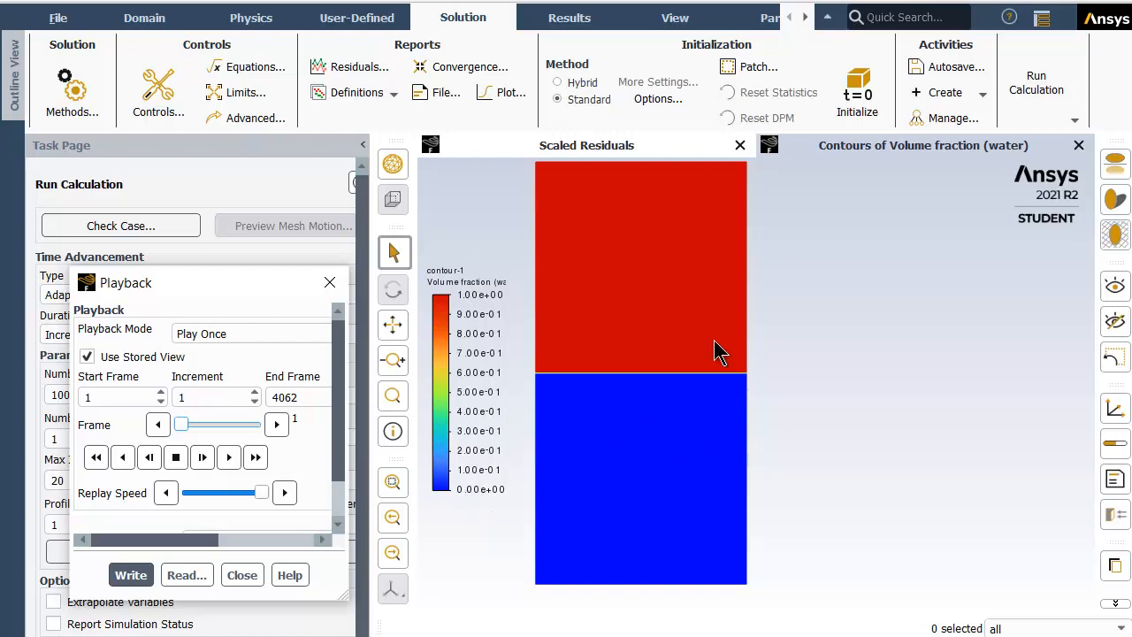
pyautogui.moveTo(591, 456)
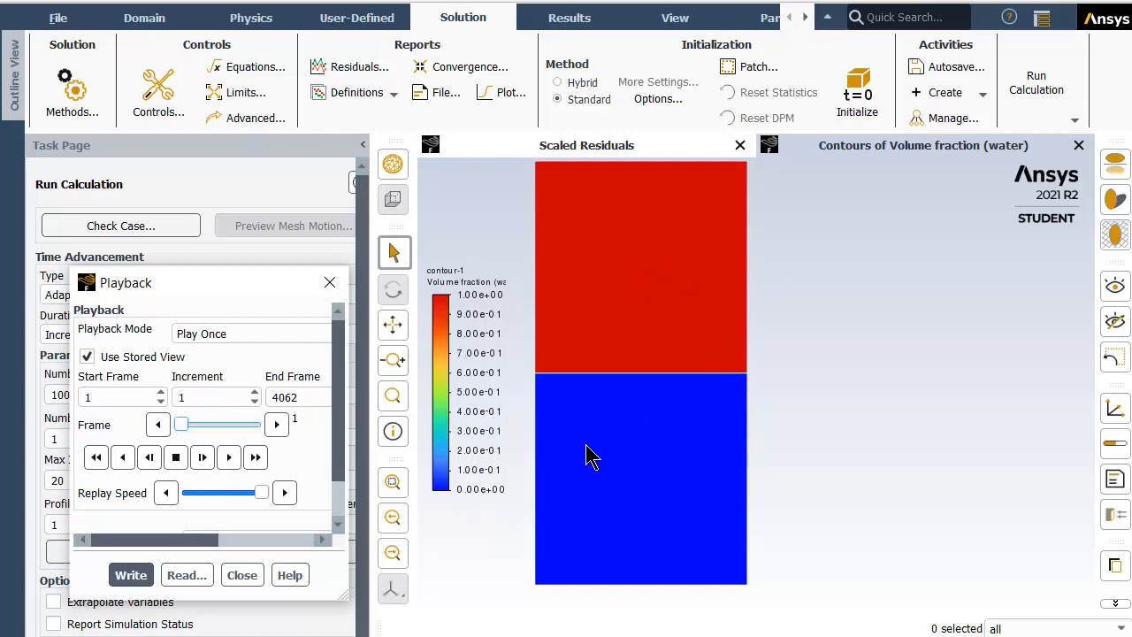
pyautogui.moveTo(644, 393)
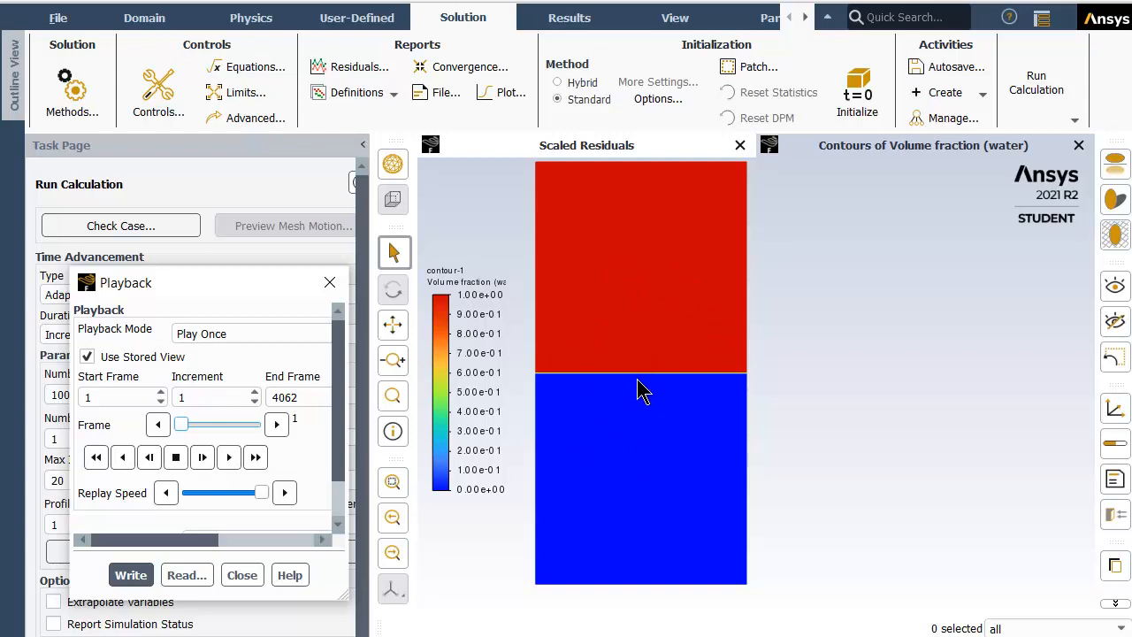
pyautogui.moveTo(634, 283)
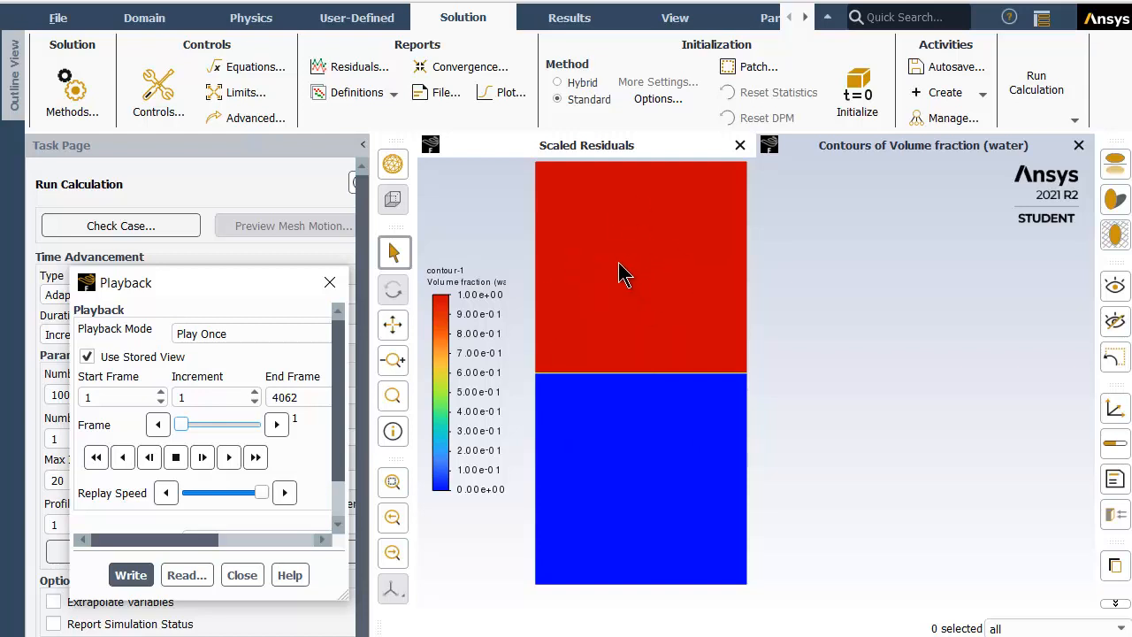
pyautogui.moveTo(653, 493)
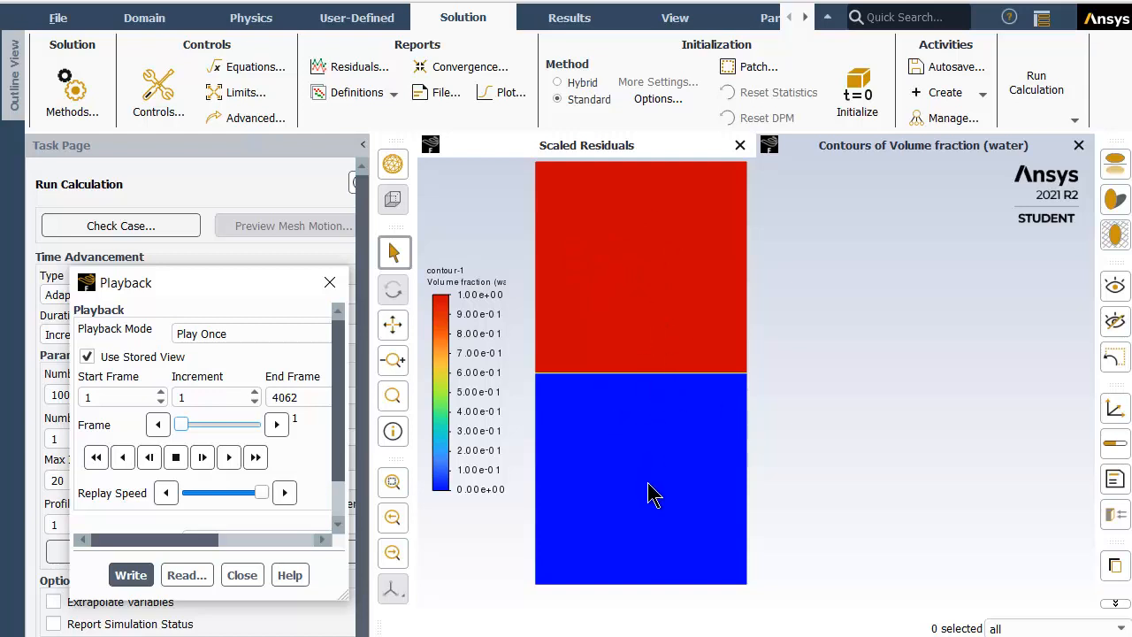
pyautogui.moveTo(637, 496)
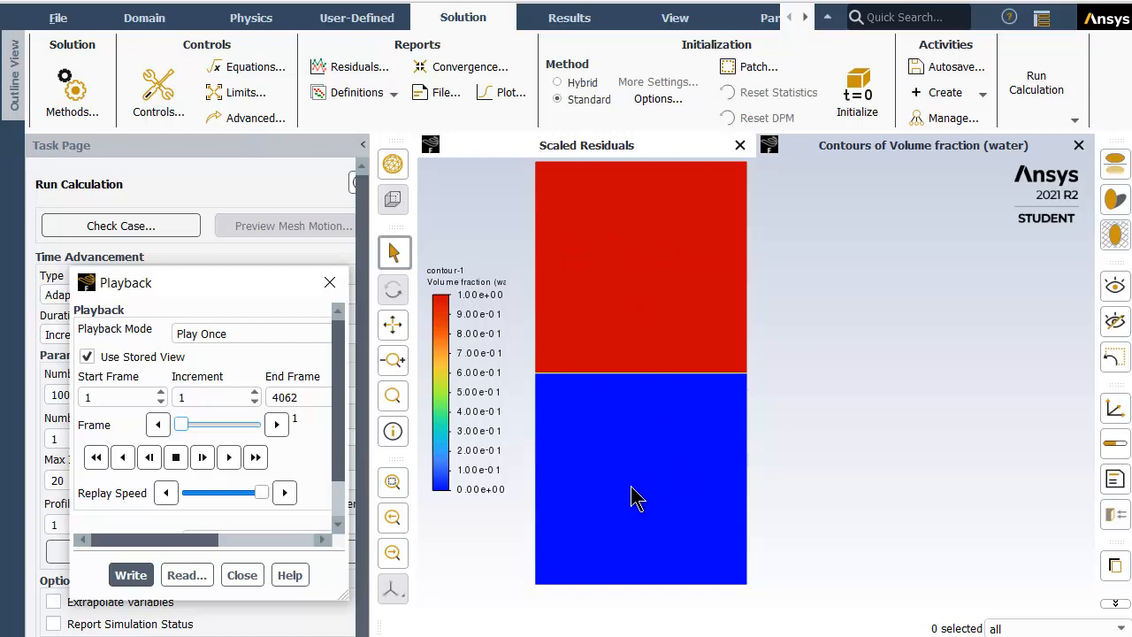
pyautogui.moveTo(651, 522)
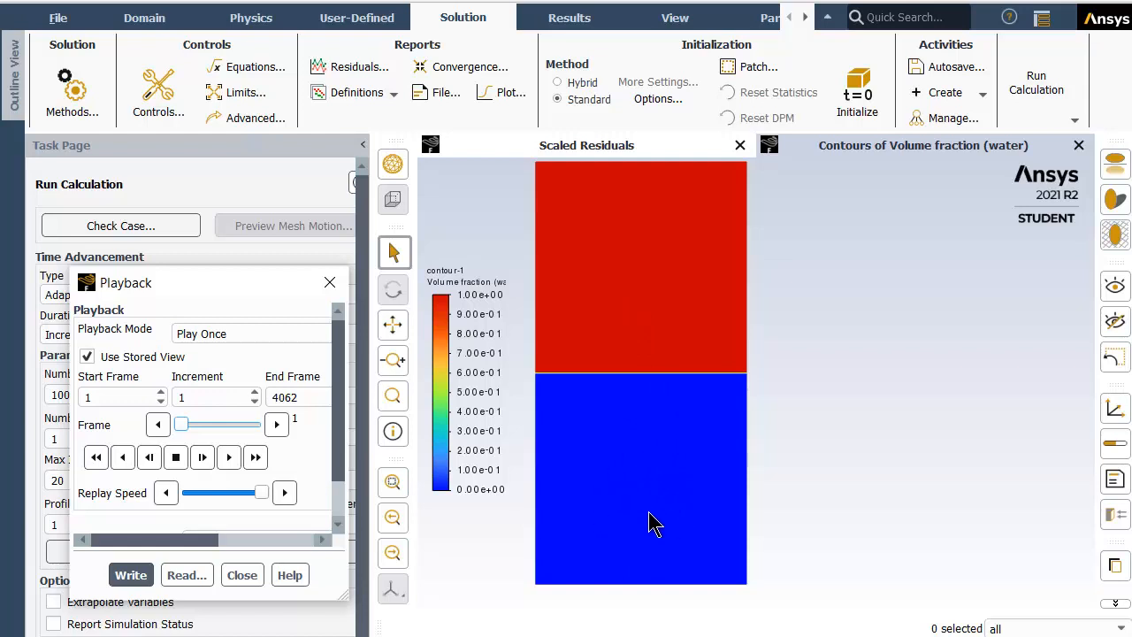
pyautogui.moveTo(638, 511)
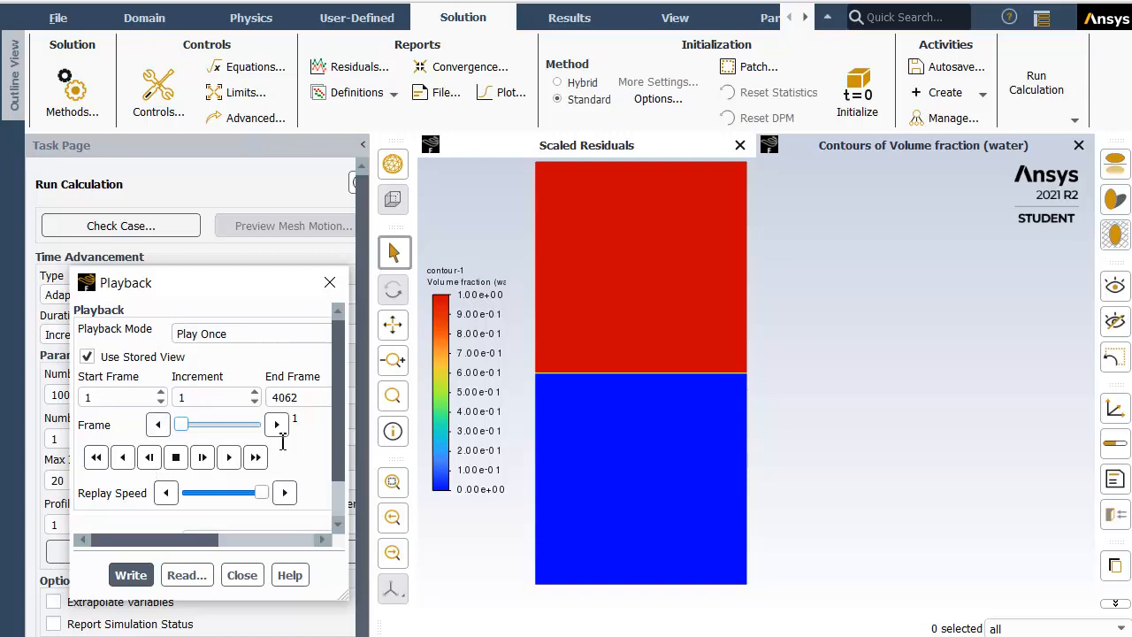
pyautogui.moveTo(522, 379)
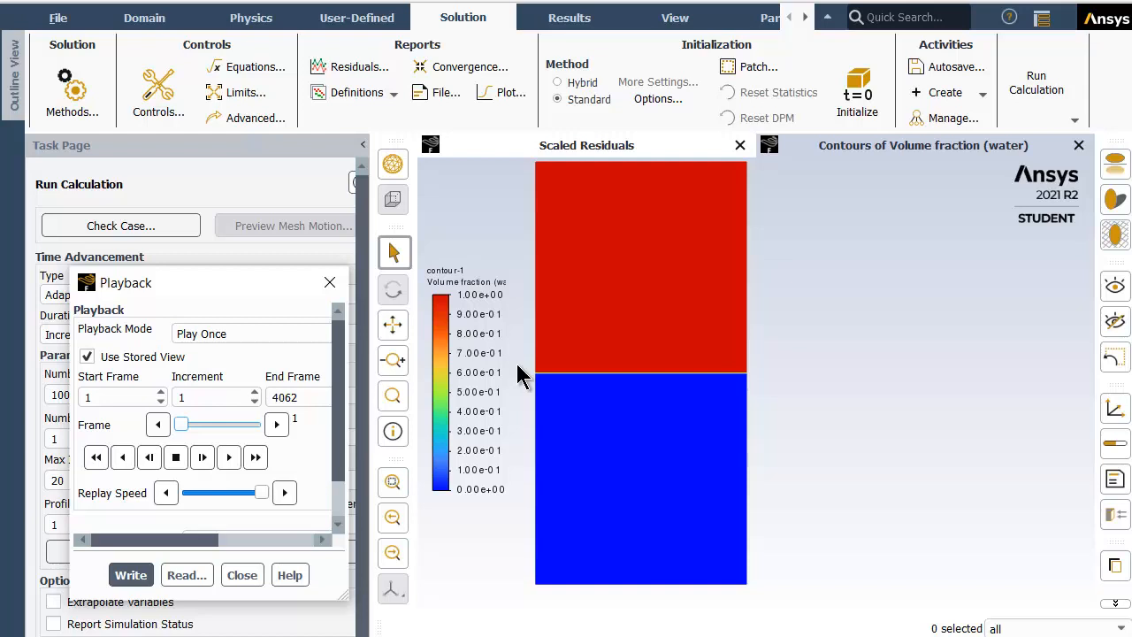
pyautogui.moveTo(605, 372)
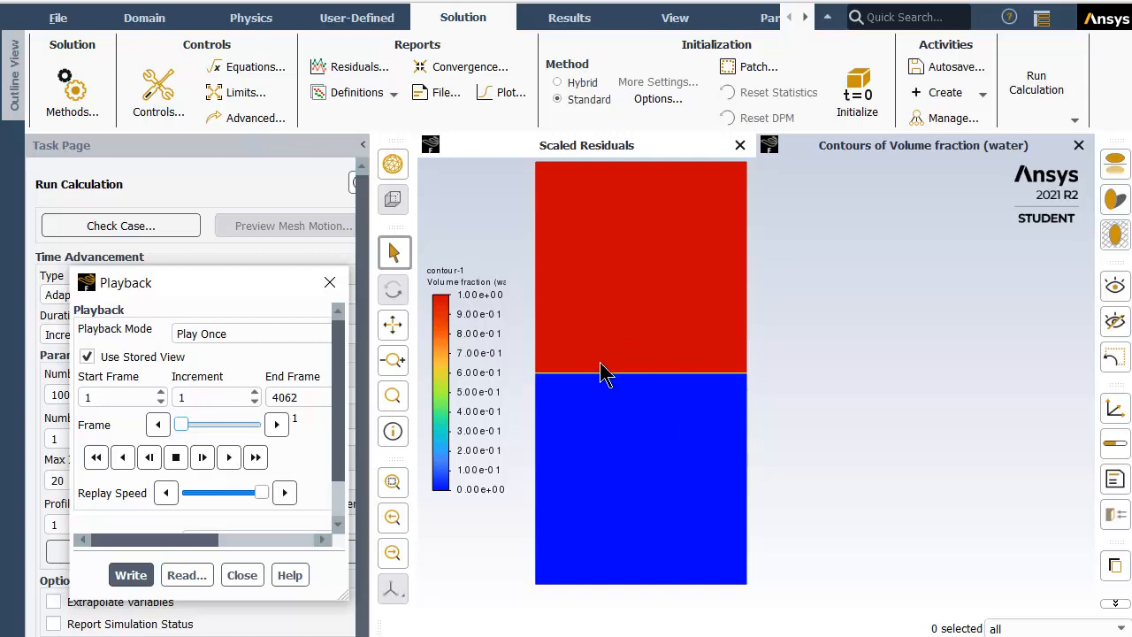
pyautogui.moveTo(670, 407)
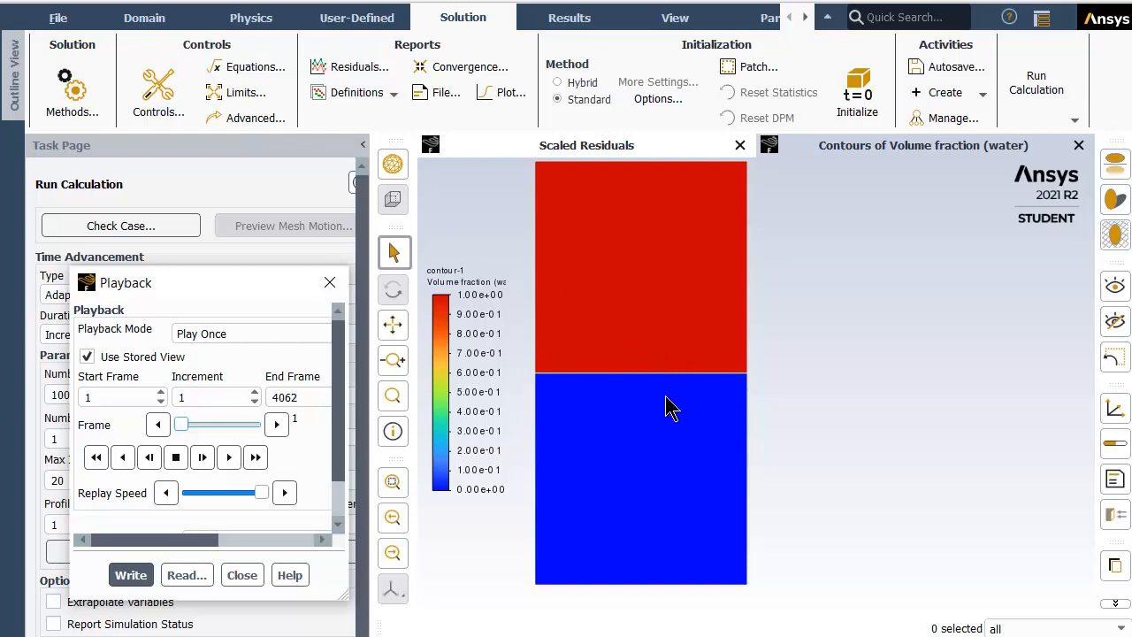
pyautogui.moveTo(534, 403)
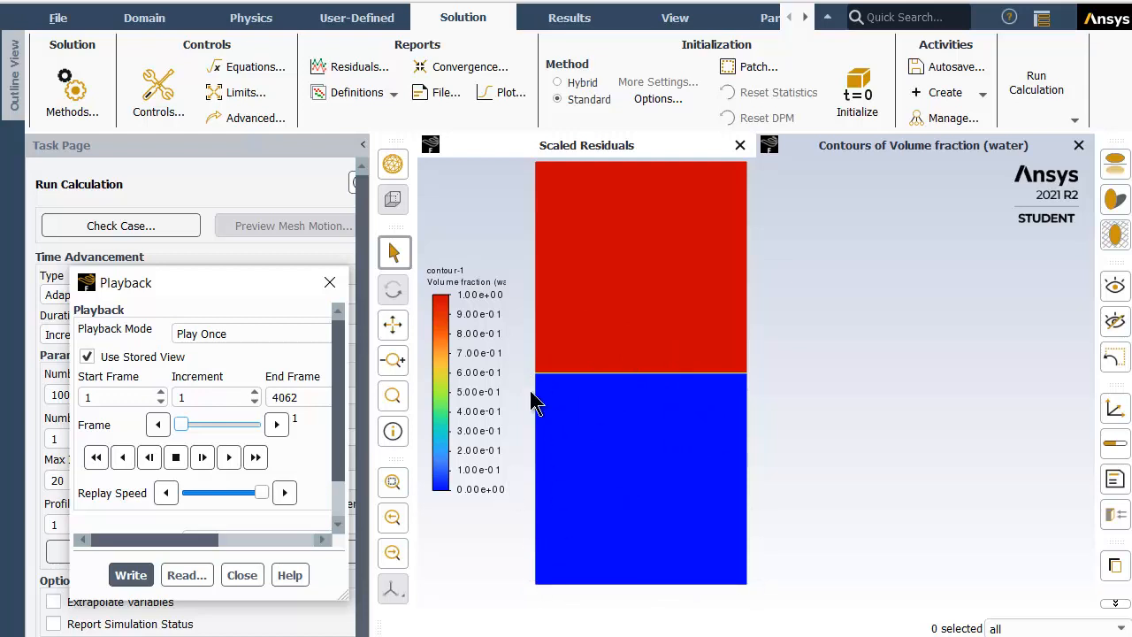
pyautogui.moveTo(704, 460)
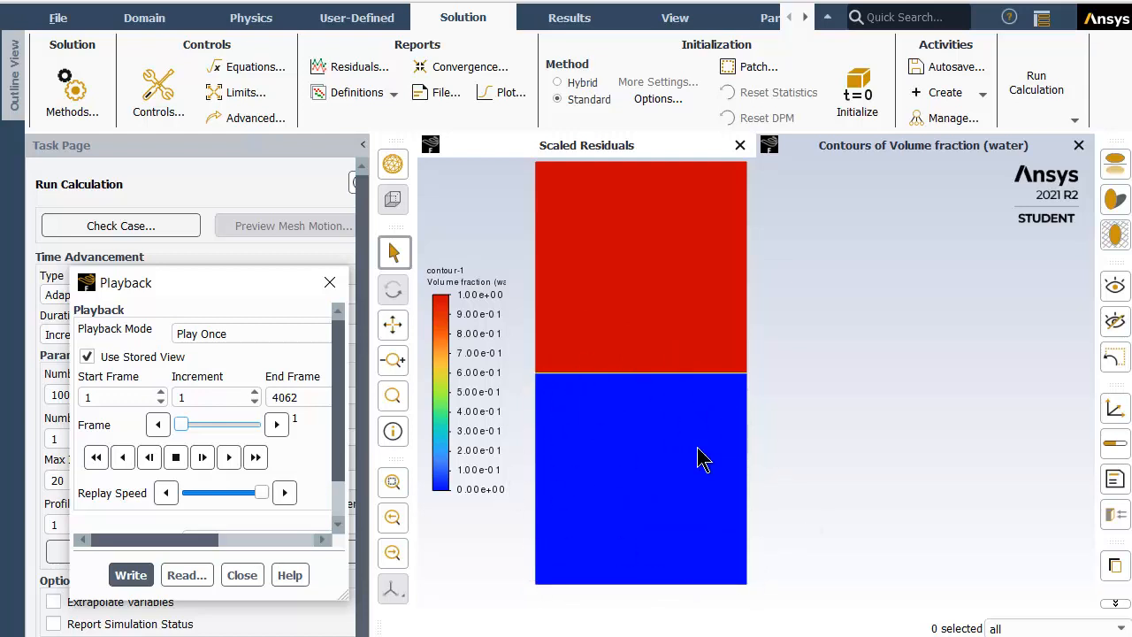
pyautogui.moveTo(612, 223)
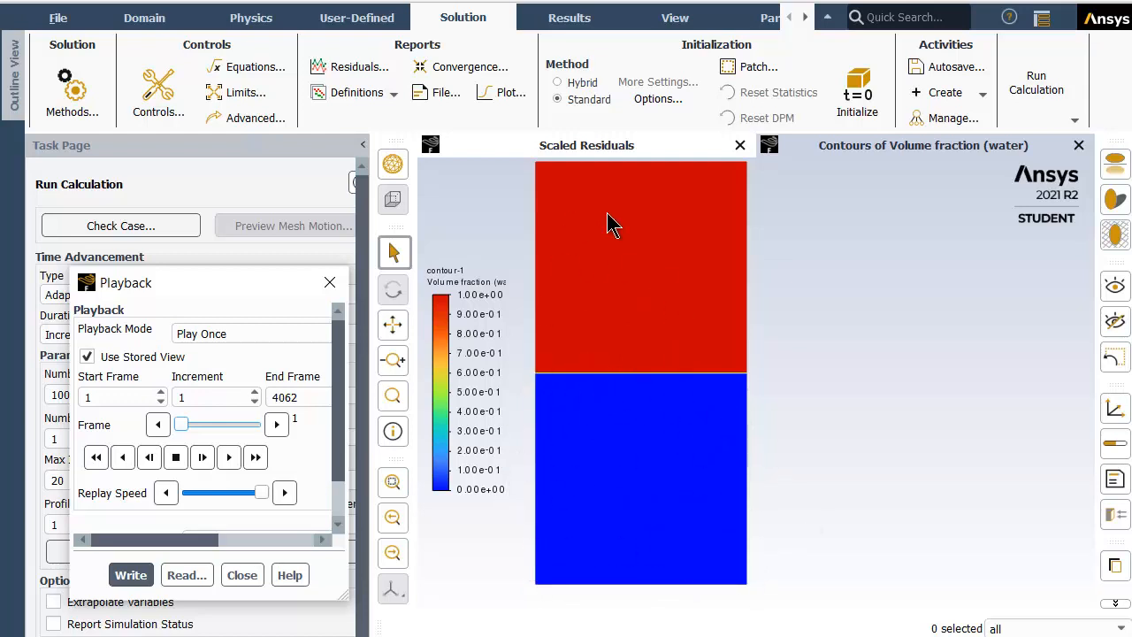
pyautogui.moveTo(680, 241)
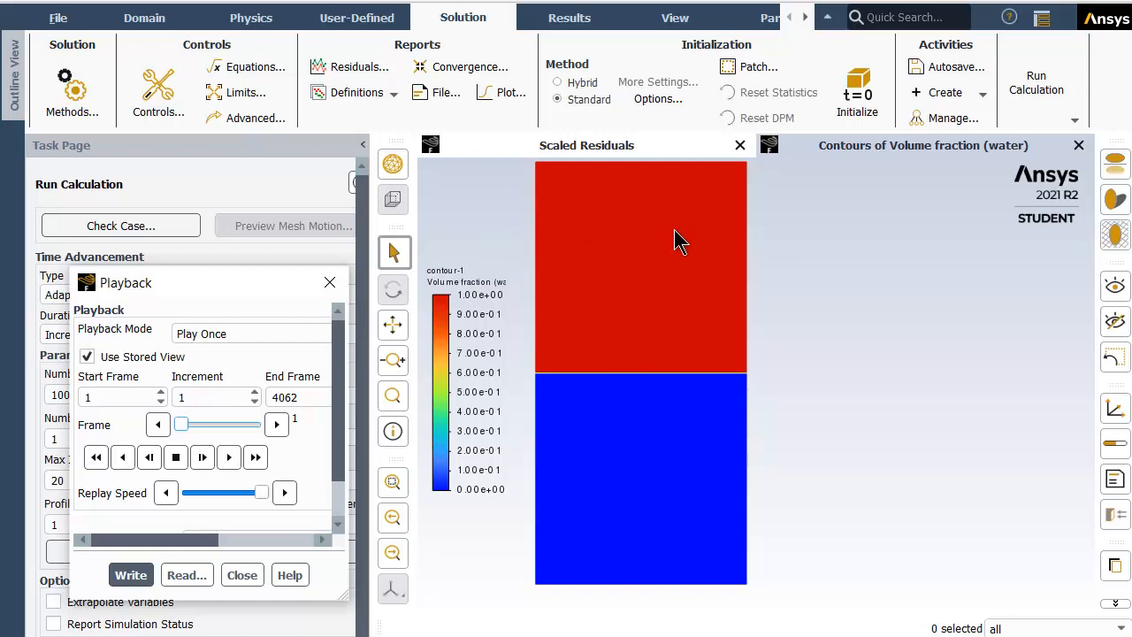
pyautogui.moveTo(679, 273)
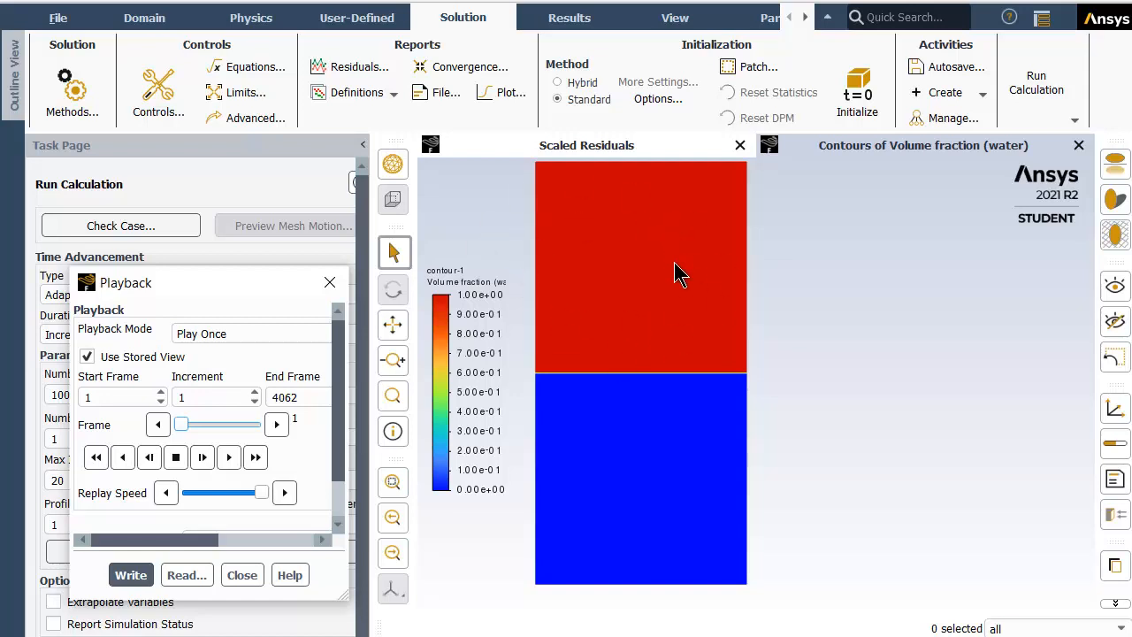
pyautogui.moveTo(527, 385)
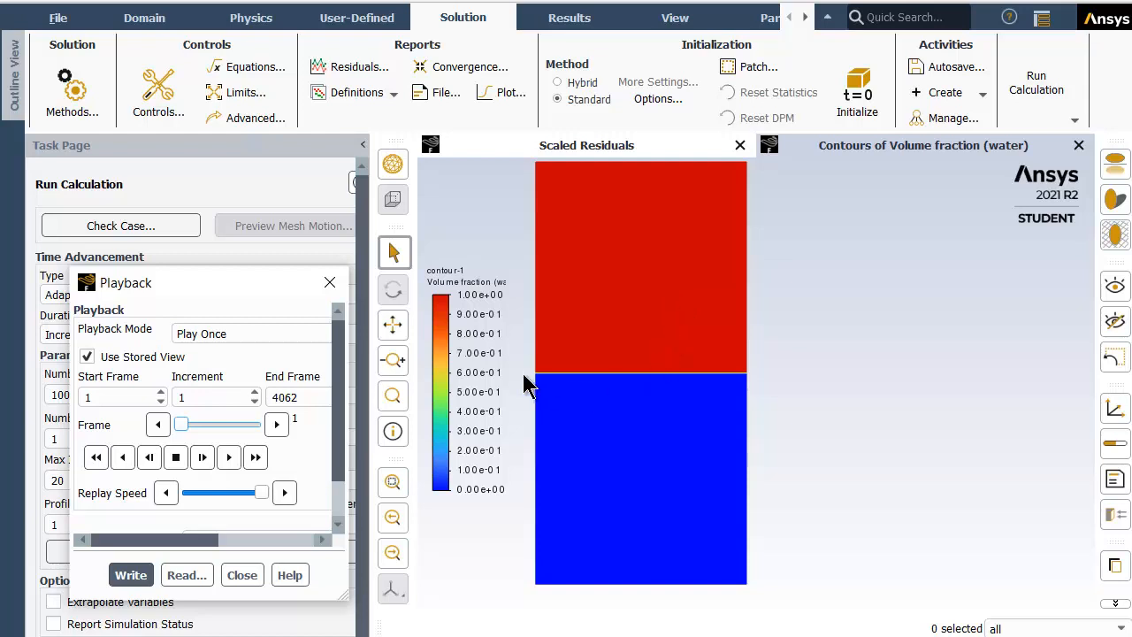
pyautogui.moveTo(534, 283)
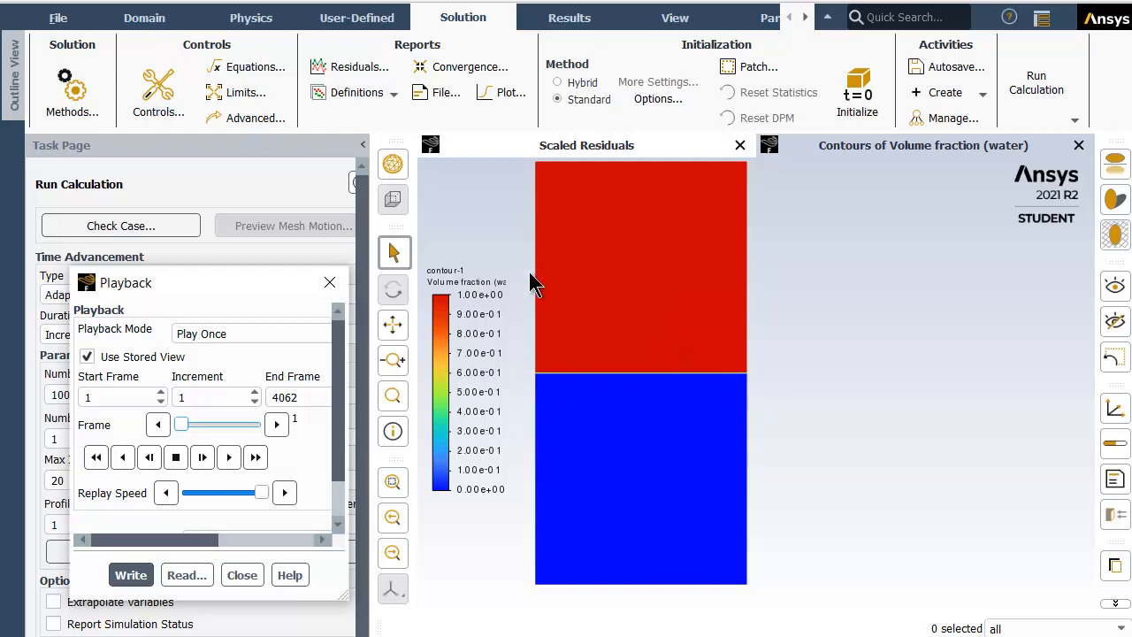
pyautogui.moveTo(641, 285)
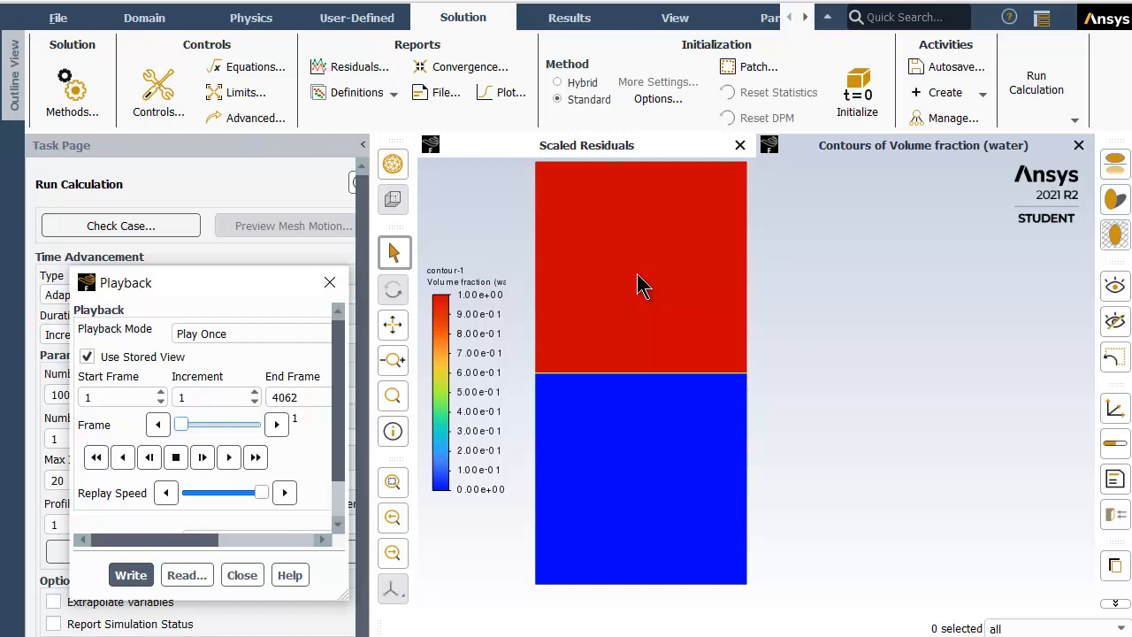
pyautogui.moveTo(651, 343)
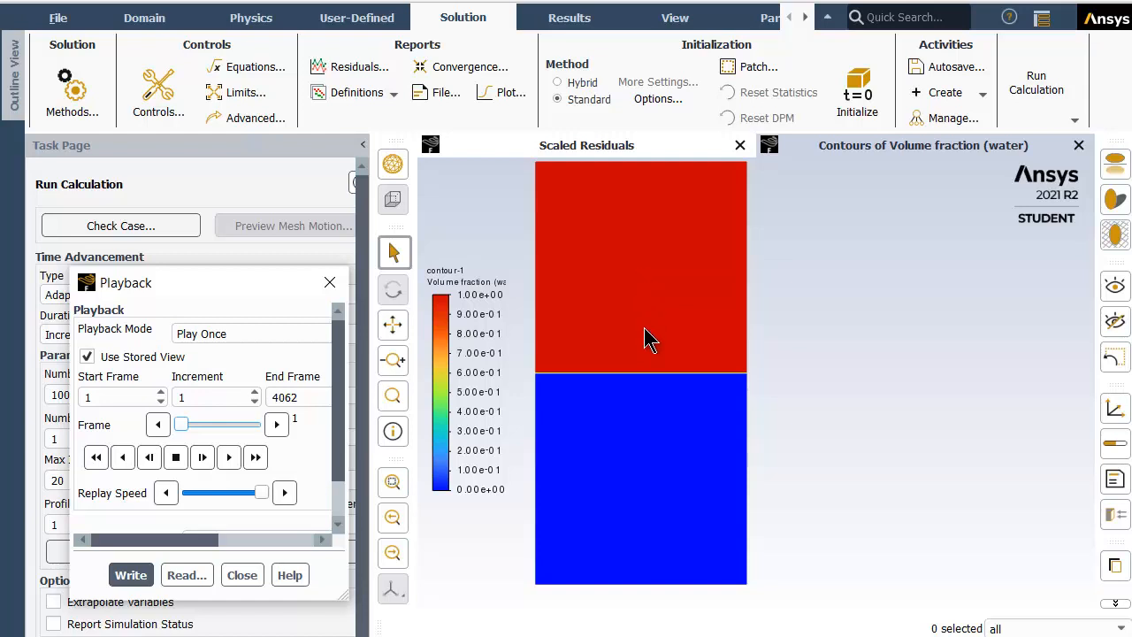
pyautogui.moveTo(640, 300)
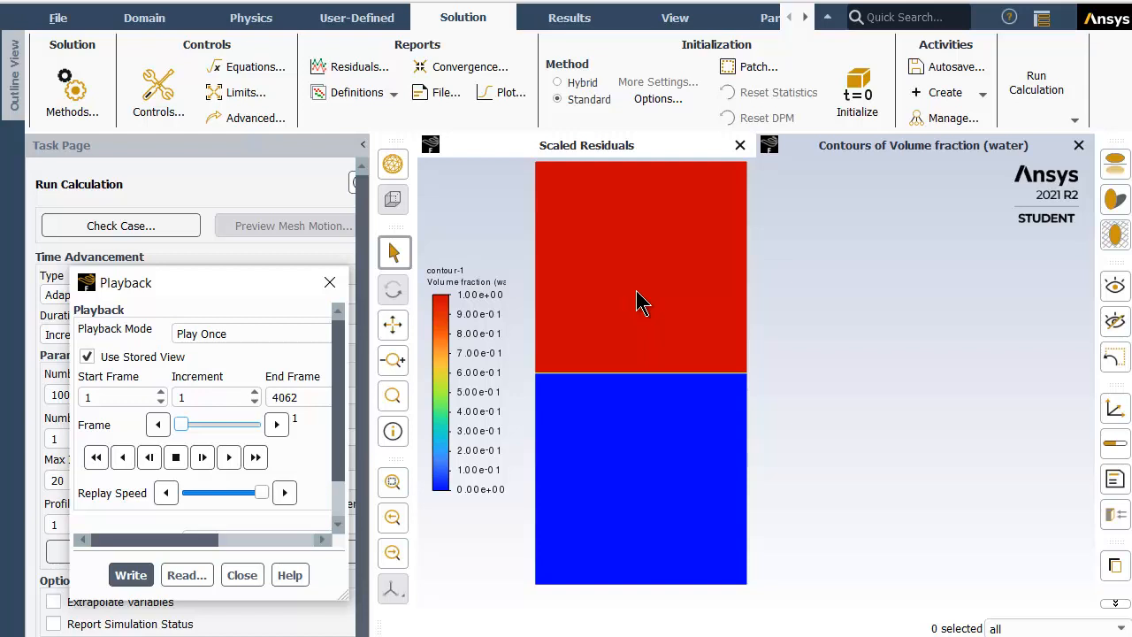
pyautogui.moveTo(654, 310)
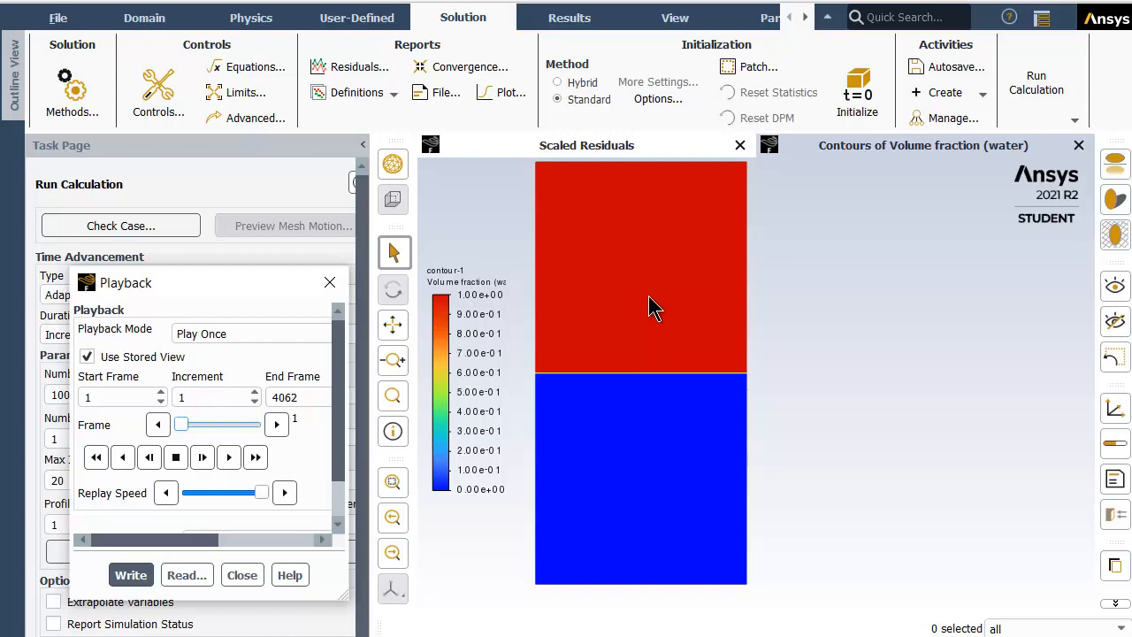
pyautogui.moveTo(973, 197)
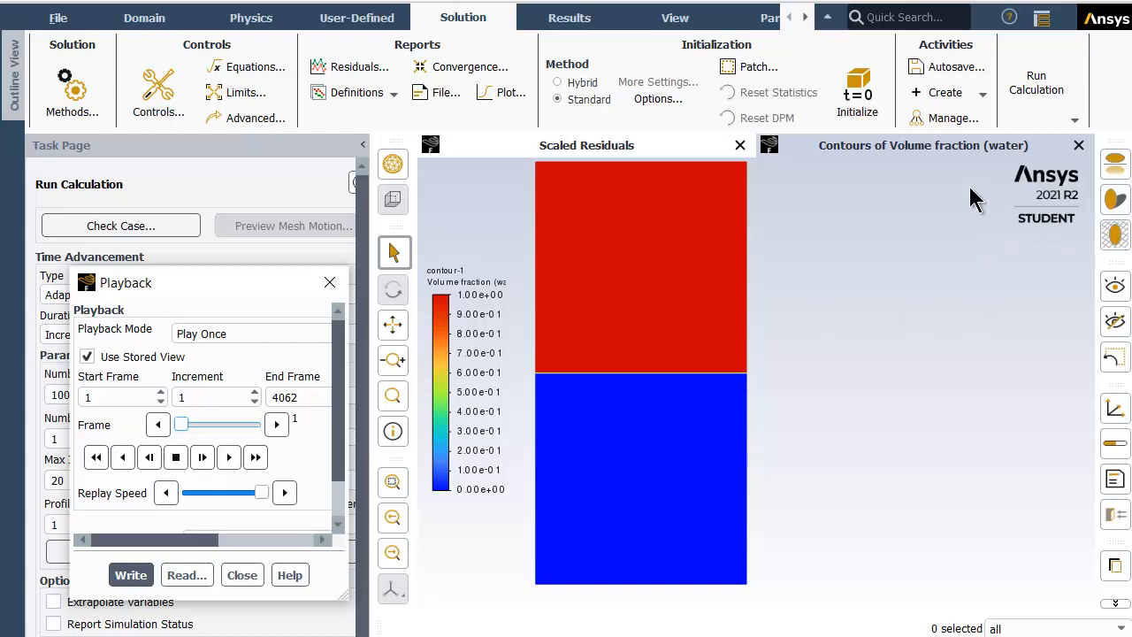
pyautogui.moveTo(609, 361)
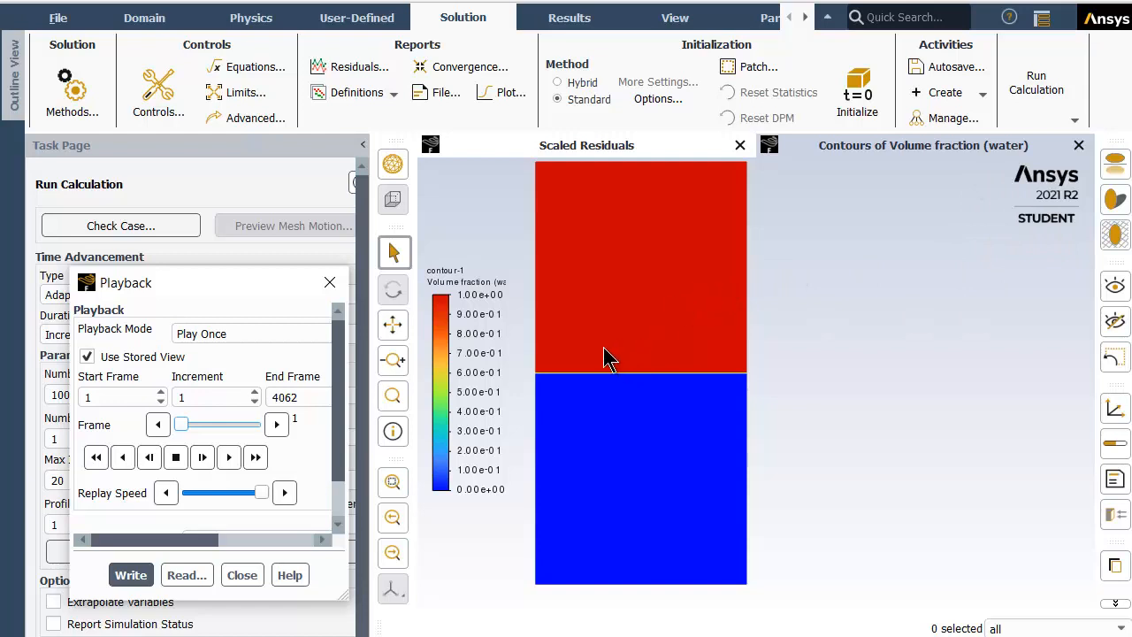
pyautogui.moveTo(537, 385)
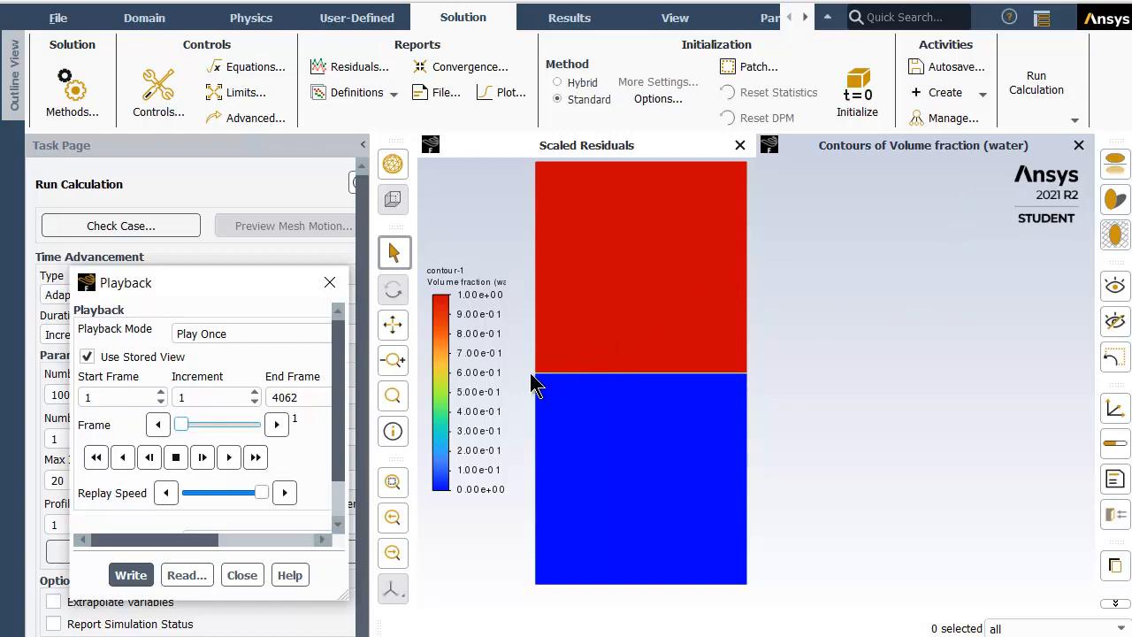
pyautogui.moveTo(542, 382)
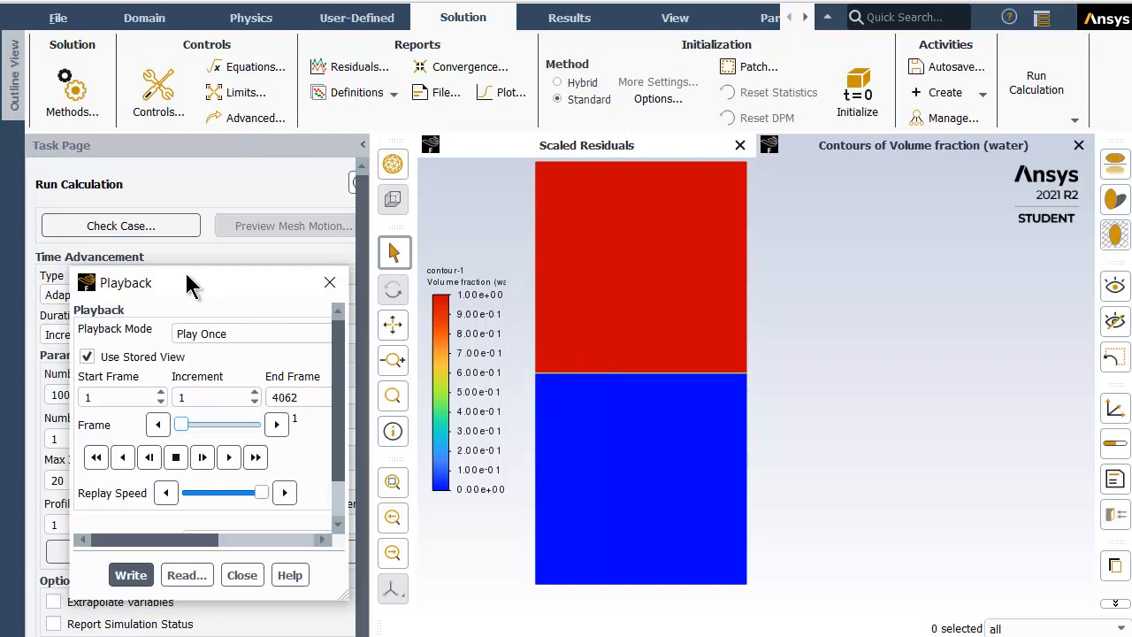
# Drag the Playback dialog aside so more of the frame-1 contour plot is visible.
pyautogui.moveTo(125, 283); pyautogui.dragTo(605, 287)
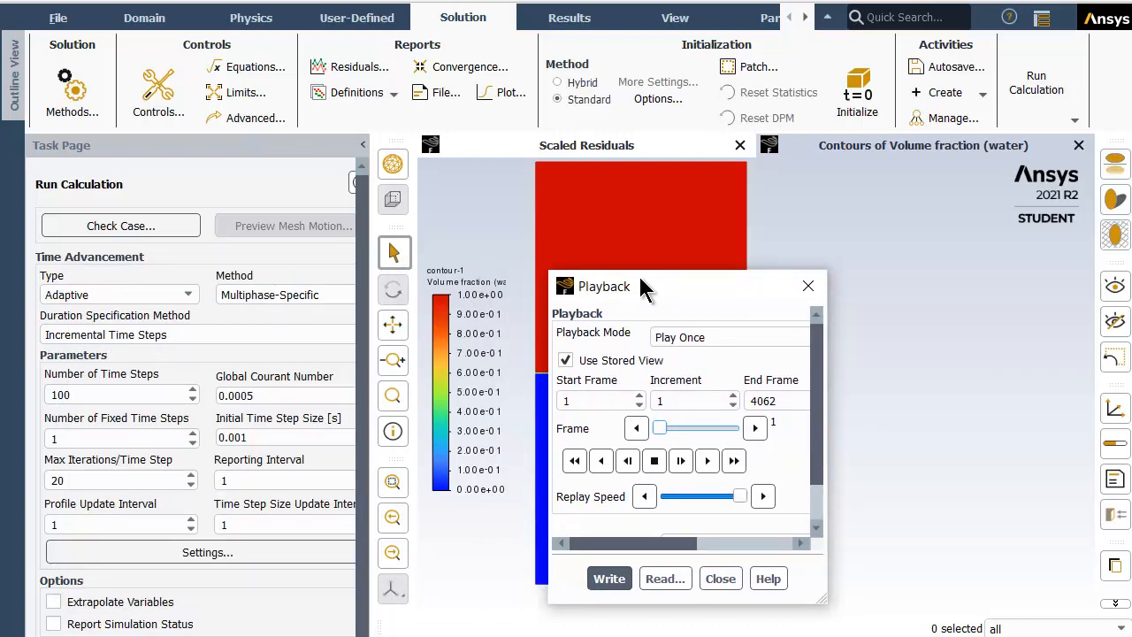
pyautogui.moveTo(488, 318)
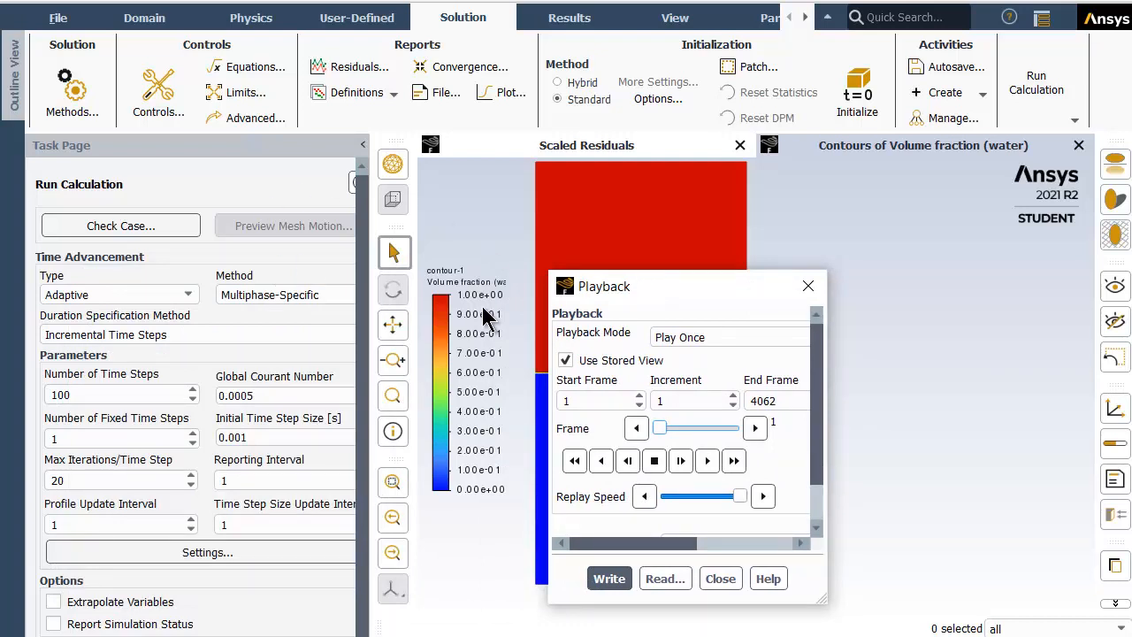
pyautogui.moveTo(416, 198)
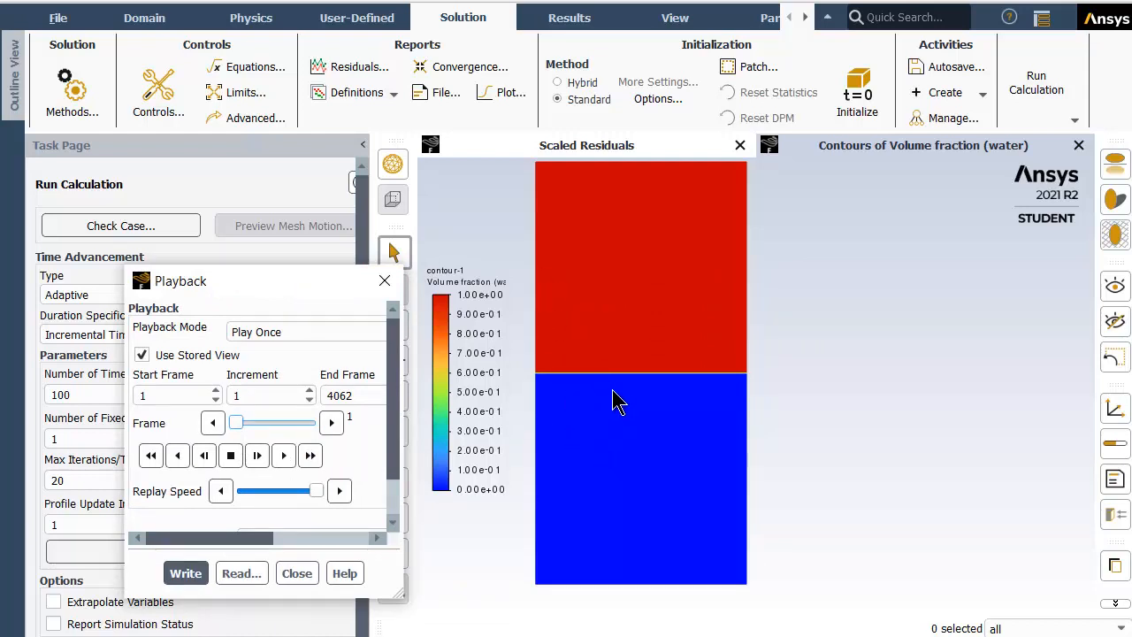
# Review the Multiphase model: Volume of Fluid, implicit, air primary and water secondary phases, then close it.
pyautogui.click(251, 17)
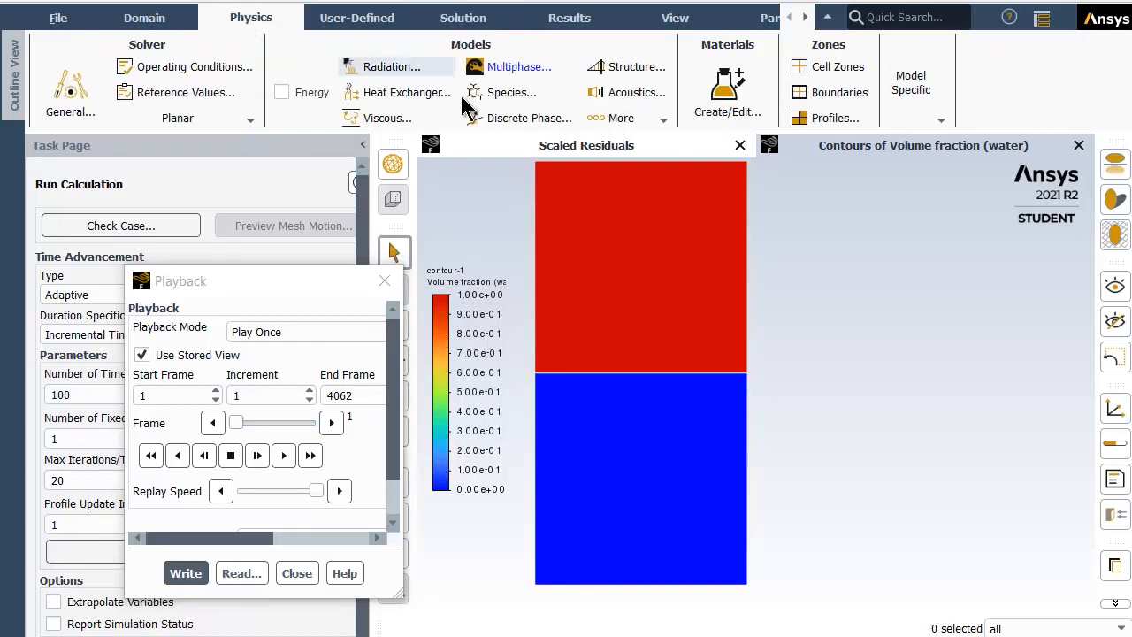
pyautogui.click(520, 67)
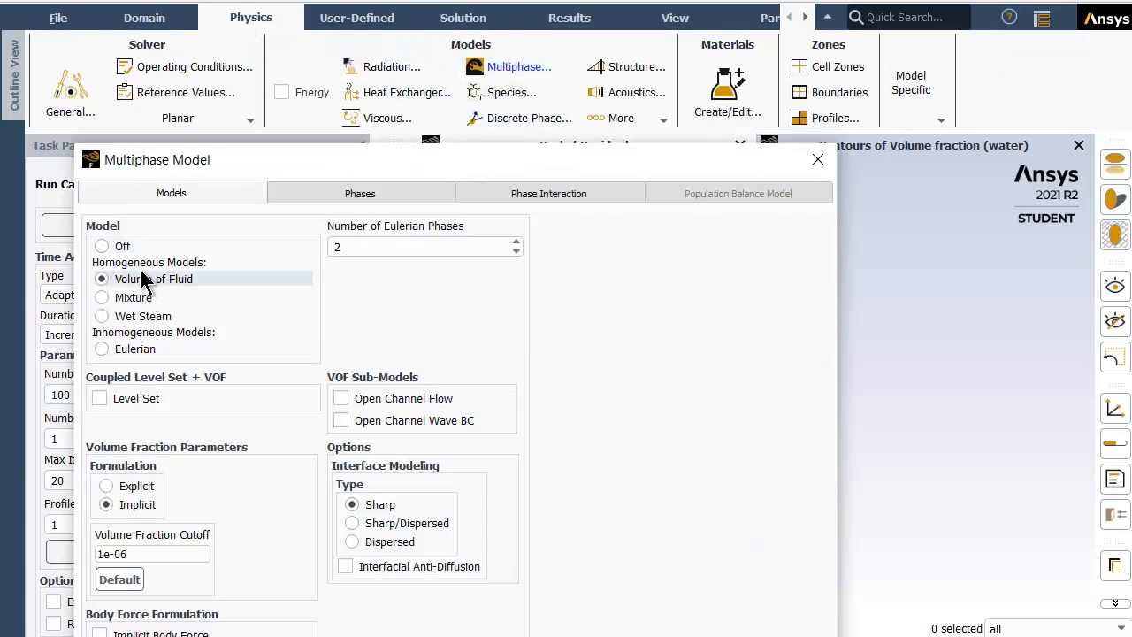
pyautogui.moveTo(181, 287)
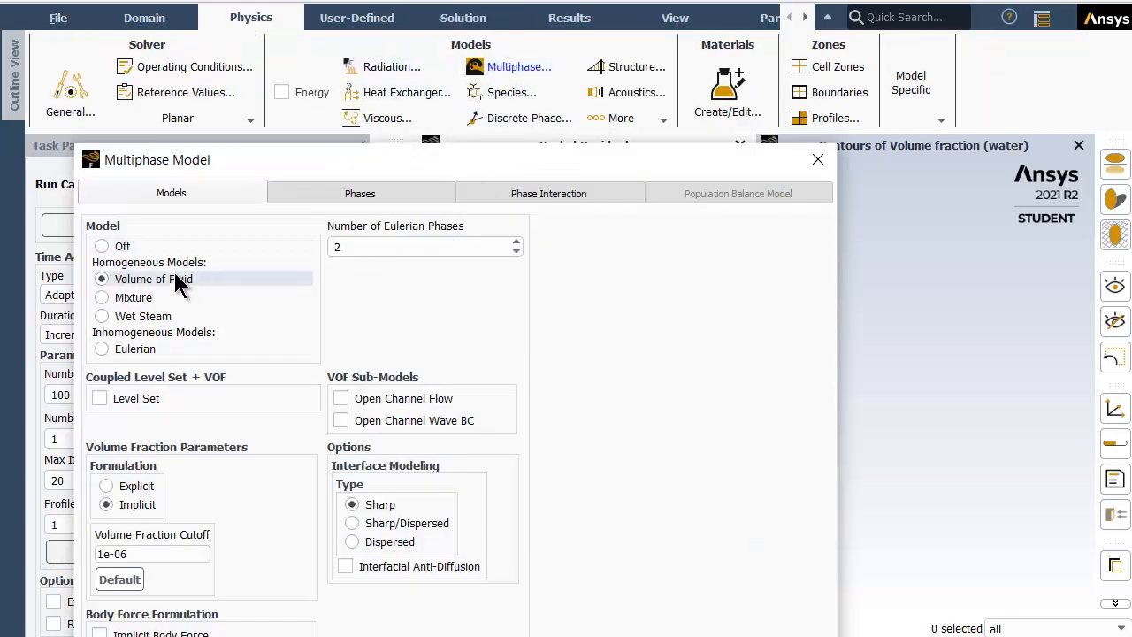
pyautogui.moveTo(421, 252)
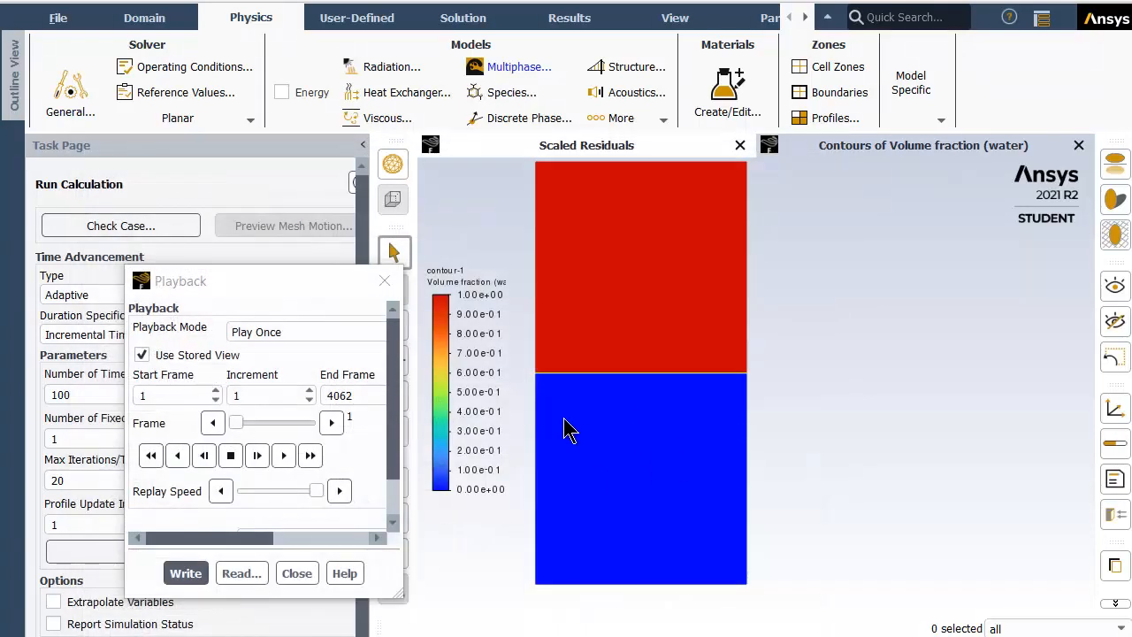
pyautogui.click(520, 67)
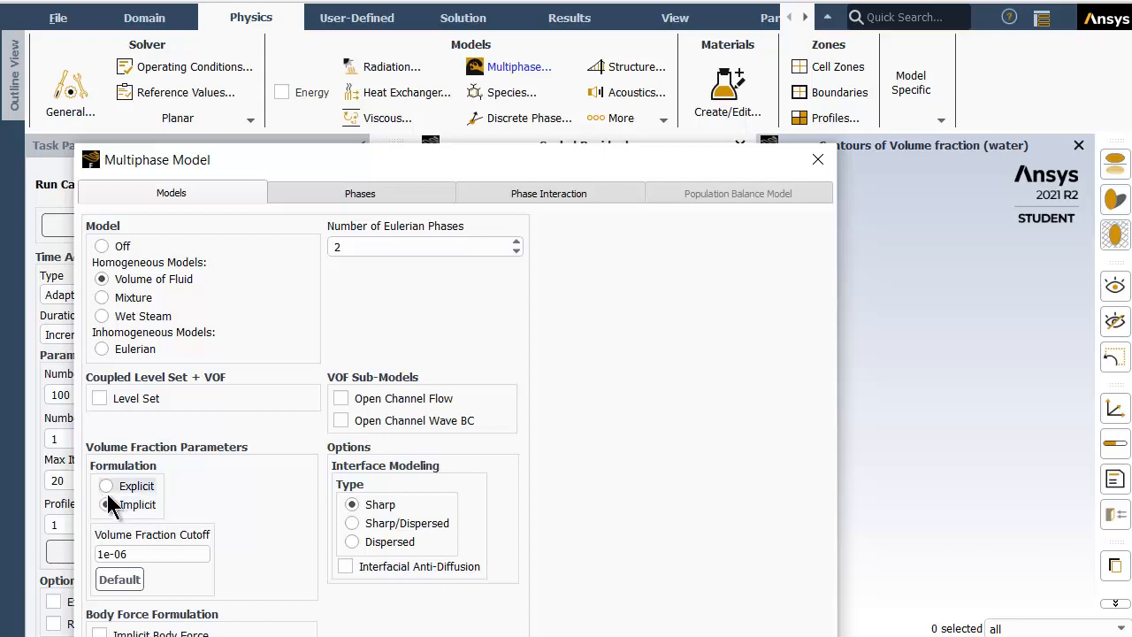
pyautogui.click(359, 193)
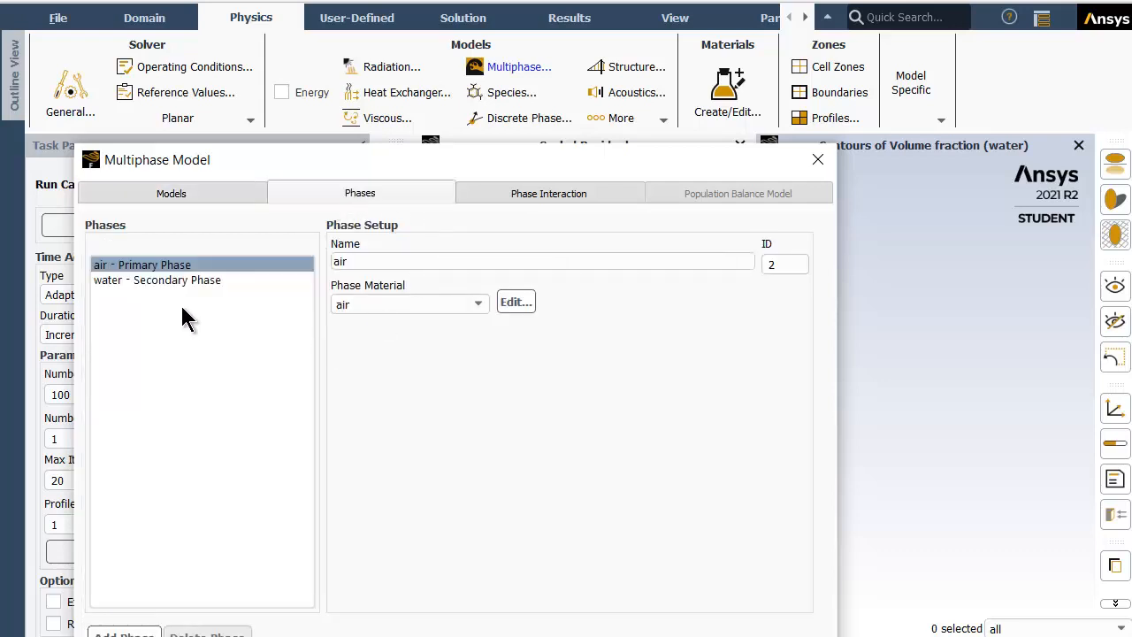
pyautogui.click(170, 193)
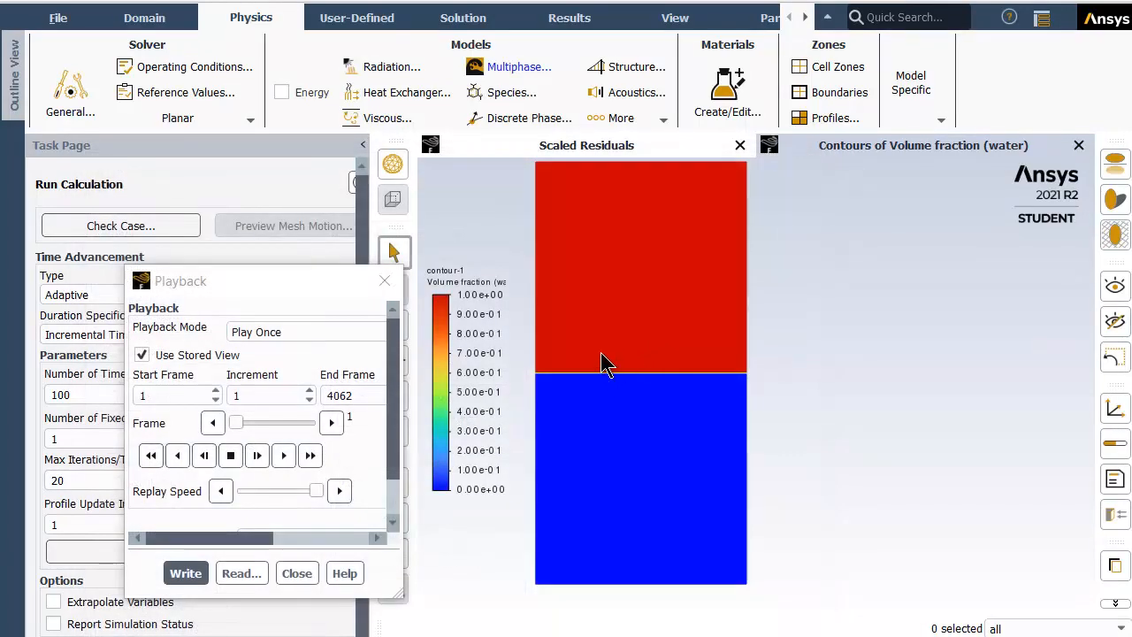
pyautogui.click(388, 116)
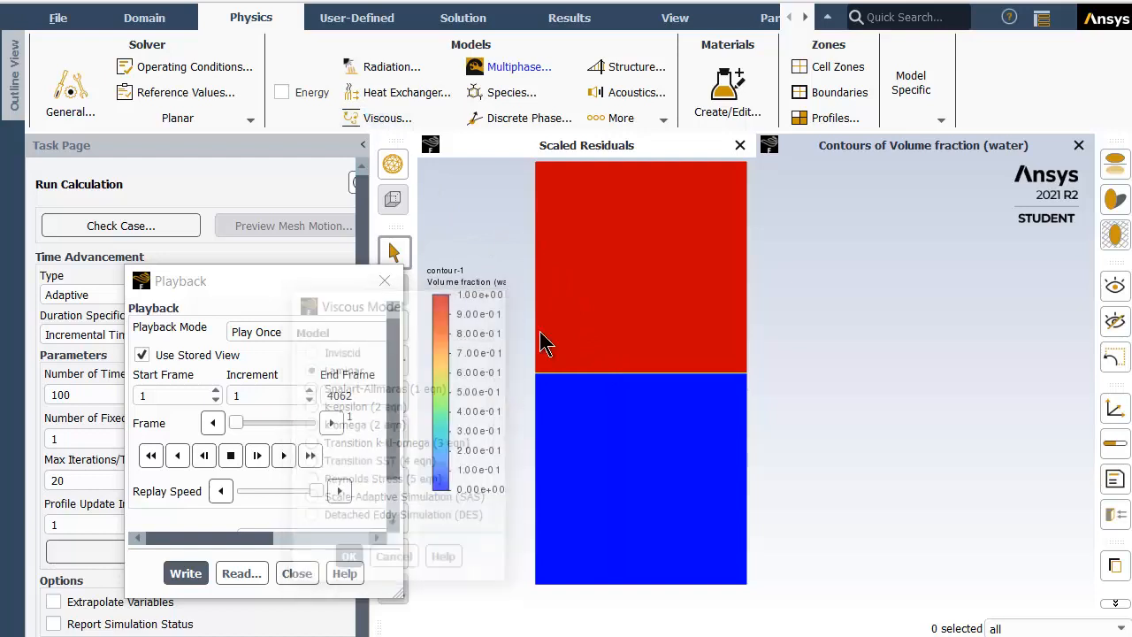
pyautogui.click(463, 18)
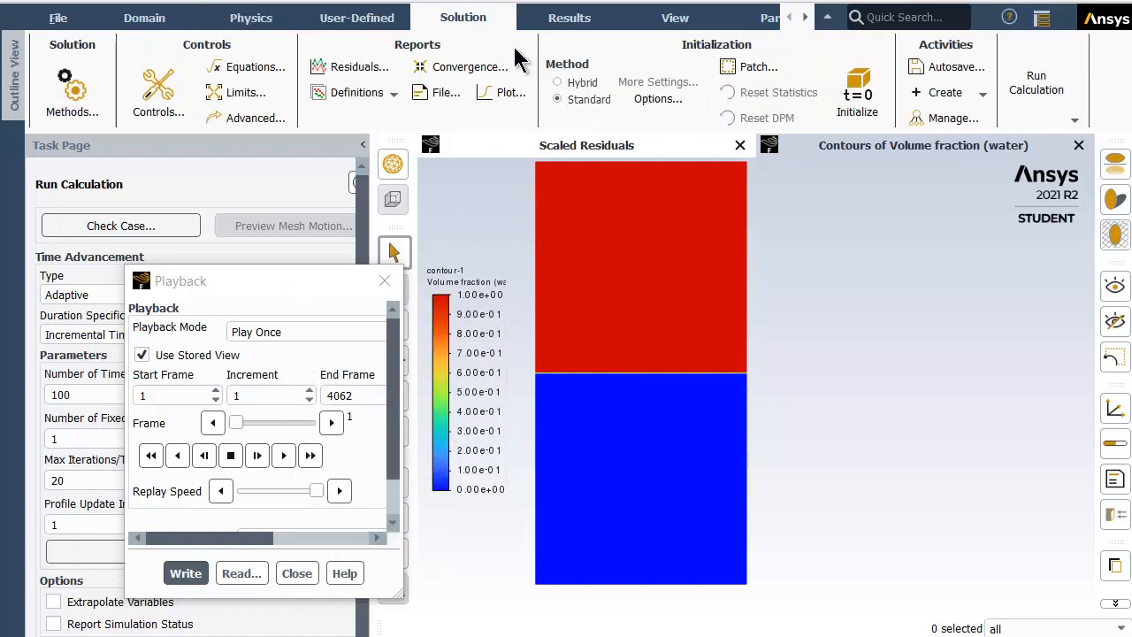
pyautogui.moveTo(757, 67)
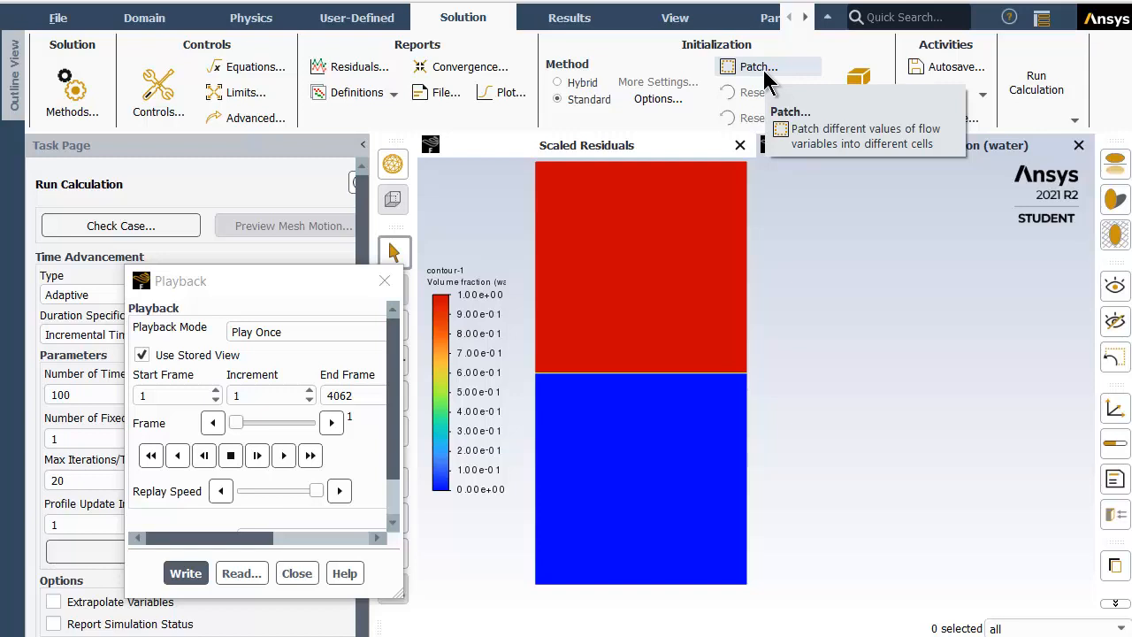
pyautogui.moveTo(758, 67)
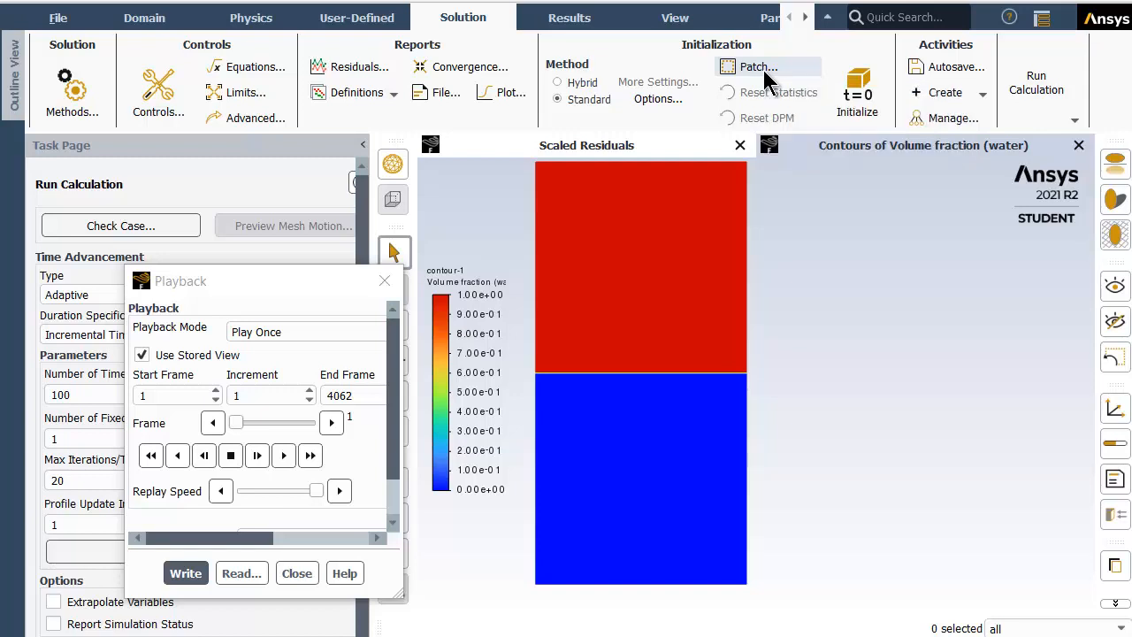
pyautogui.moveTo(845, 150)
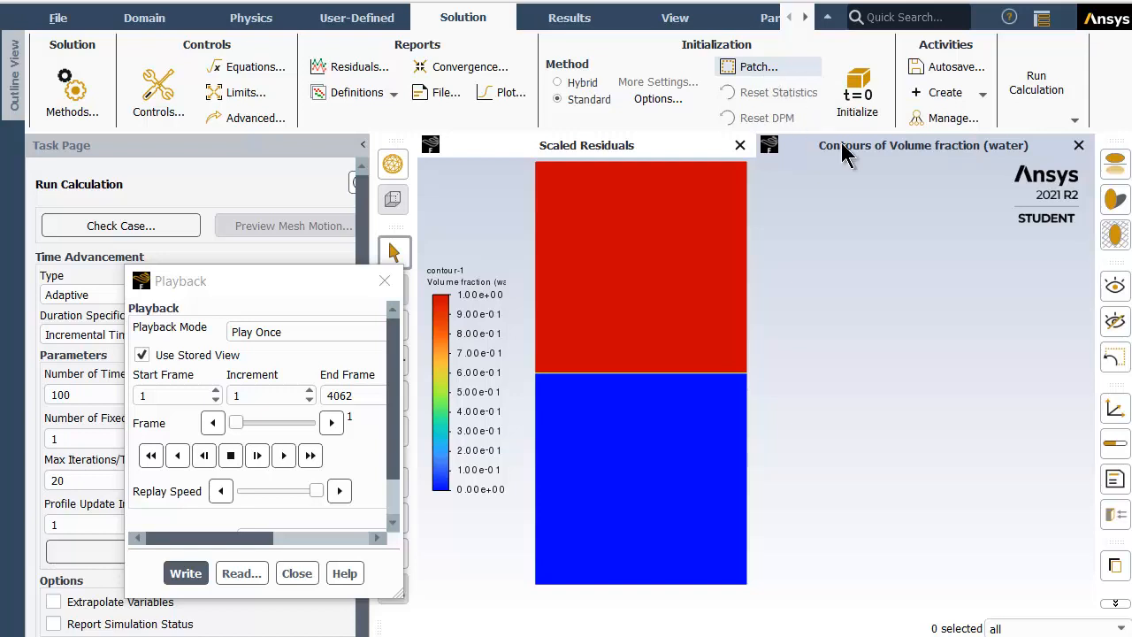
pyautogui.moveTo(690, 297)
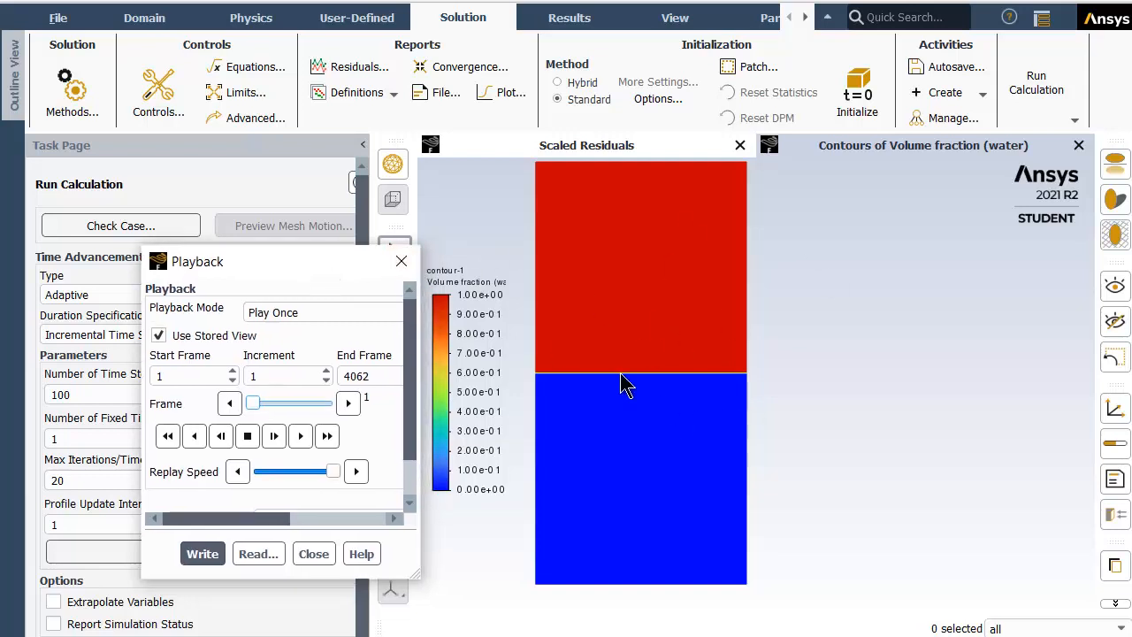
pyautogui.moveTo(688, 340)
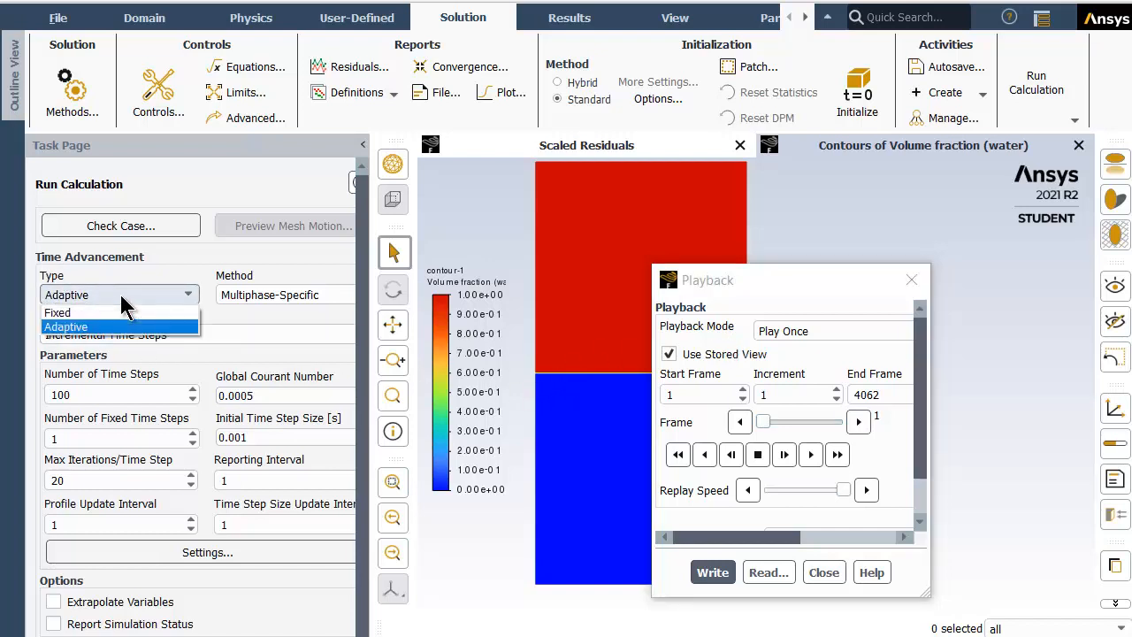
pyautogui.click(66, 325)
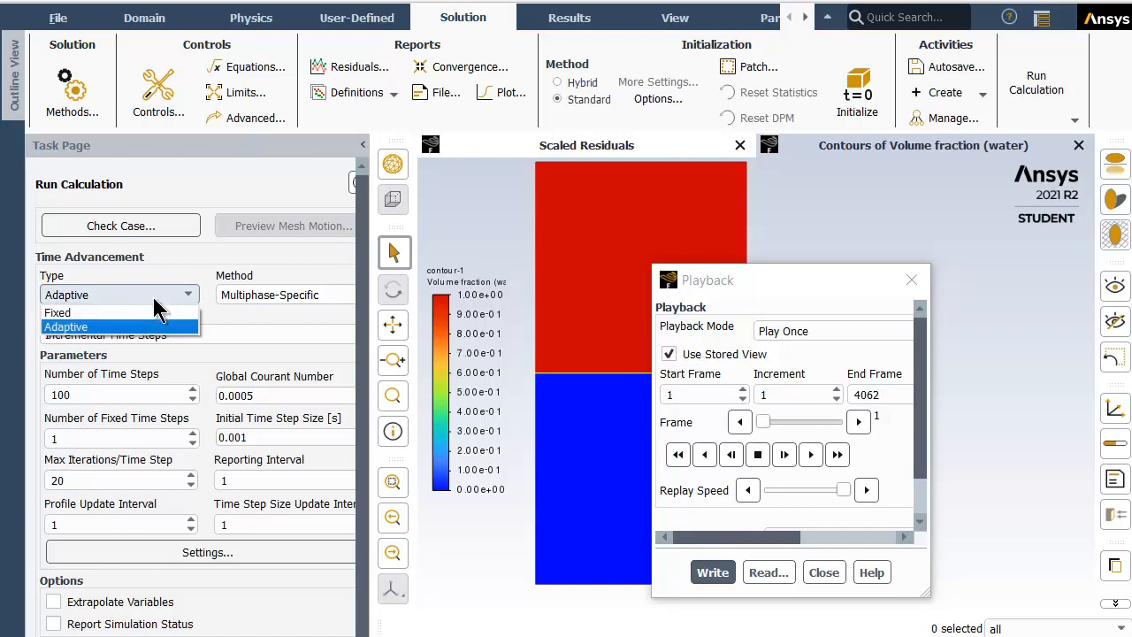
pyautogui.click(65, 326)
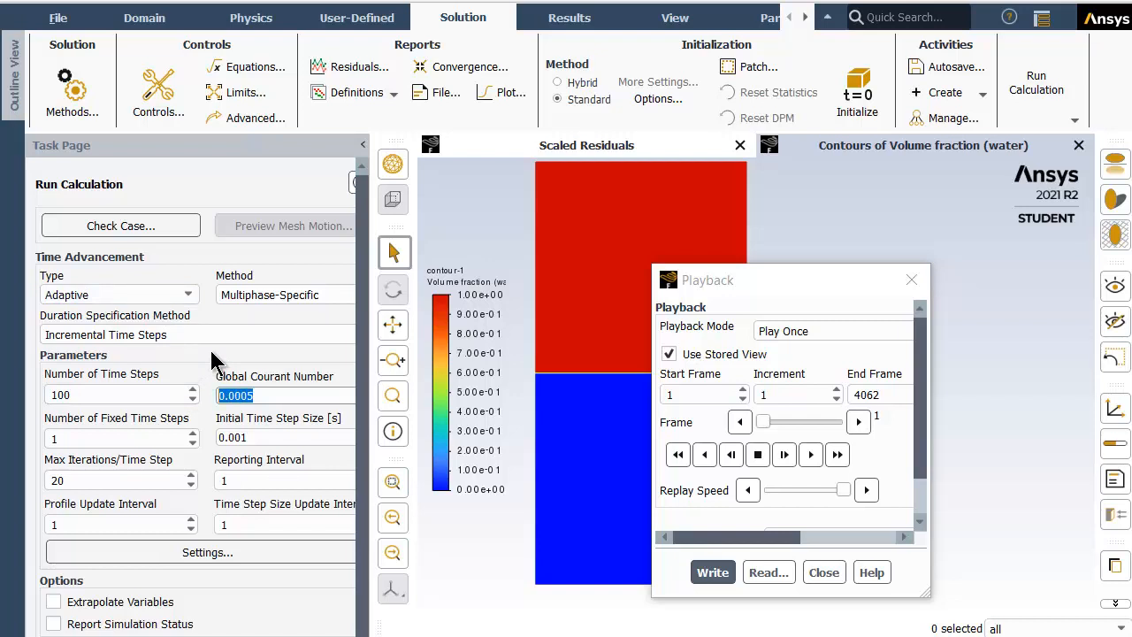
pyautogui.moveTo(124, 315)
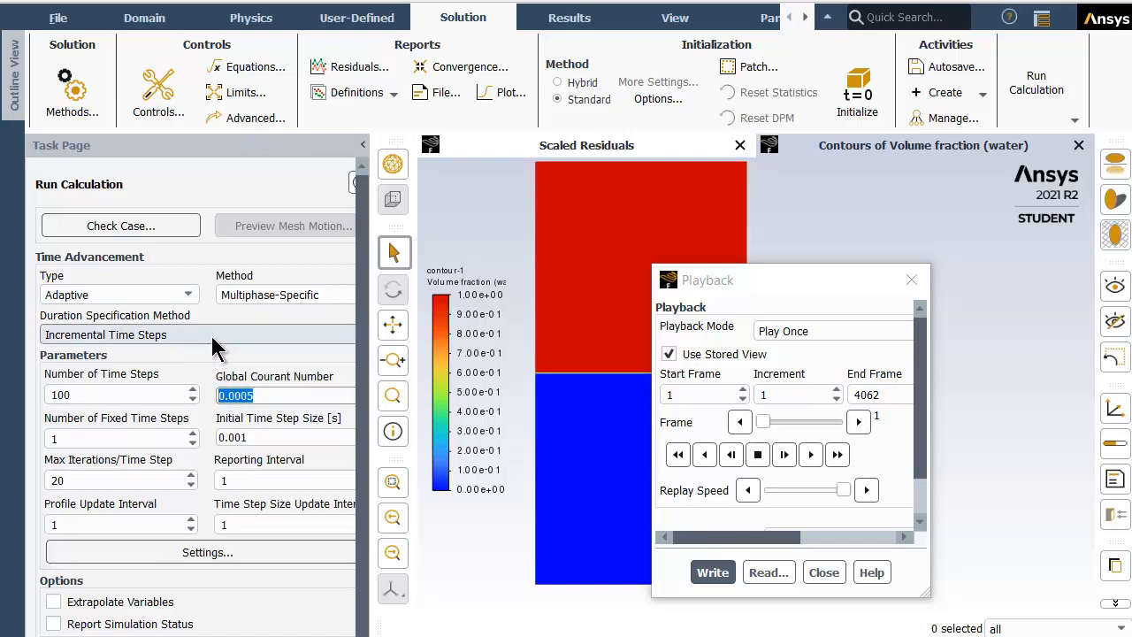
# Set the Global Courant Number for adaptive time stepping to 1.5.
pyautogui.write('1.5')
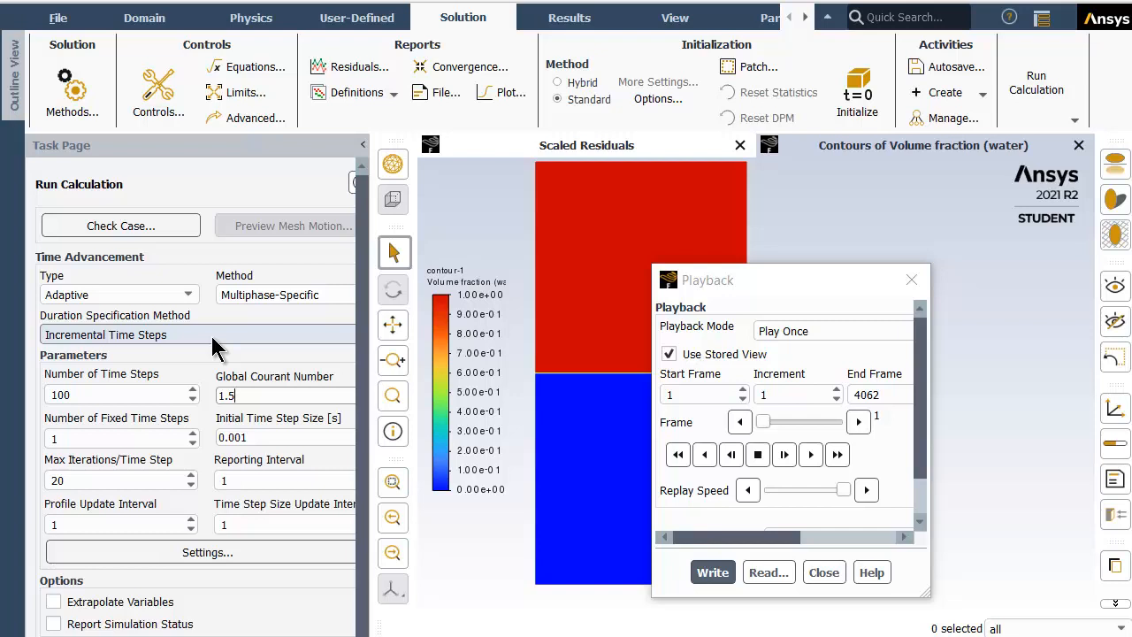
pyautogui.tripleClick(266, 437)
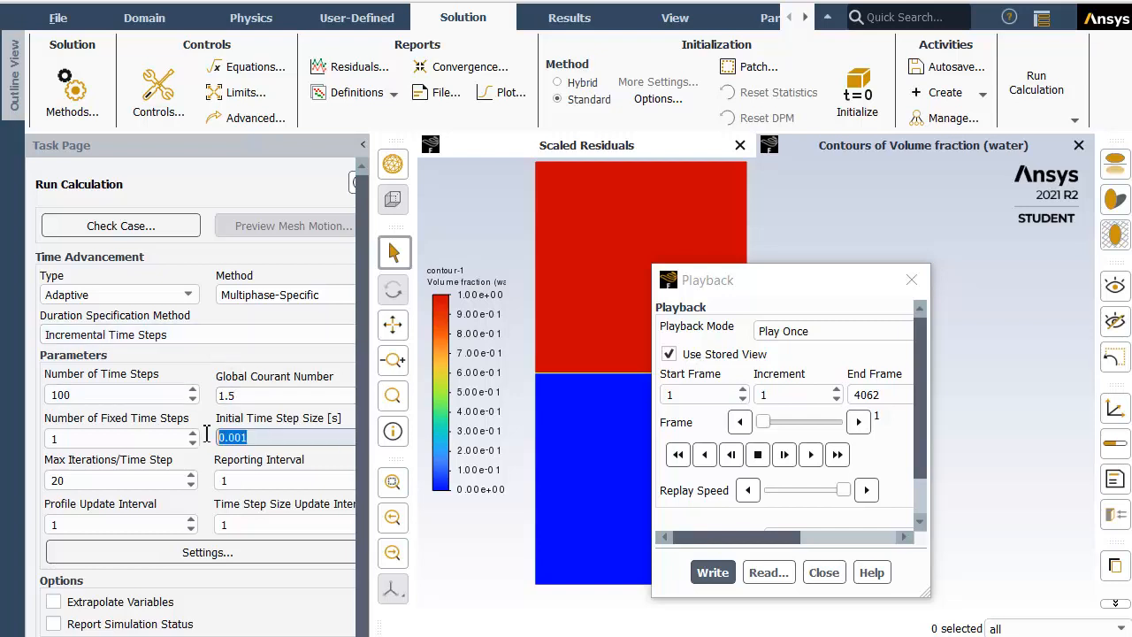
pyautogui.moveTo(255, 437)
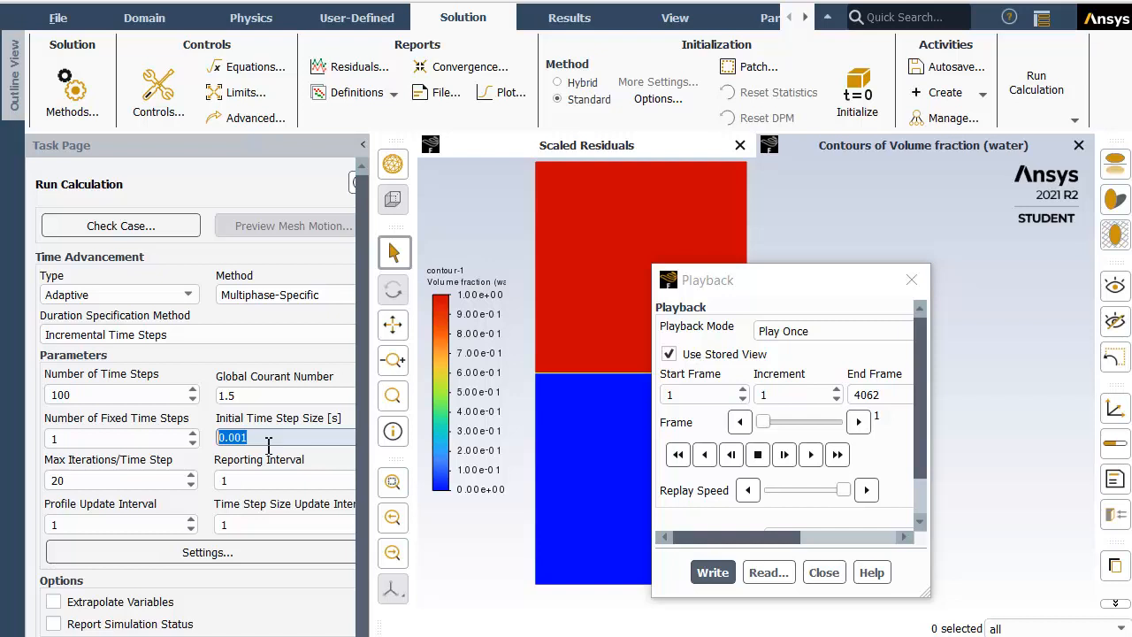
pyautogui.moveTo(496, 430)
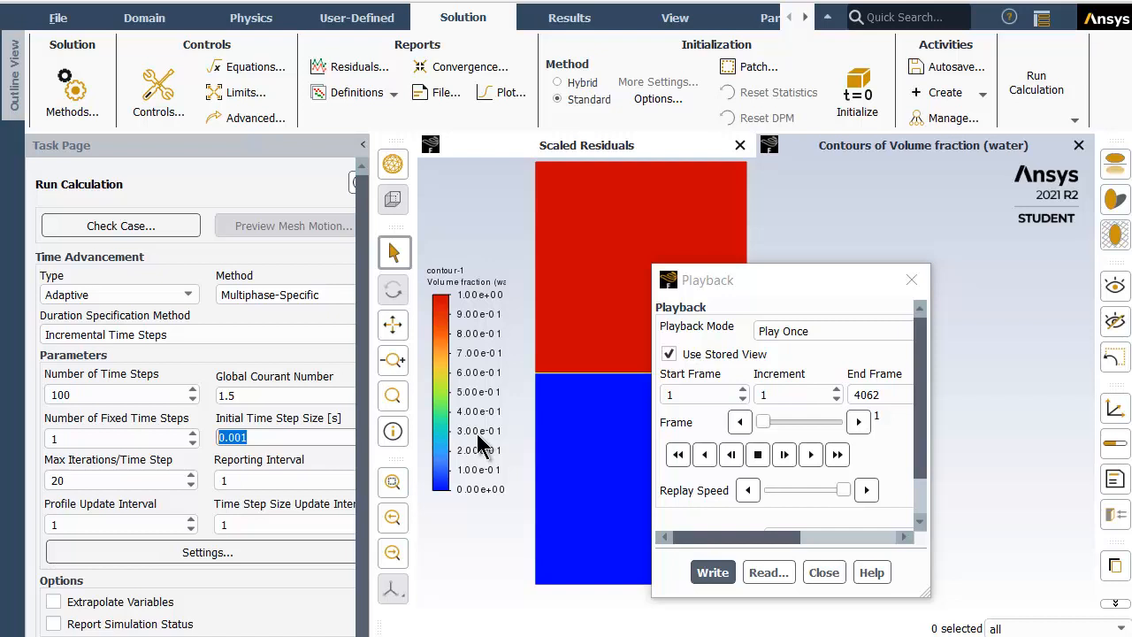
pyautogui.moveTo(460, 446)
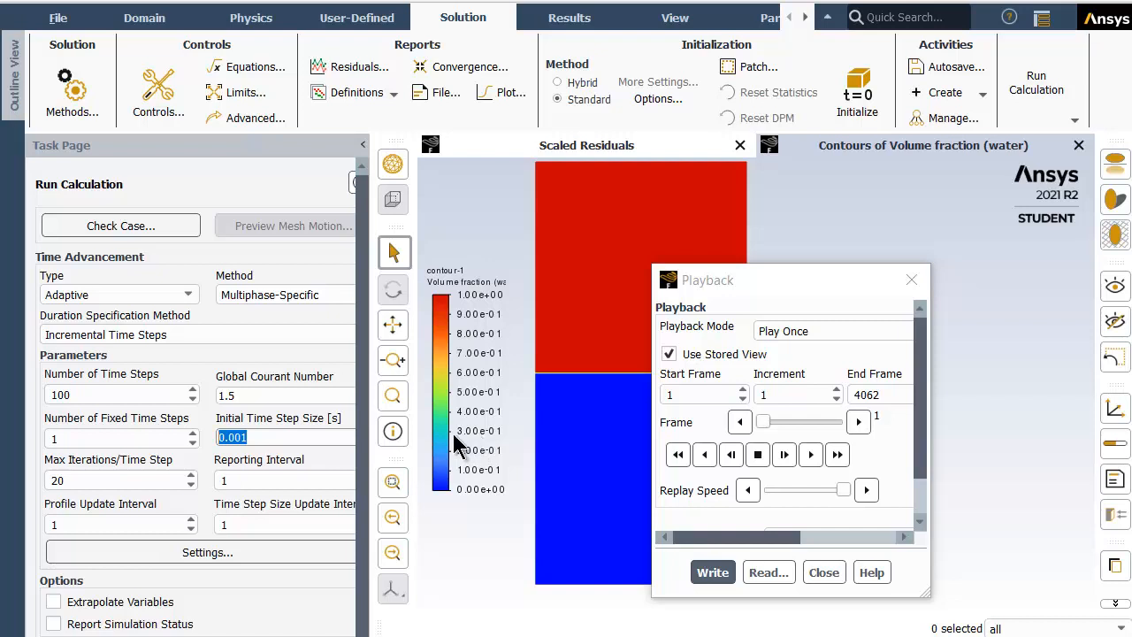
pyautogui.moveTo(461, 446)
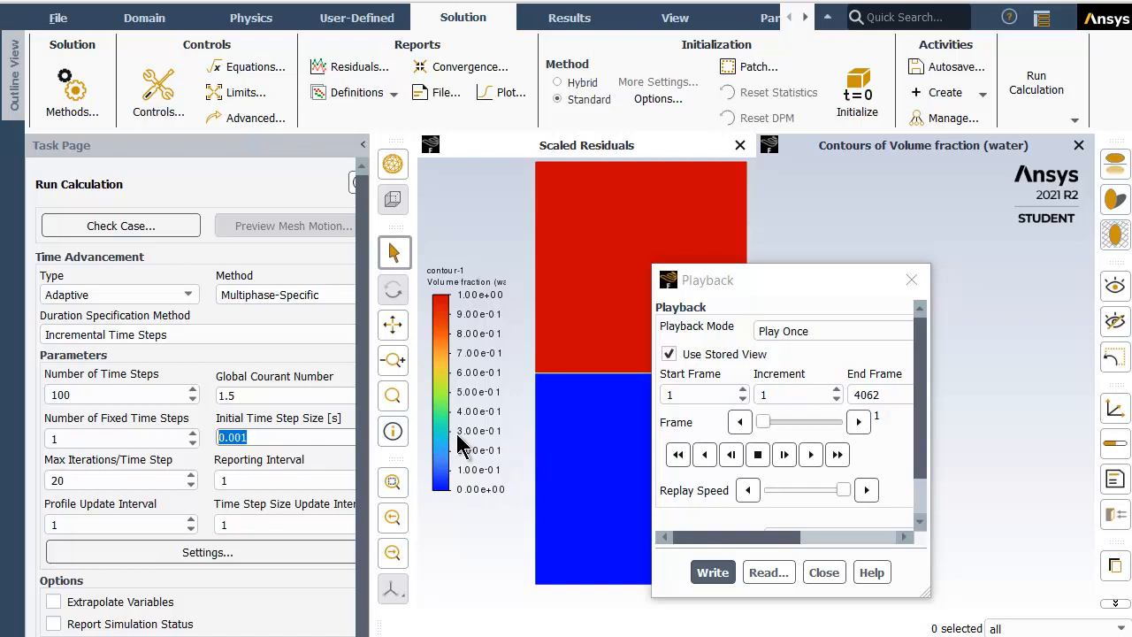
pyautogui.moveTo(421, 451)
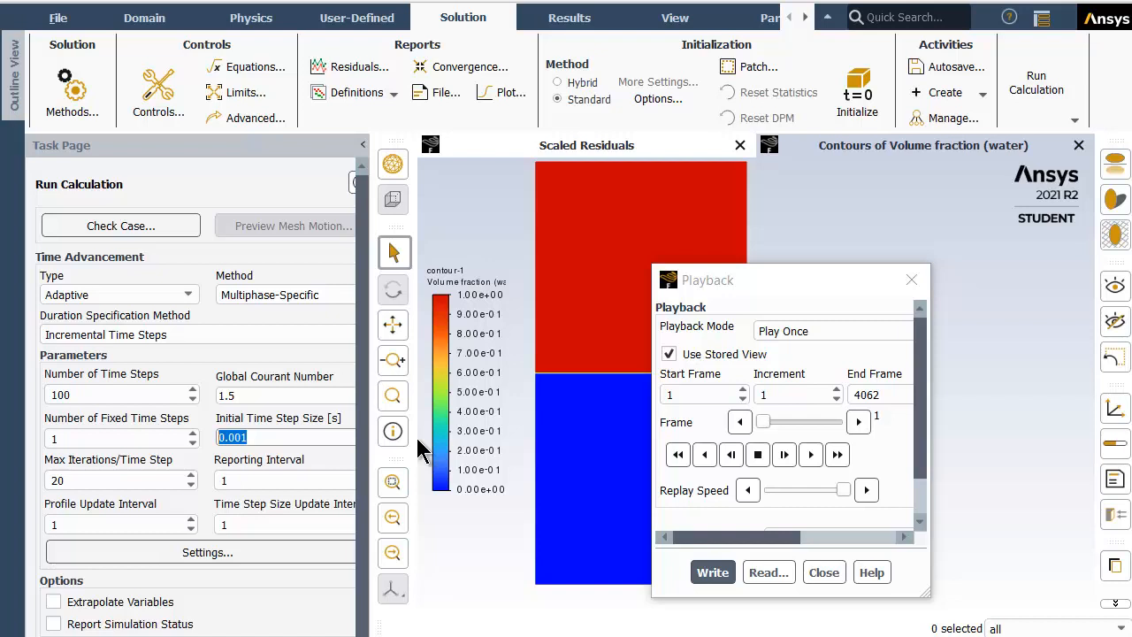
pyautogui.moveTo(380, 451)
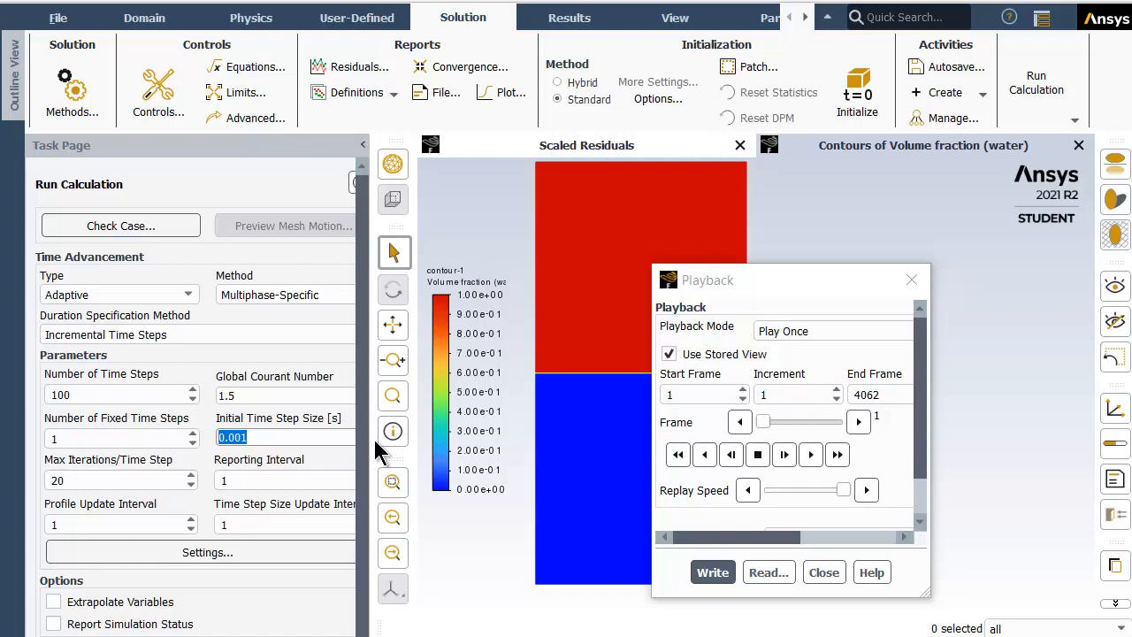
pyautogui.moveTo(375, 481)
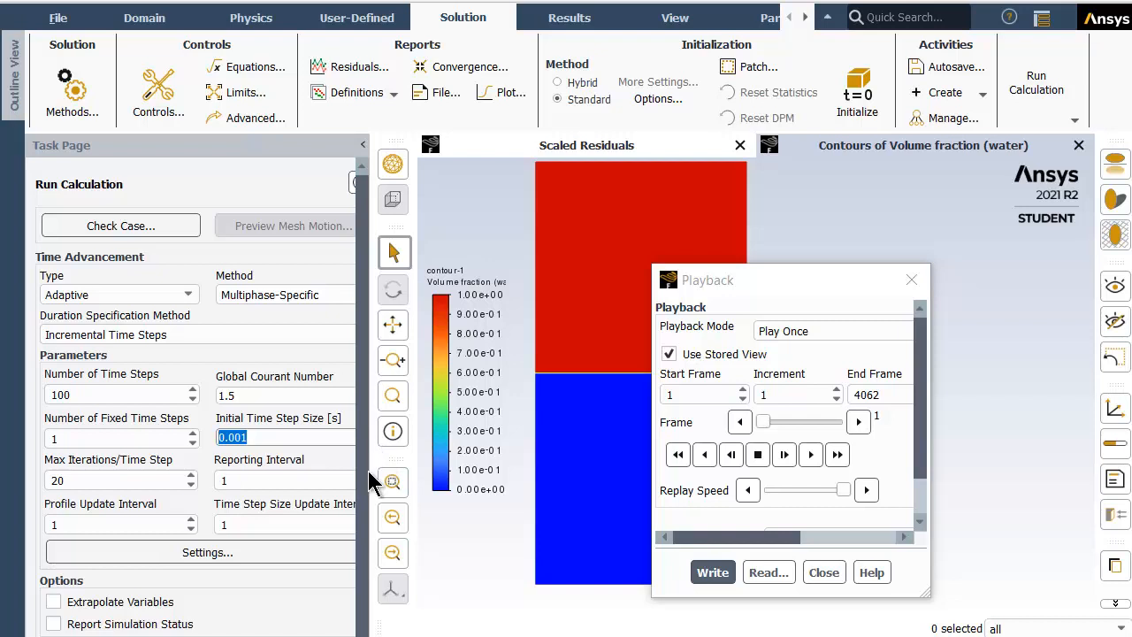
pyautogui.moveTo(339, 514)
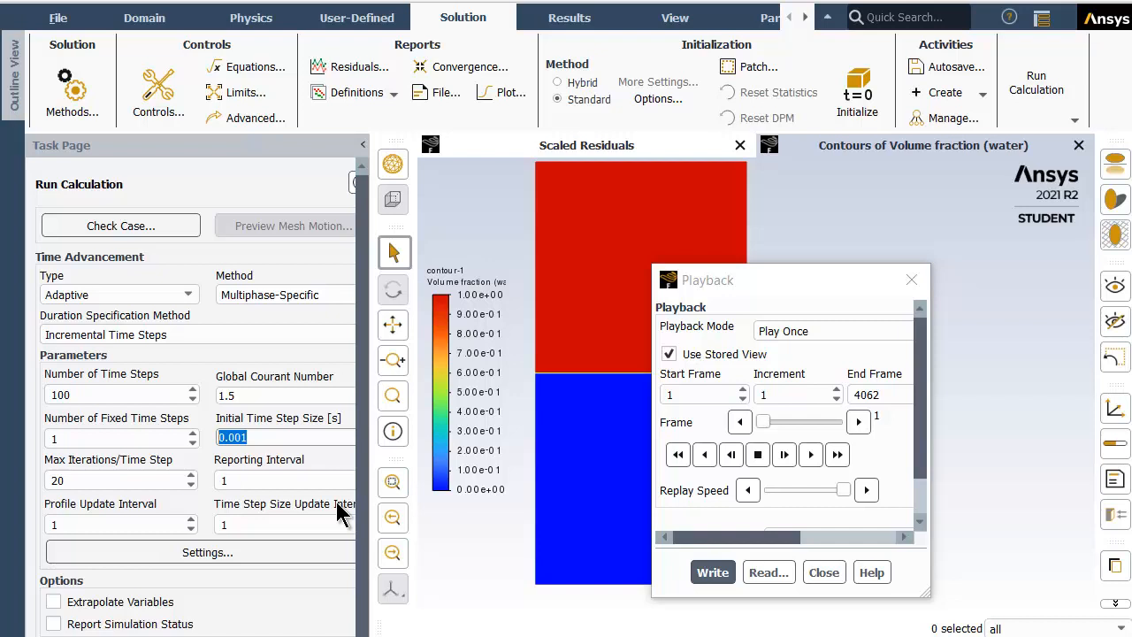
pyautogui.moveTo(340, 527)
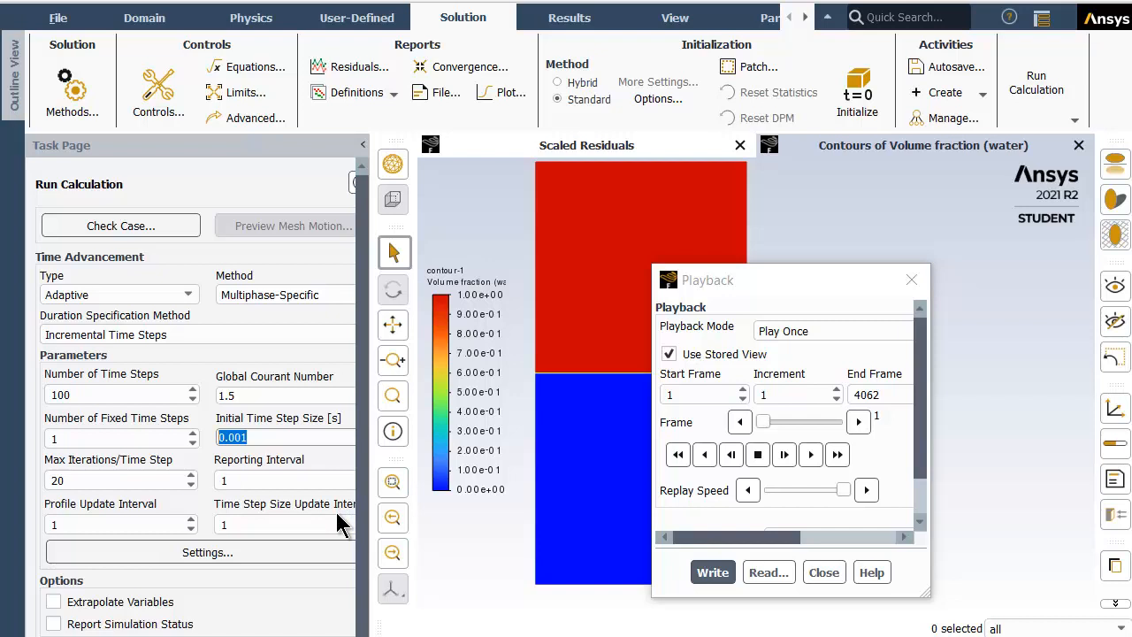
pyautogui.moveTo(759, 301)
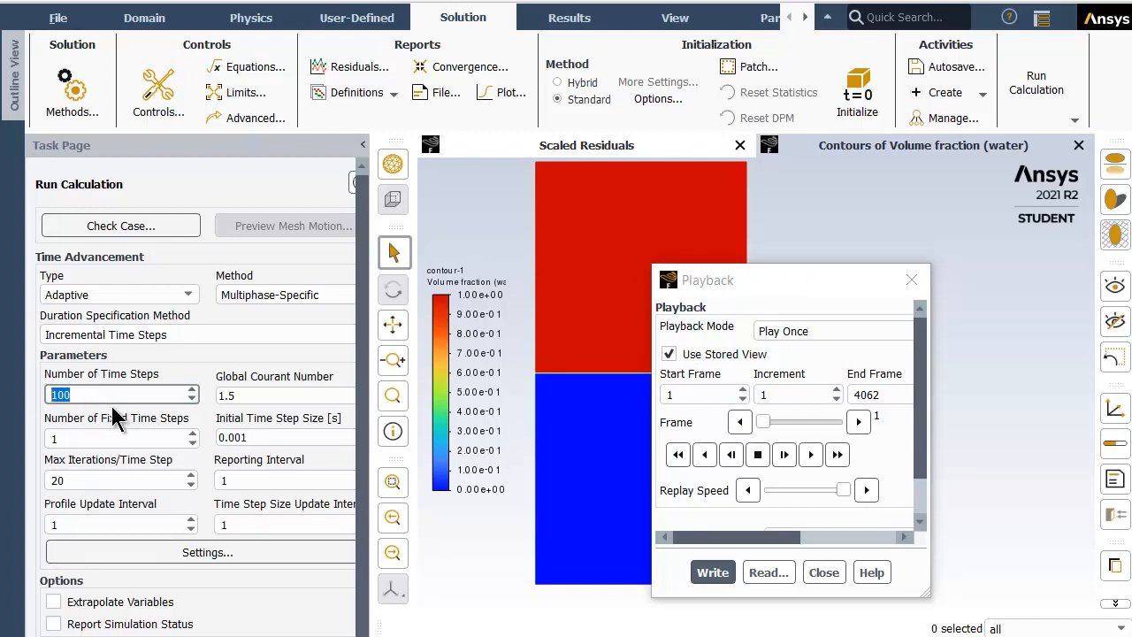
pyautogui.moveTo(123, 345)
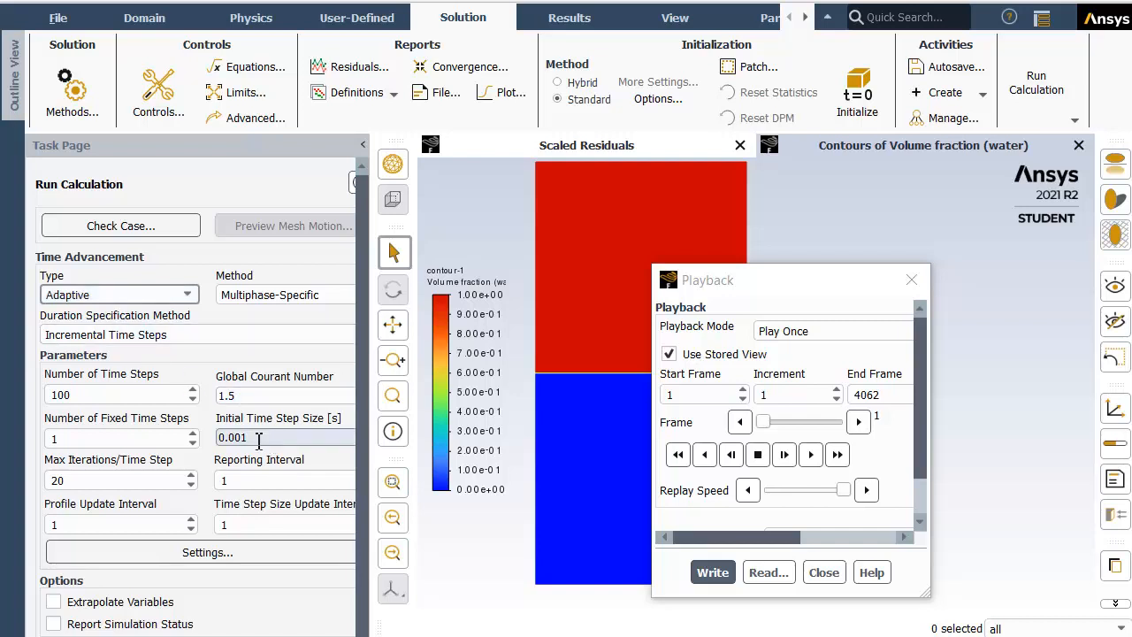
pyautogui.tripleClick(239, 437)
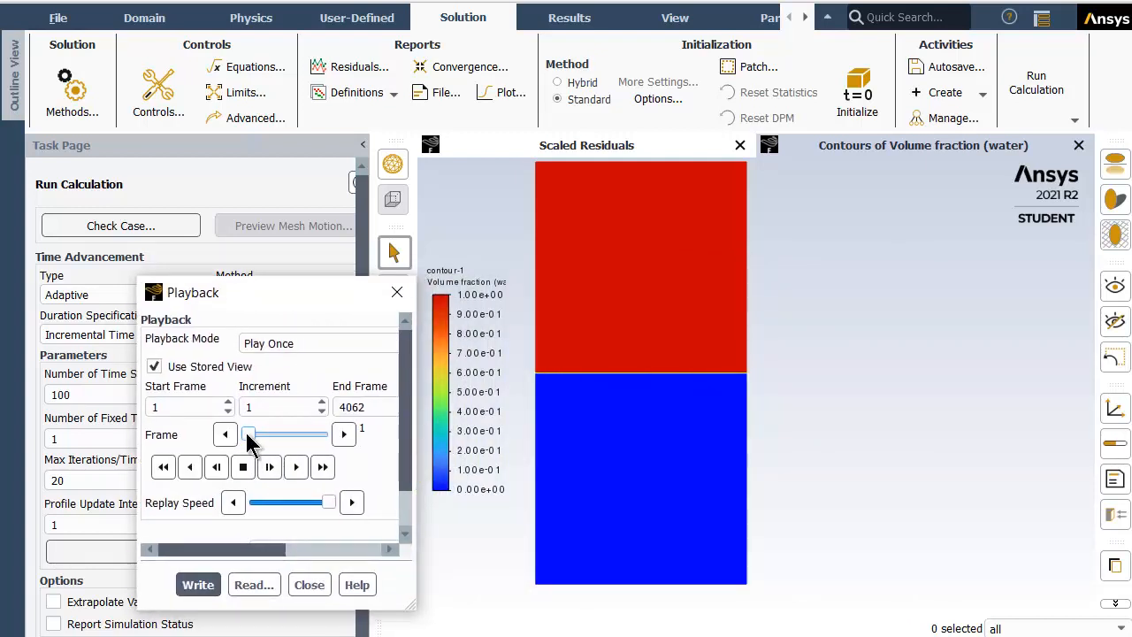
# Confirm End Frame 4062 and start playing the volume-fraction animation from frame 1.
pyautogui.click(357, 407)
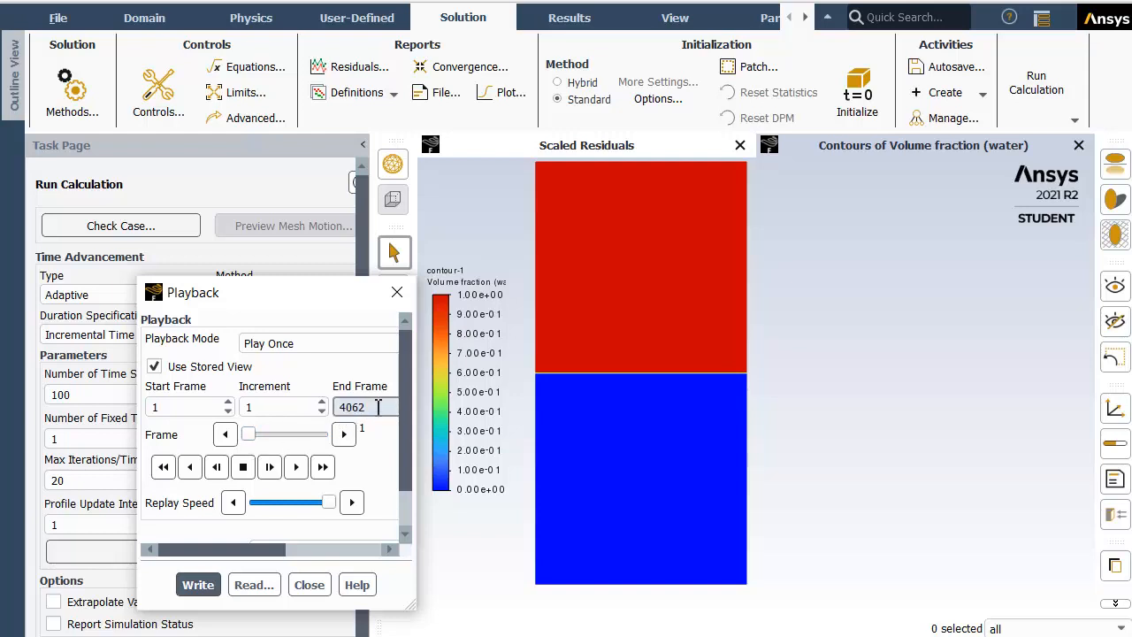
pyautogui.tripleClick(351, 407)
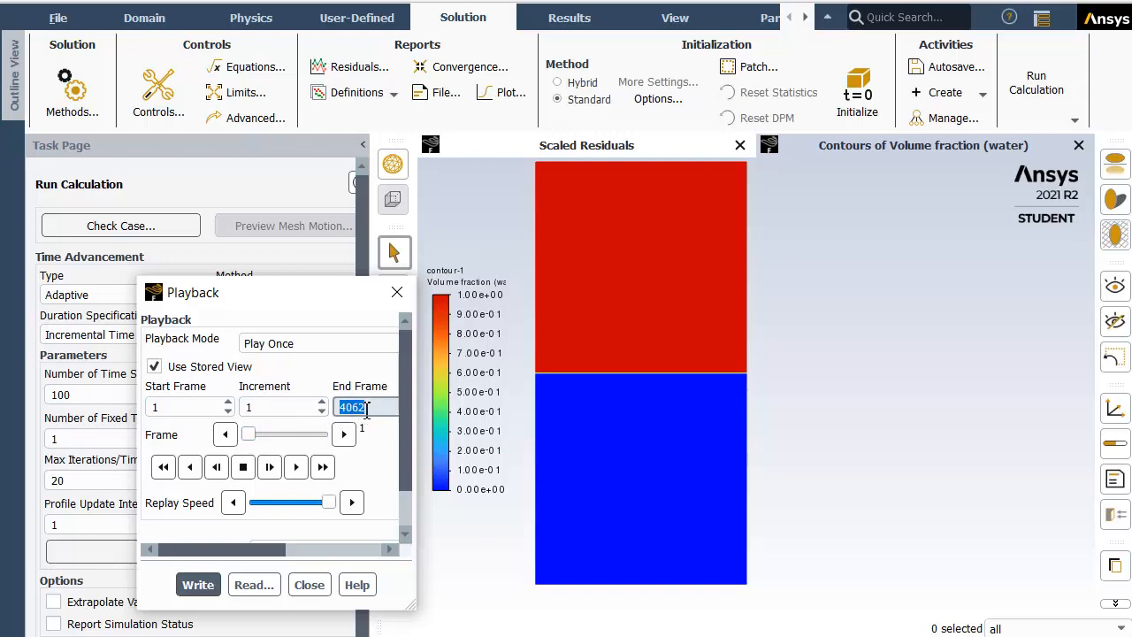
pyautogui.moveTo(251, 424)
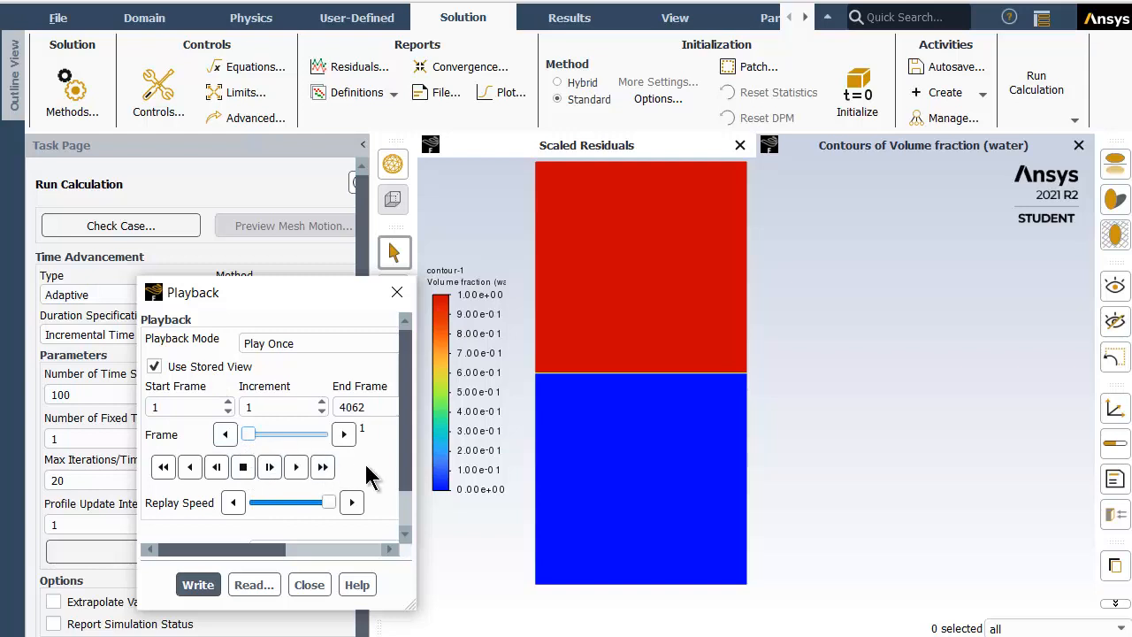
pyautogui.click(343, 433)
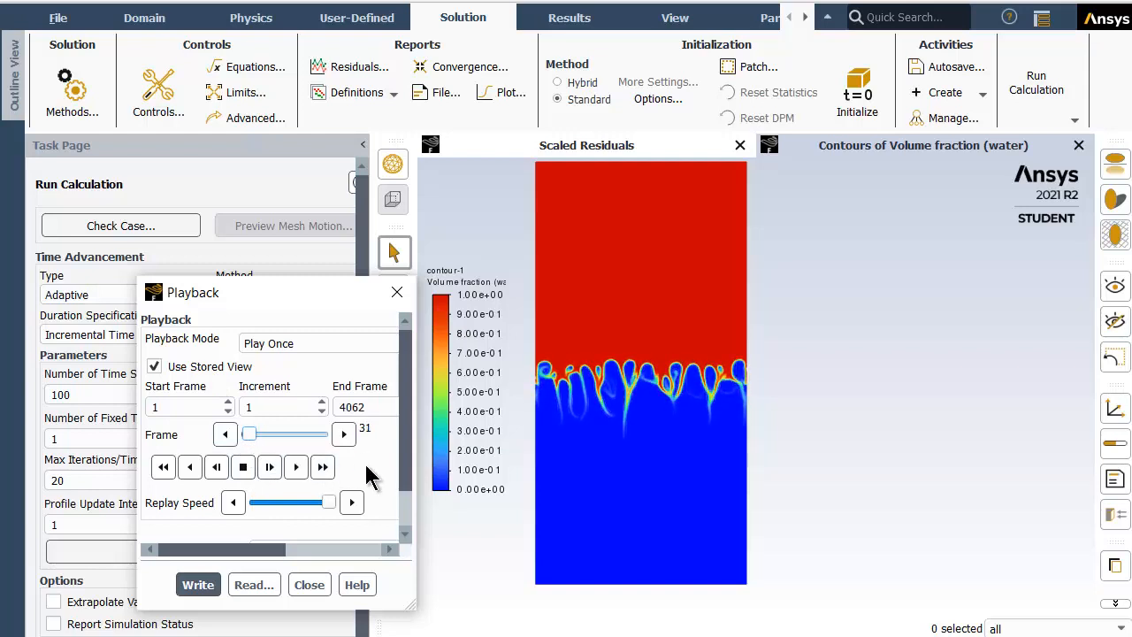
pyautogui.click(297, 467)
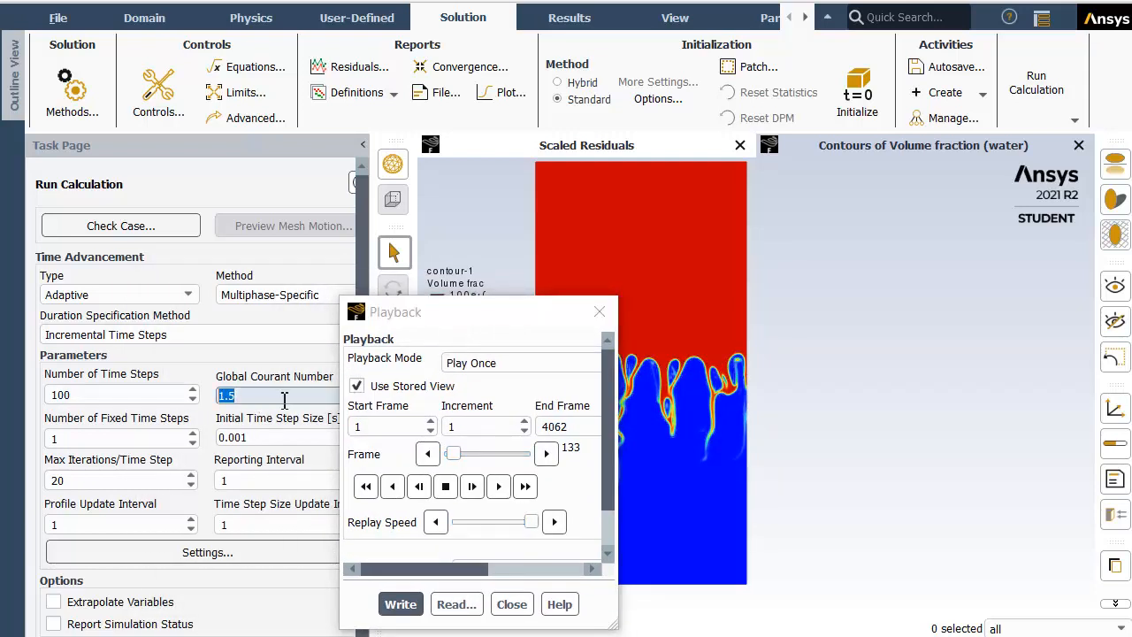
# Keep the stored animation playing forward to about frame 322 as water fingers reach the bottom.
pyautogui.write('0.9')
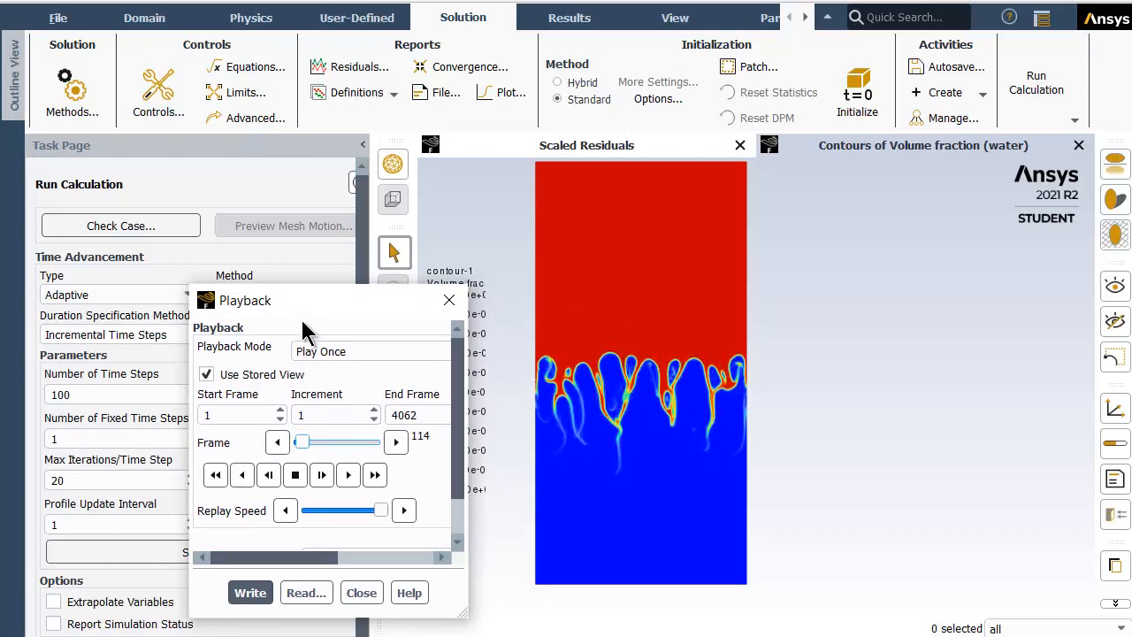
pyautogui.click(241, 474)
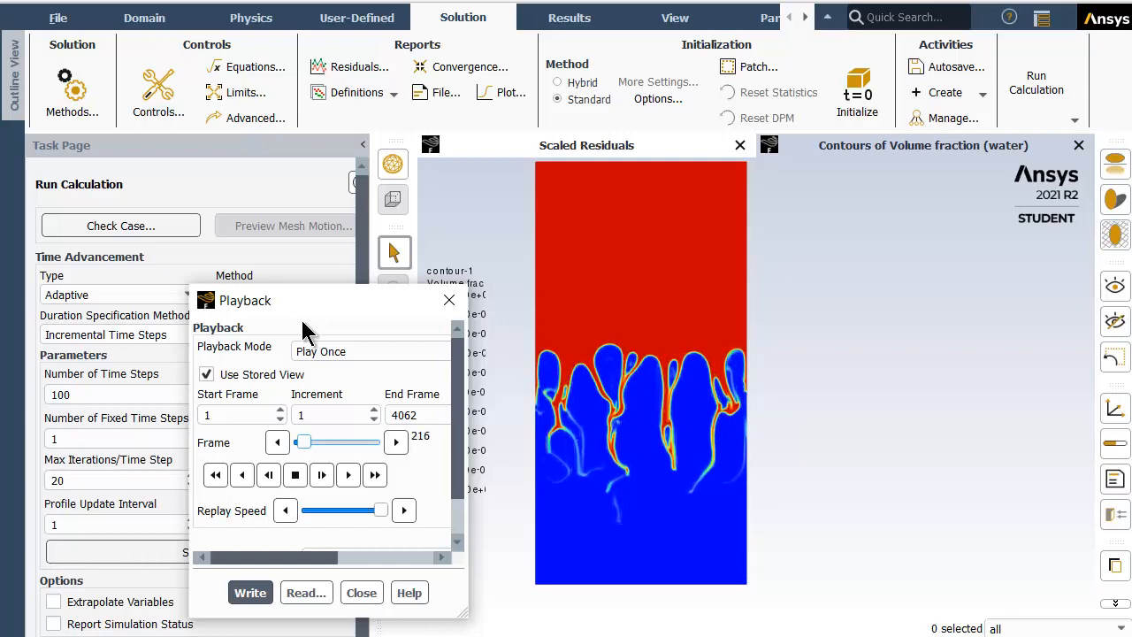
pyautogui.click(276, 442)
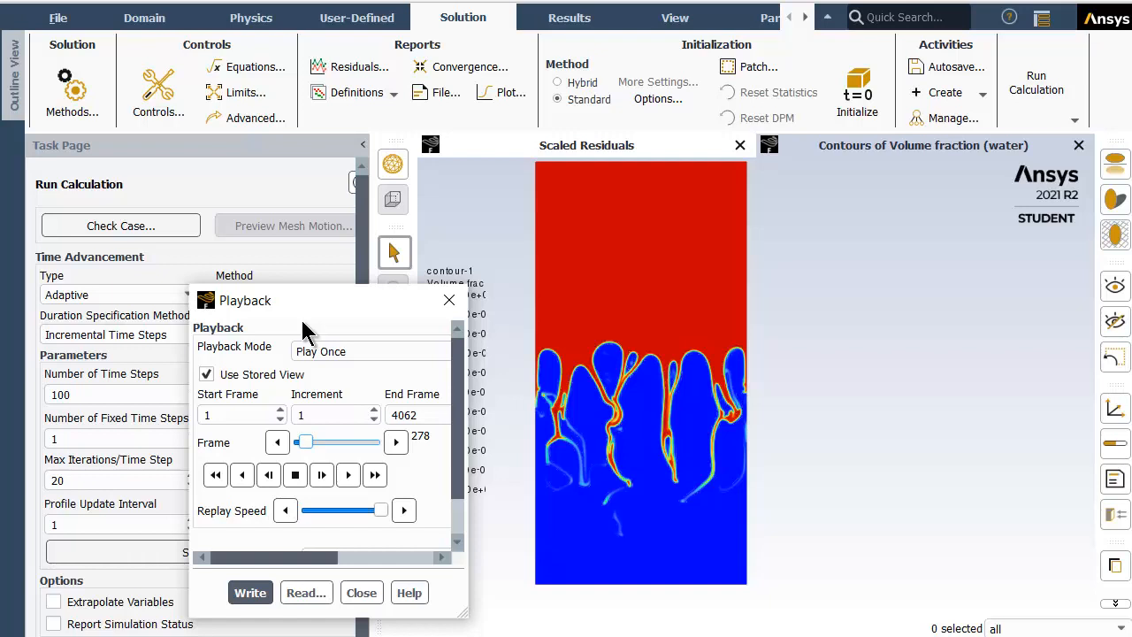
pyautogui.click(276, 442)
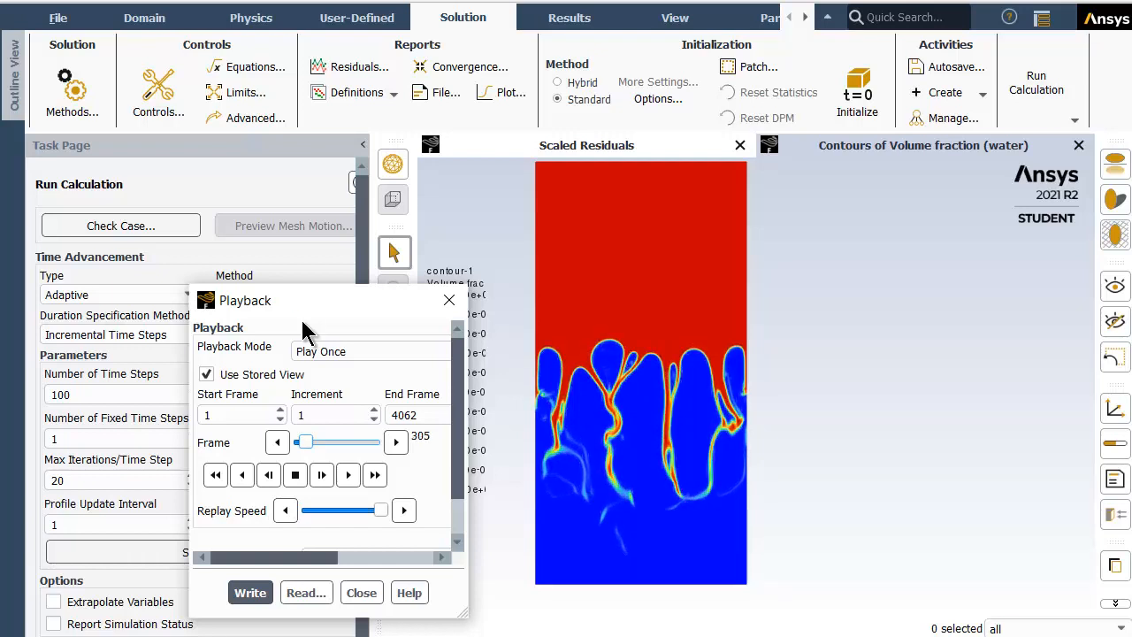
pyautogui.click(276, 442)
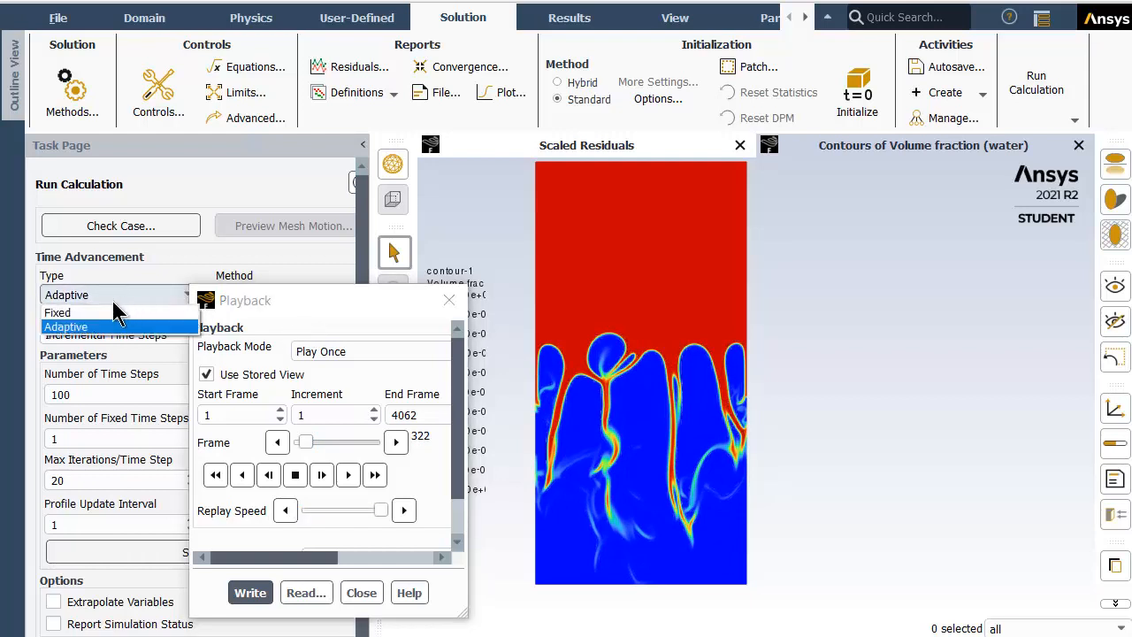
# Set Time Advancement Type to Fixed with a Time Step Size of 0.0005.
pyautogui.click(57, 312)
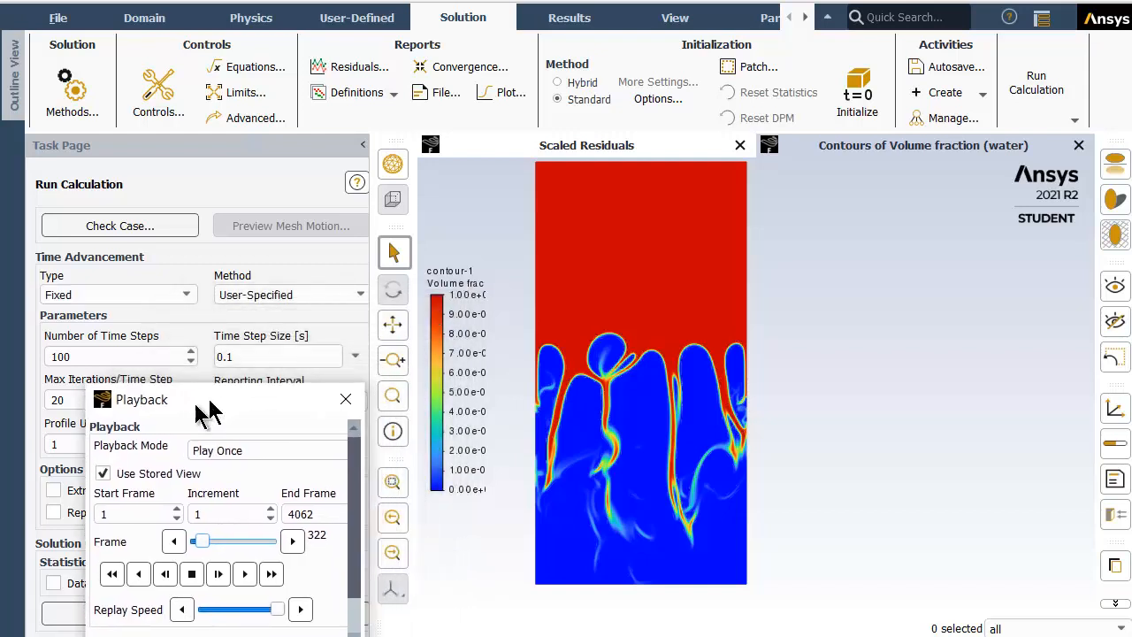
pyautogui.moveTo(209, 400); pyautogui.dragTo(232, 453)
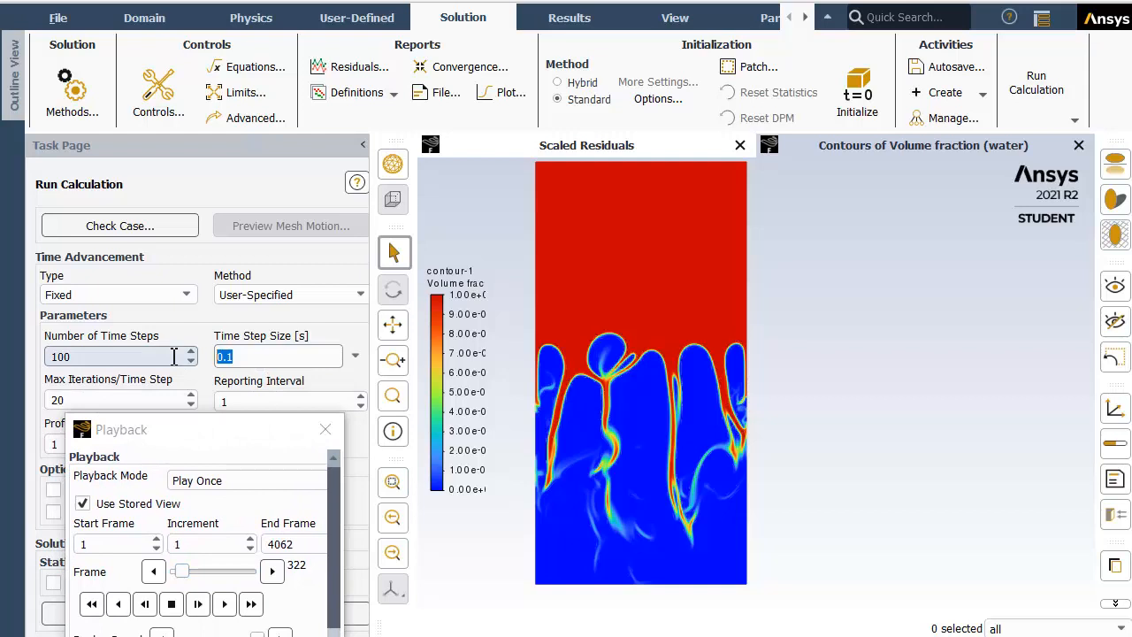
pyautogui.write('0.000')
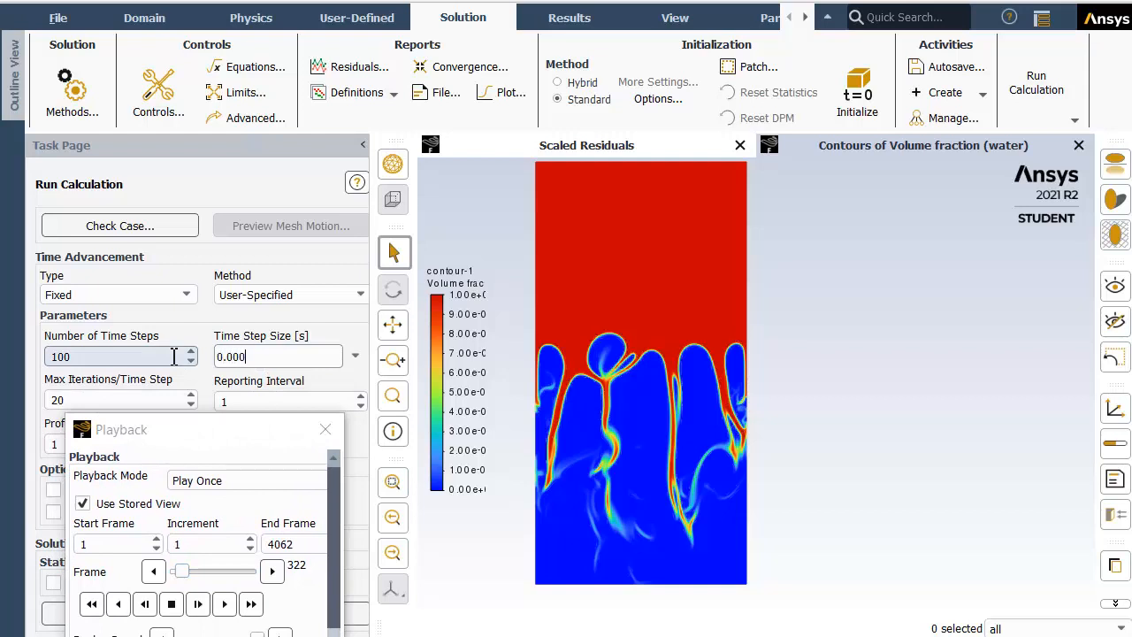
pyautogui.write('0.0005')
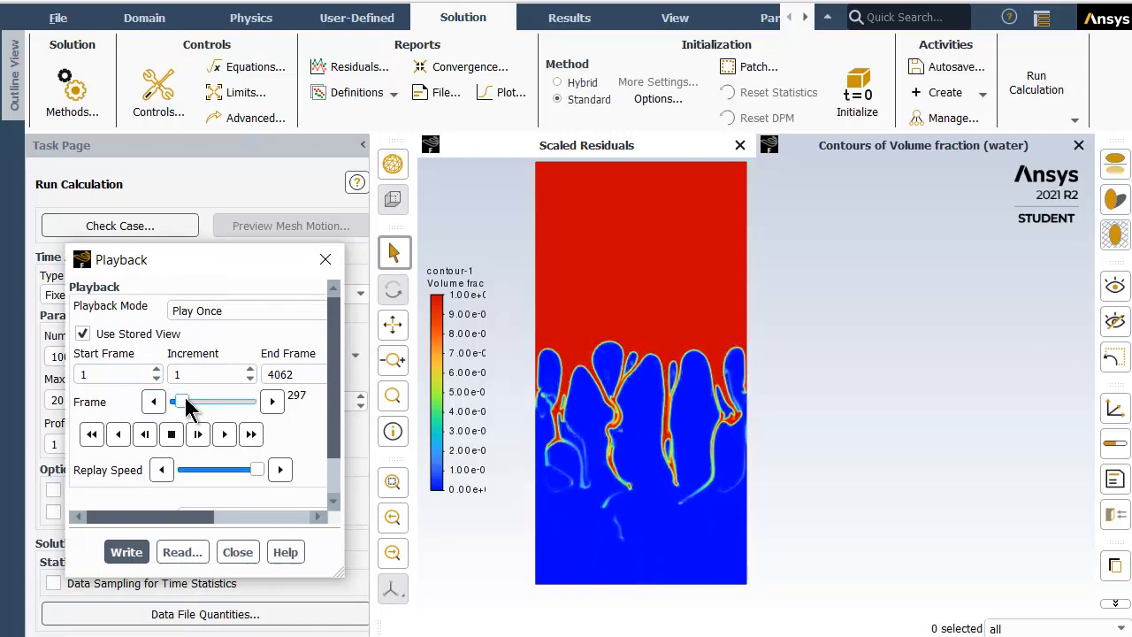
# Resume playback through the turbulent mixing stage, nudging the frame slider ahead once.
pyautogui.click(222, 436)
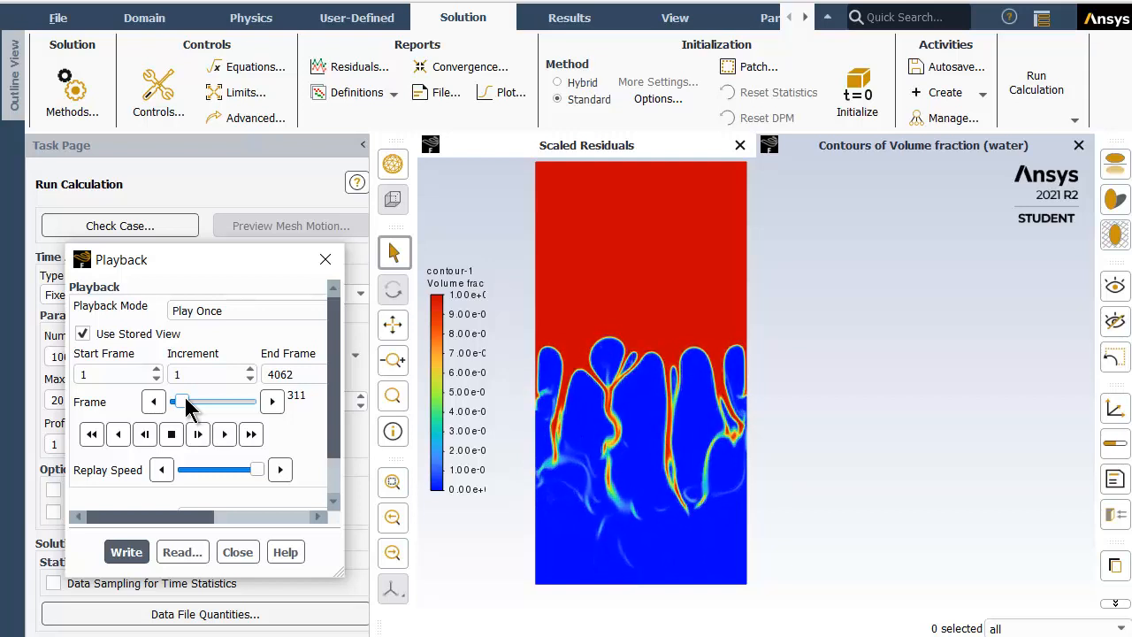
pyautogui.click(223, 433)
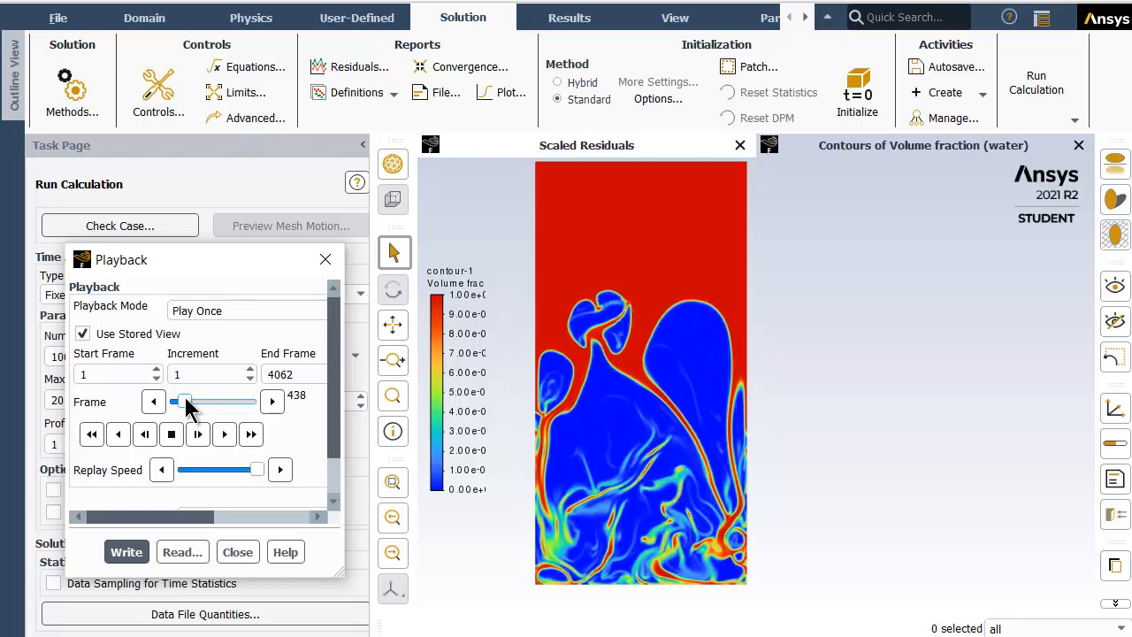
pyautogui.click(223, 433)
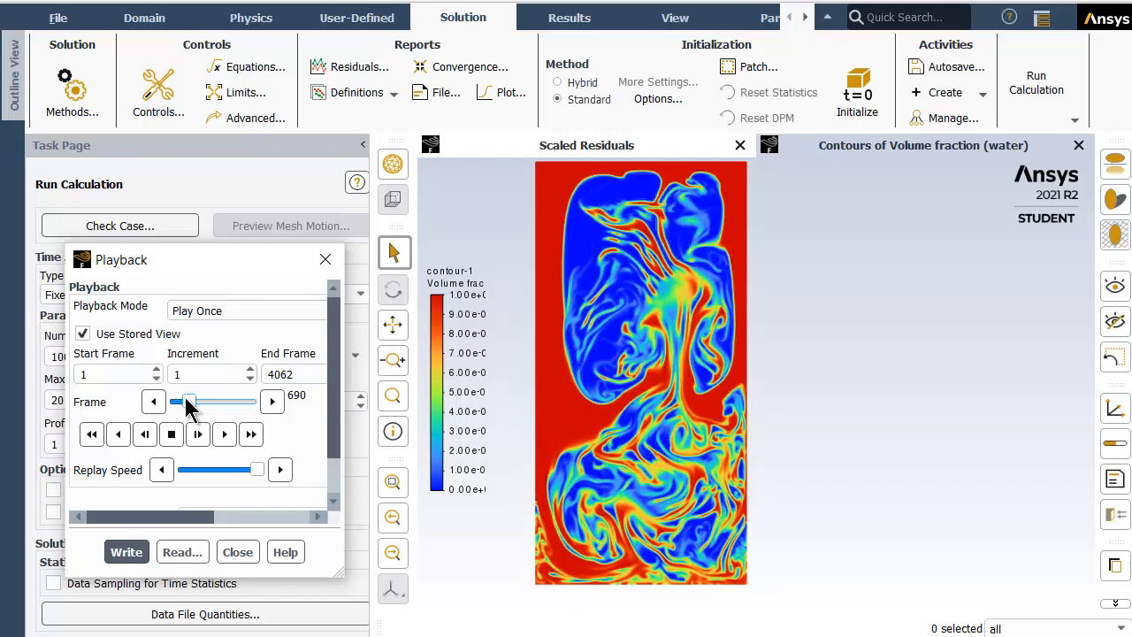
pyautogui.click(223, 434)
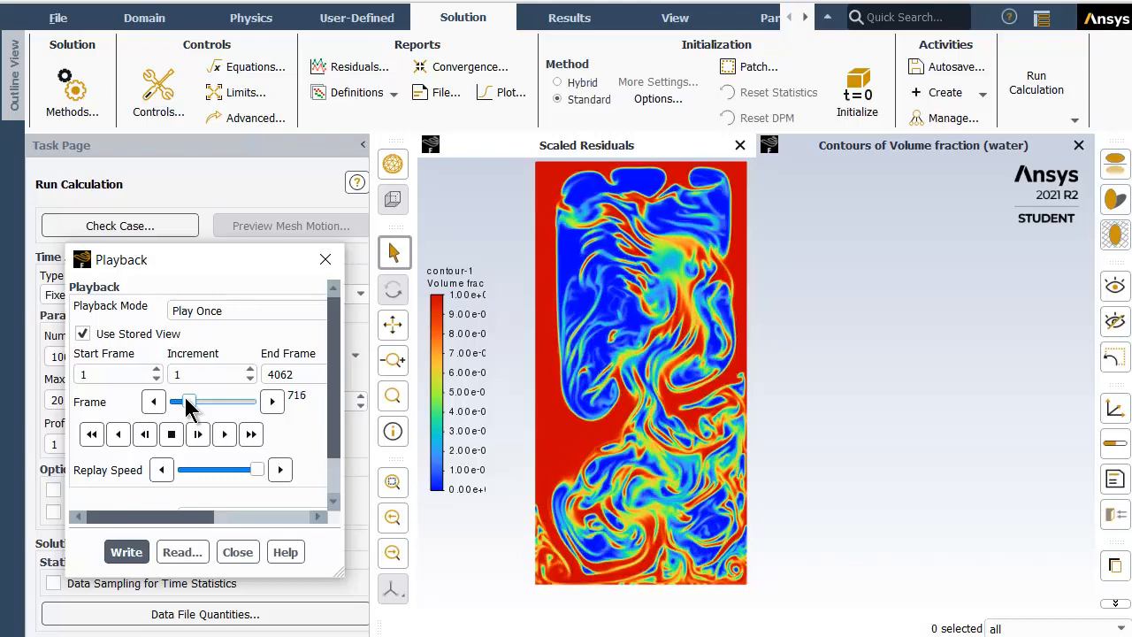
pyautogui.click(198, 435)
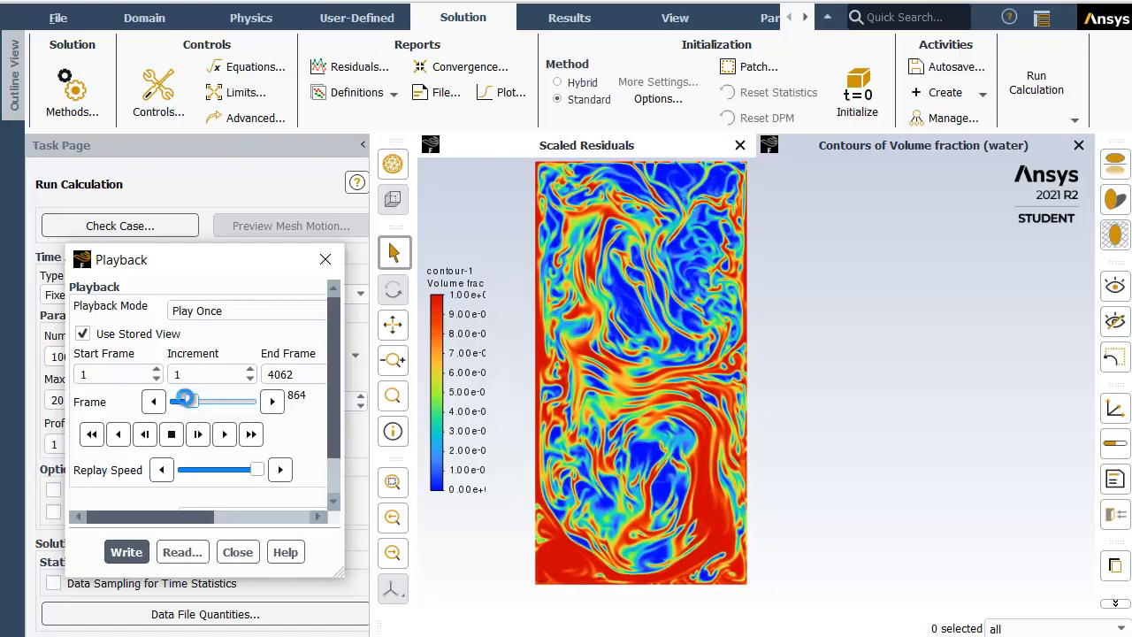
pyautogui.moveTo(184, 400); pyautogui.dragTo(193, 400)
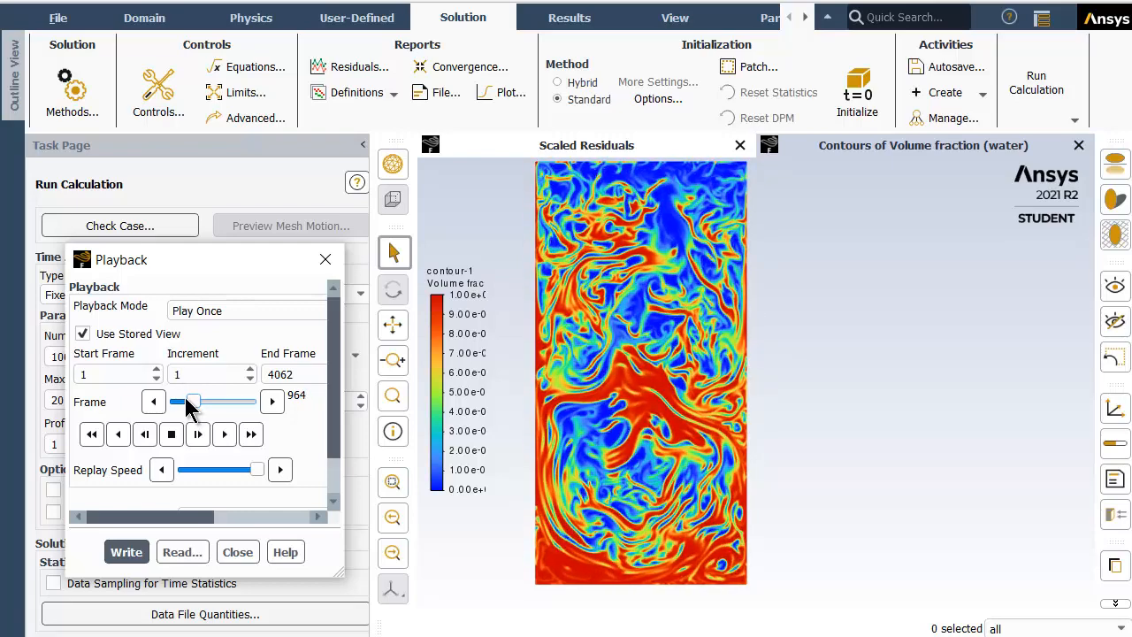
pyautogui.click(223, 433)
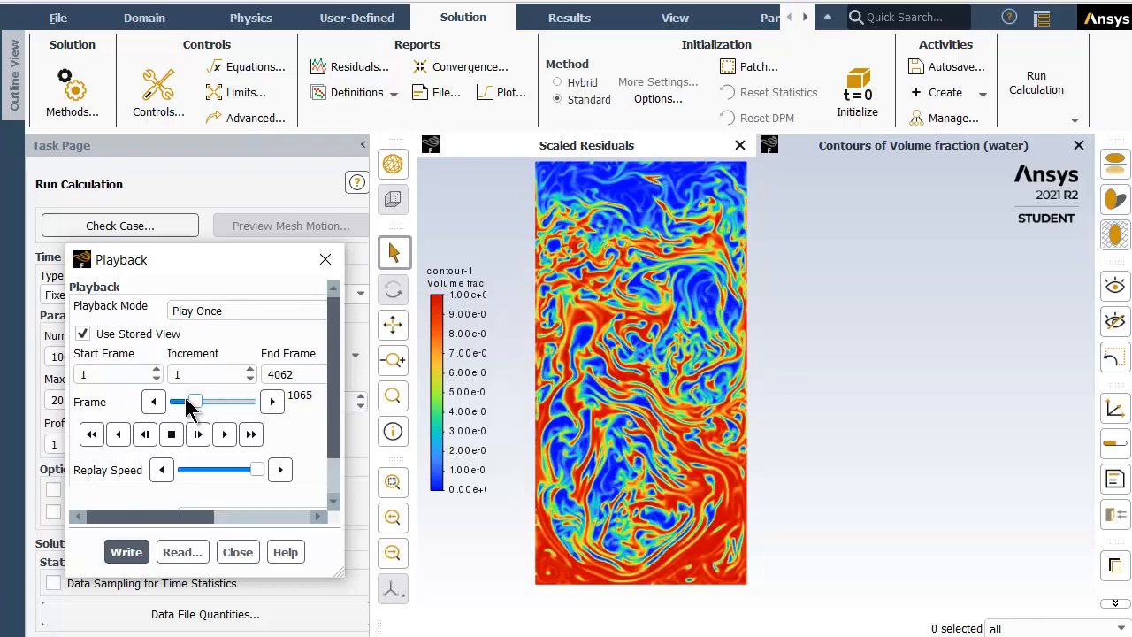
pyautogui.click(222, 433)
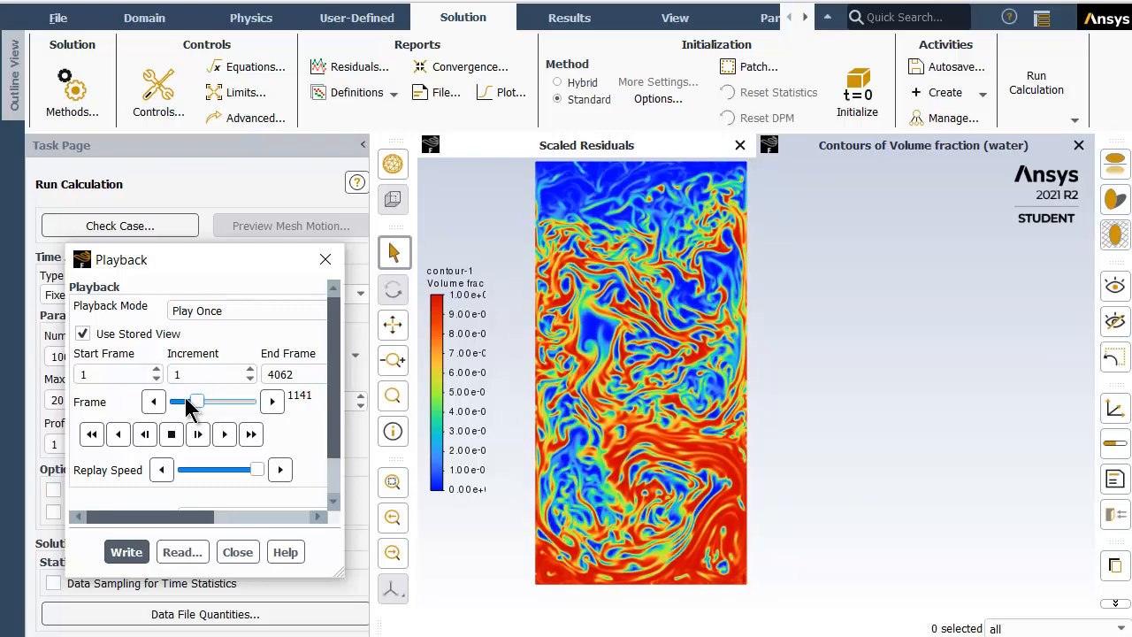
pyautogui.click(223, 433)
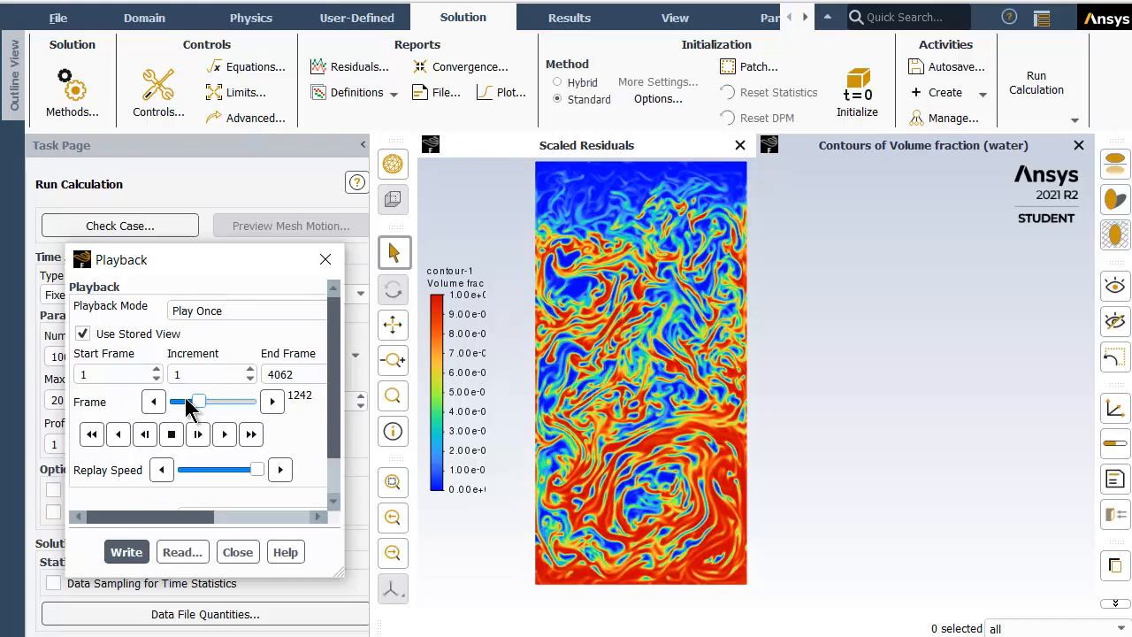
pyautogui.click(223, 434)
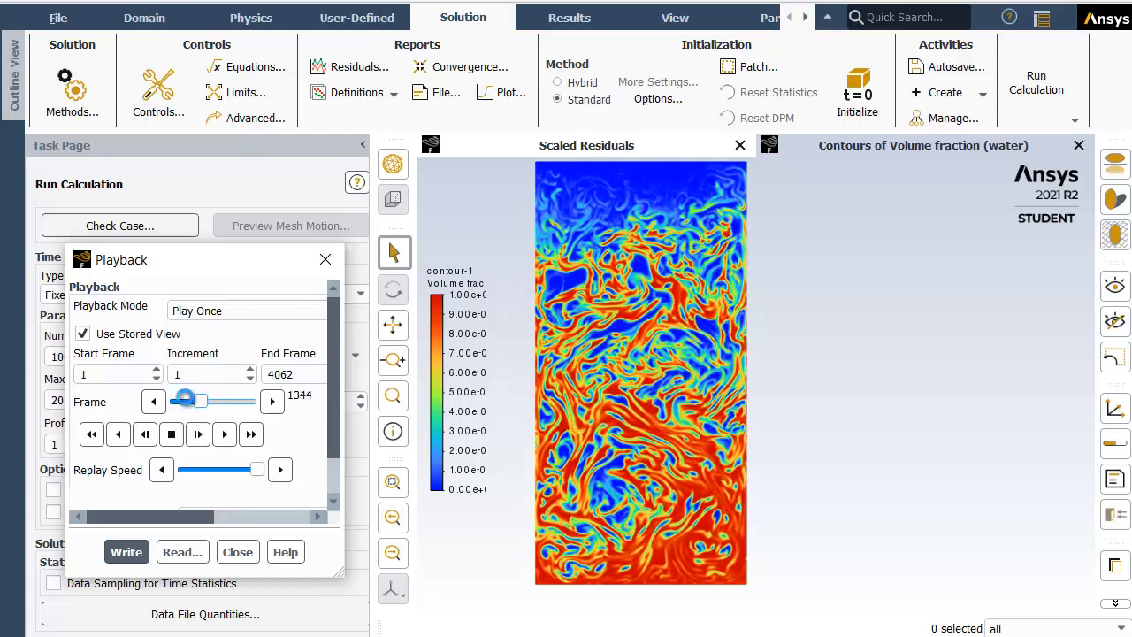
# Keep playing and skipping ahead until about frame 2563, with water largely settled at the bottom.
pyautogui.moveTo(191, 400); pyautogui.dragTo(202, 400)
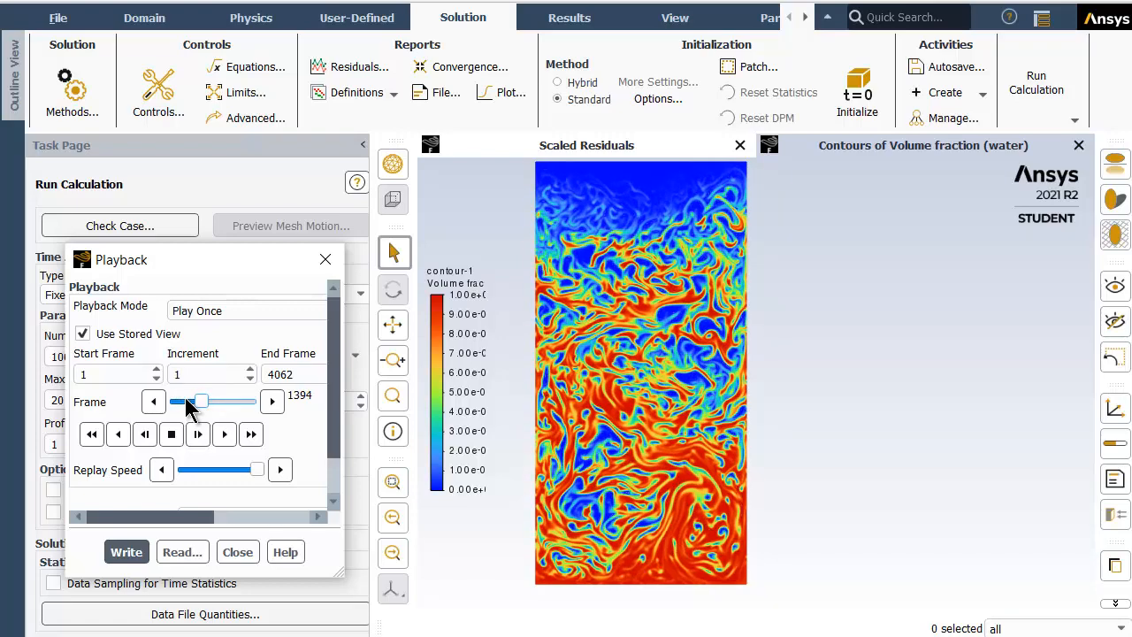
pyautogui.click(223, 434)
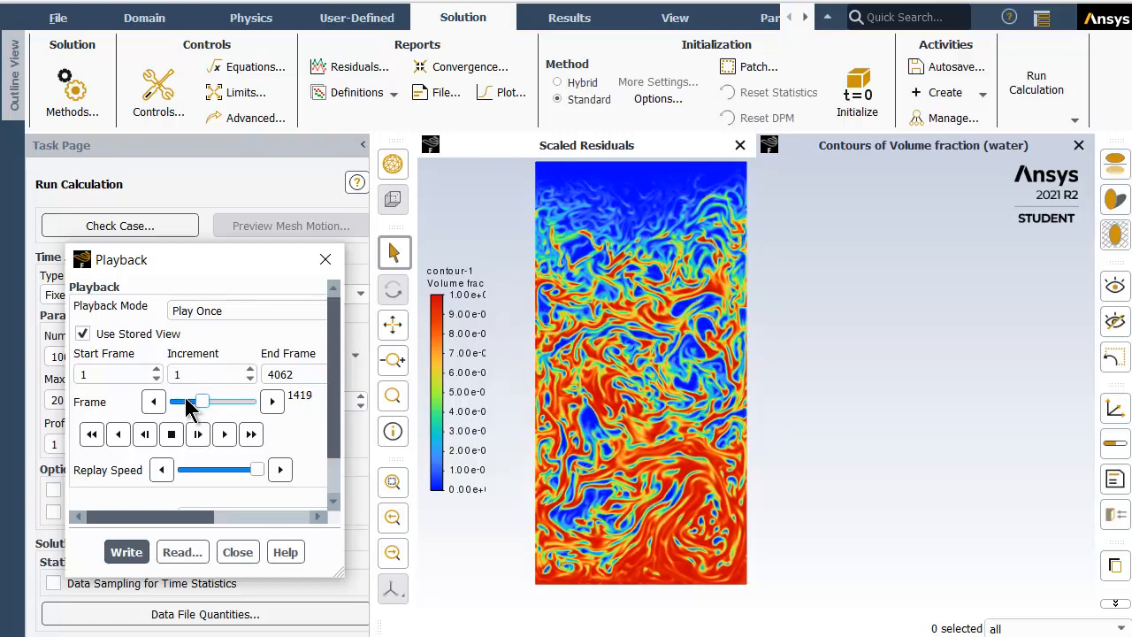
pyautogui.click(223, 435)
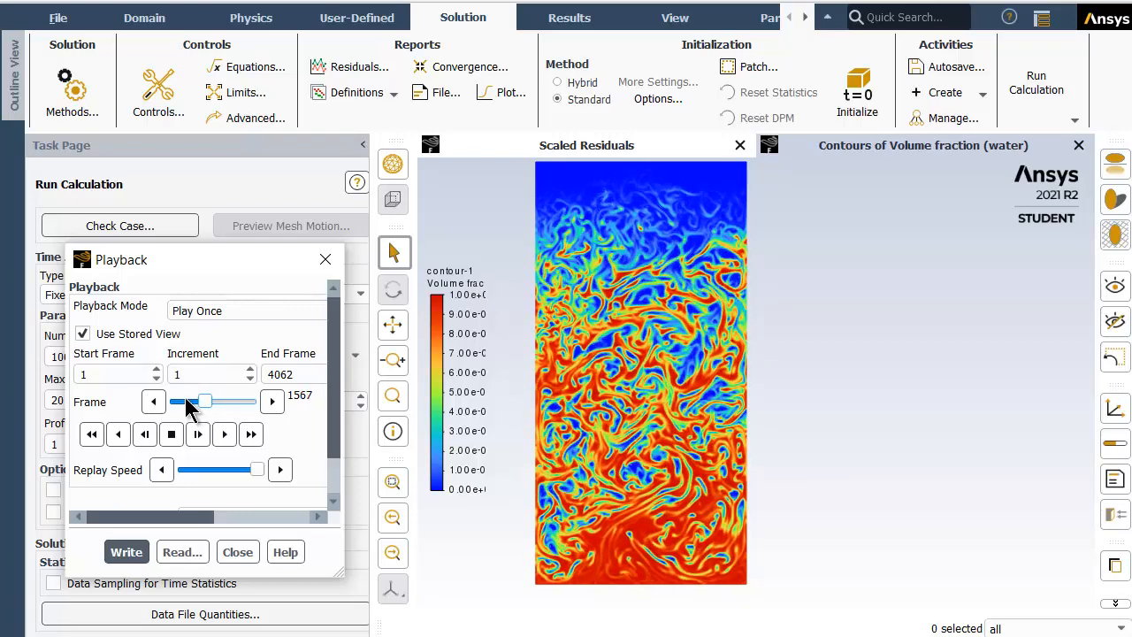
pyautogui.click(223, 433)
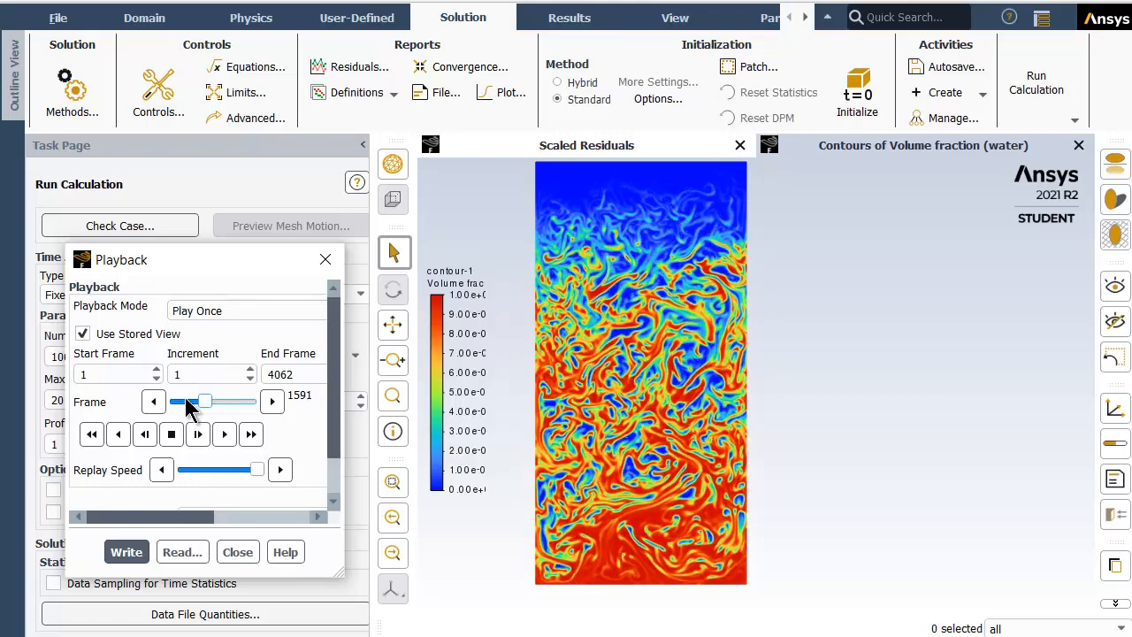
pyautogui.click(223, 435)
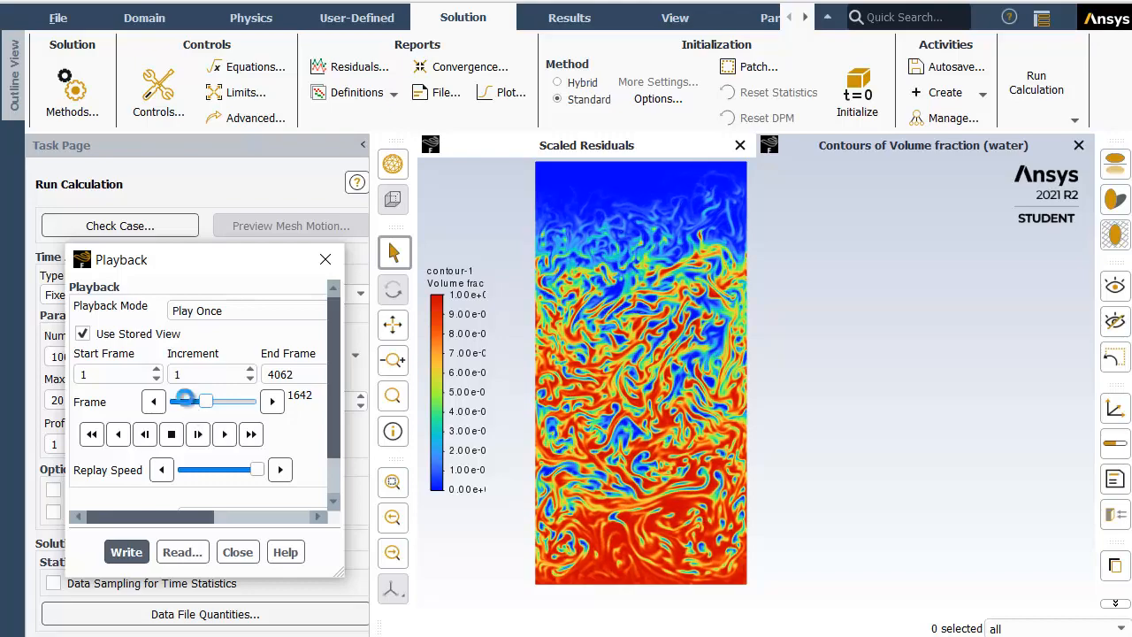
pyautogui.moveTo(181, 400); pyautogui.dragTo(205, 400)
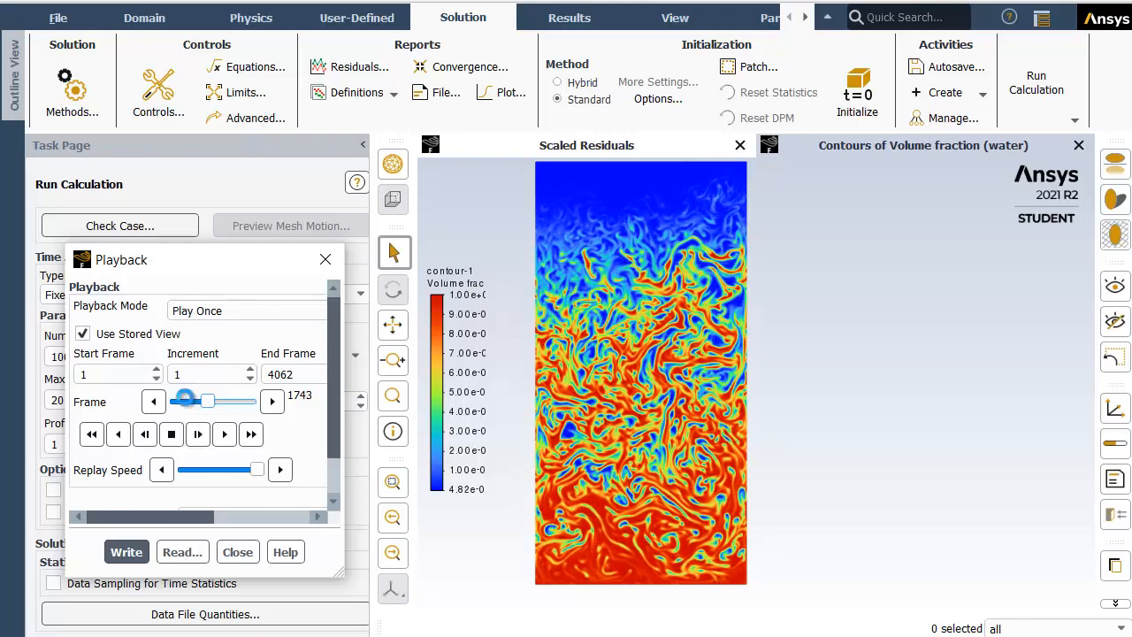
pyautogui.moveTo(209, 400); pyautogui.dragTo(186, 400)
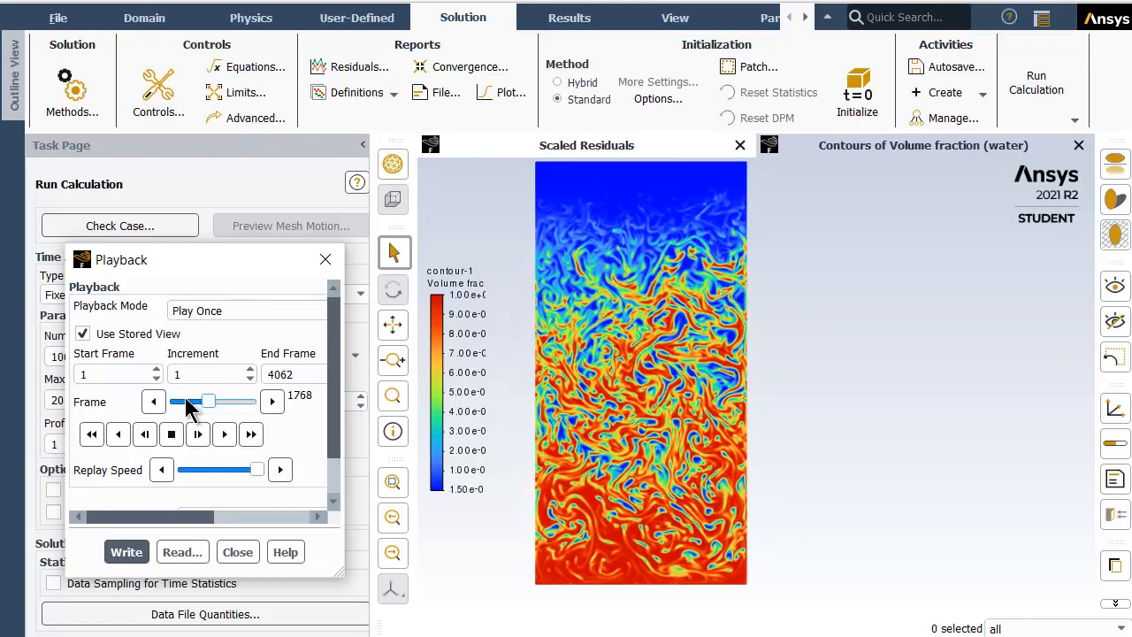
pyautogui.click(223, 436)
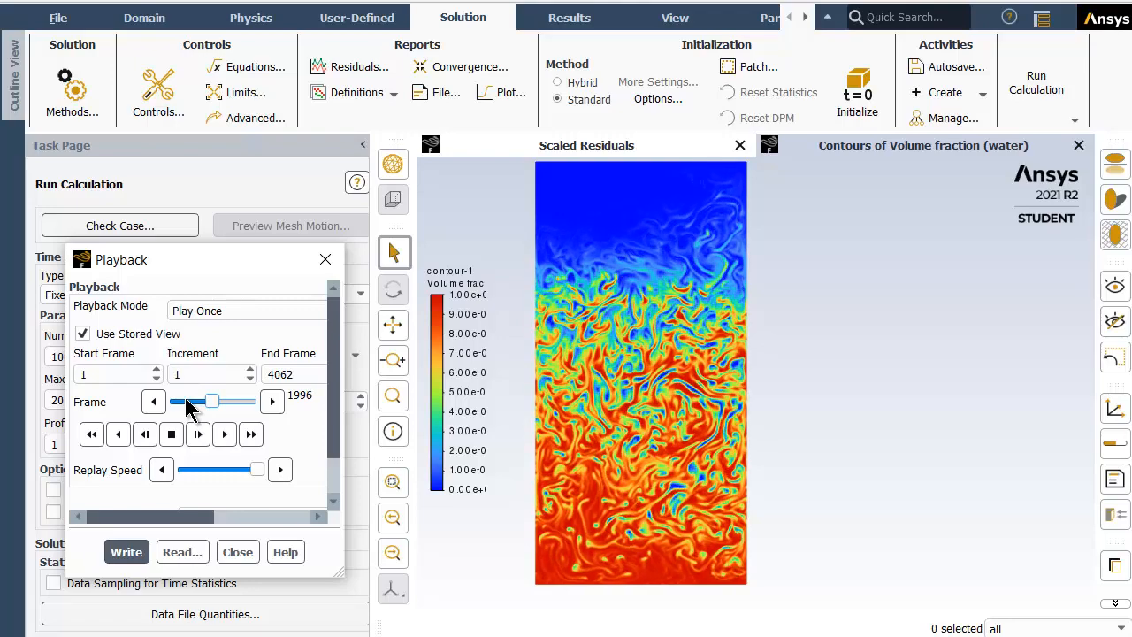
pyautogui.click(223, 436)
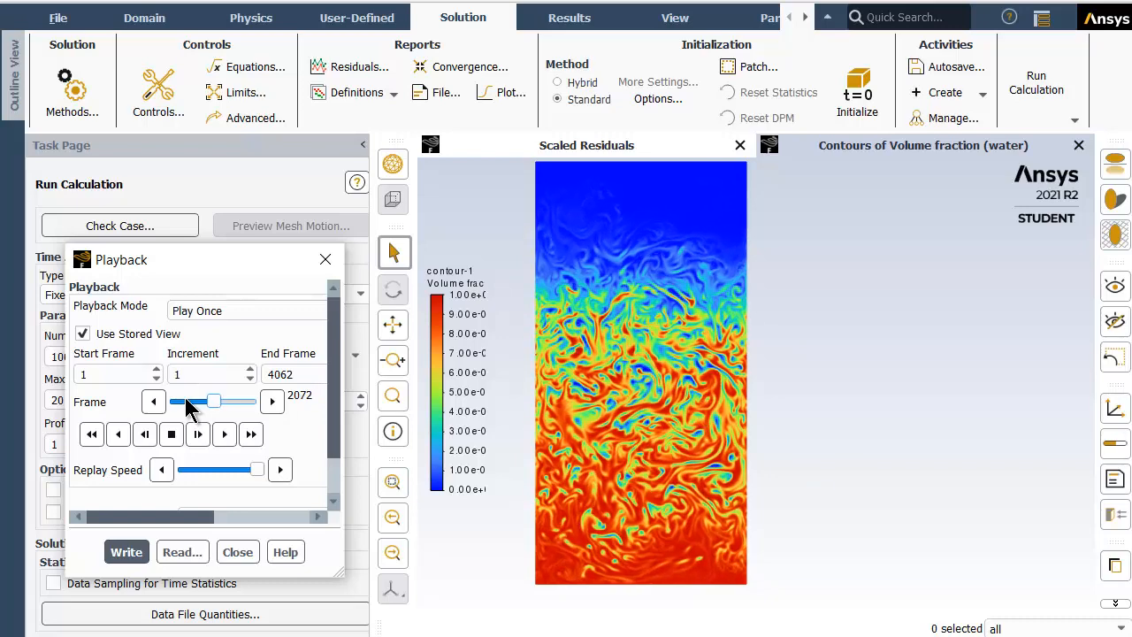
pyautogui.click(223, 436)
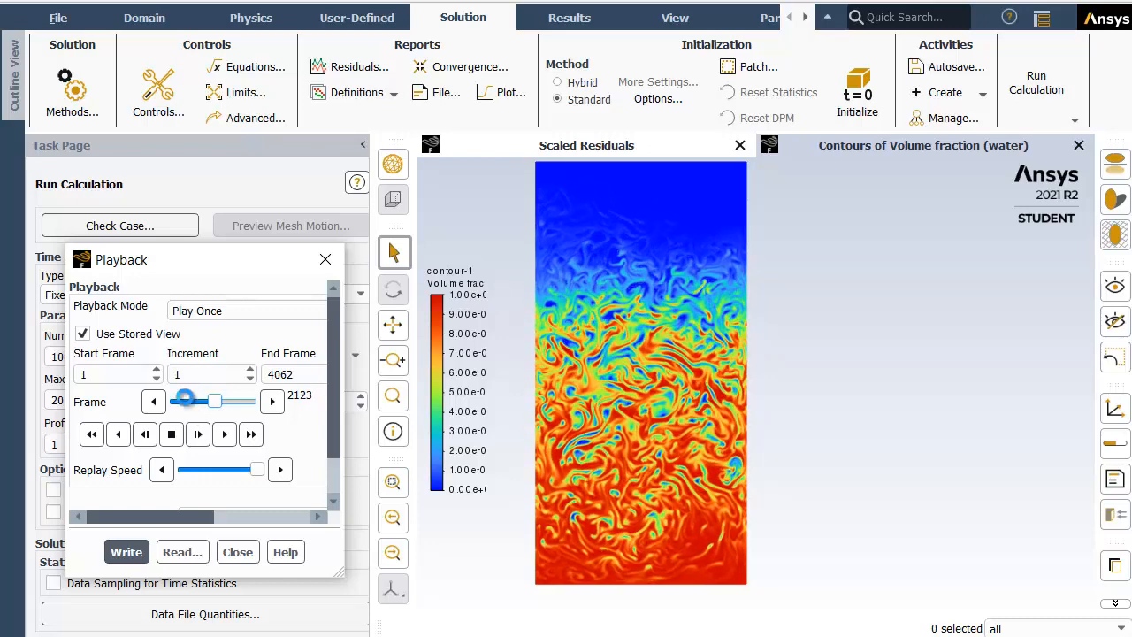
pyautogui.moveTo(186, 401); pyautogui.dragTo(216, 402)
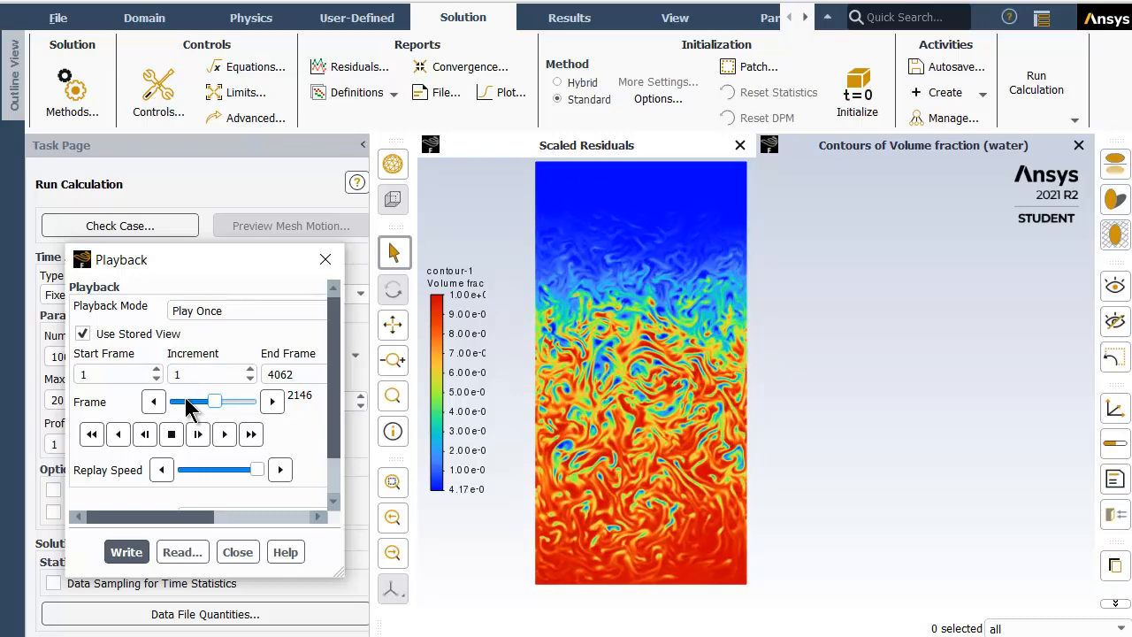
pyautogui.click(223, 434)
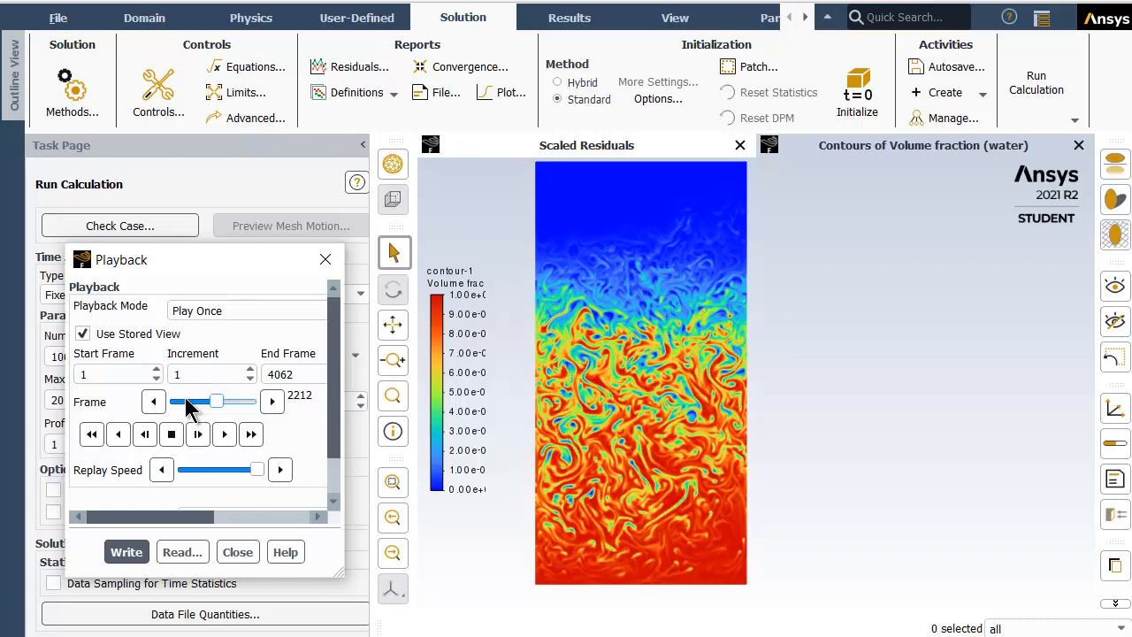
pyautogui.click(223, 433)
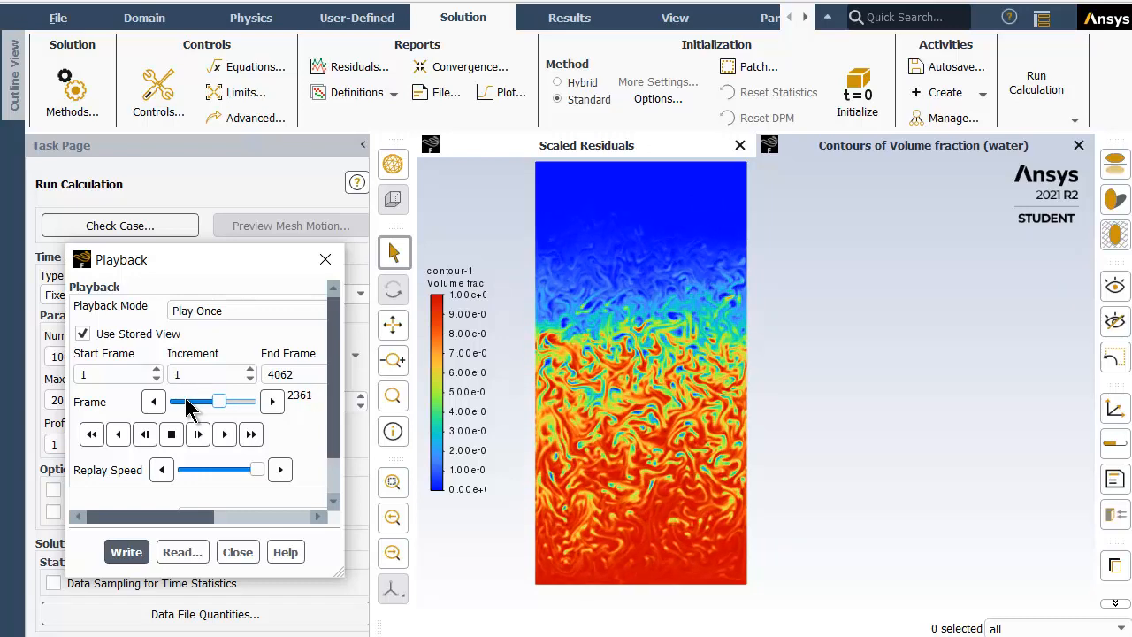
pyautogui.click(223, 434)
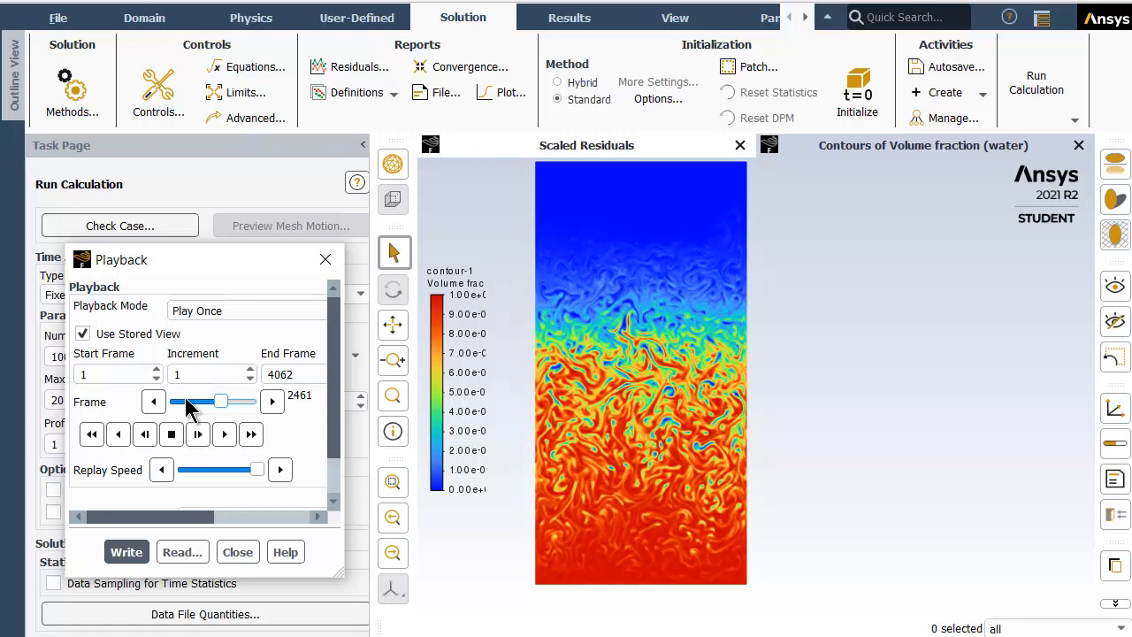
pyautogui.click(223, 433)
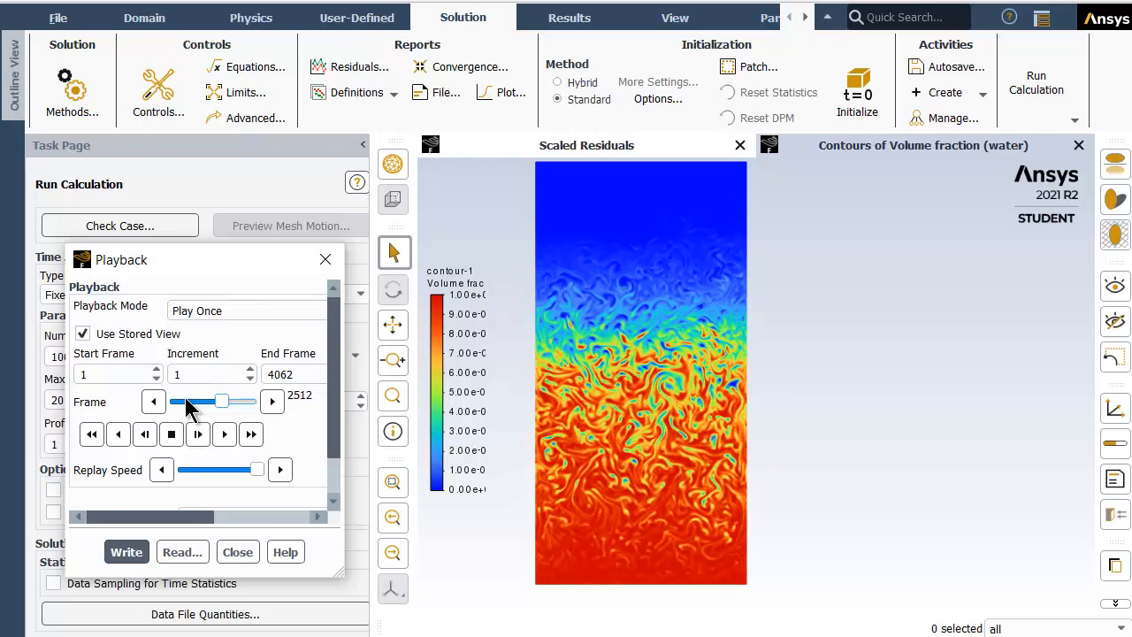
pyautogui.click(223, 434)
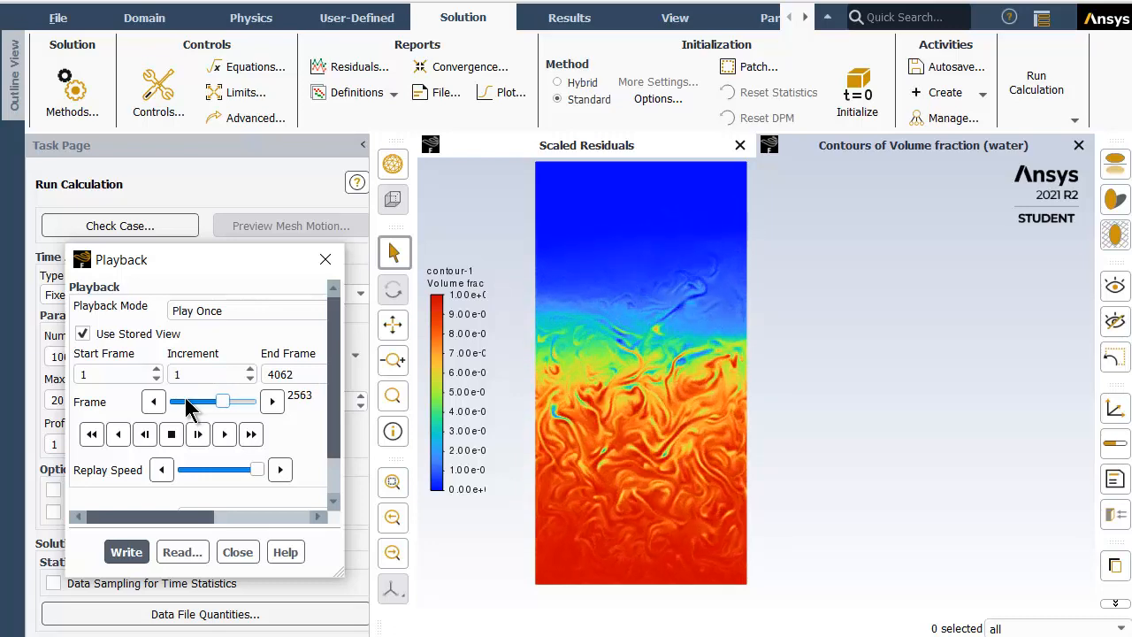
# Continue playback past frame 3000 to about frame 4057 of 4062, showing fully stratified layers.
pyautogui.click(223, 433)
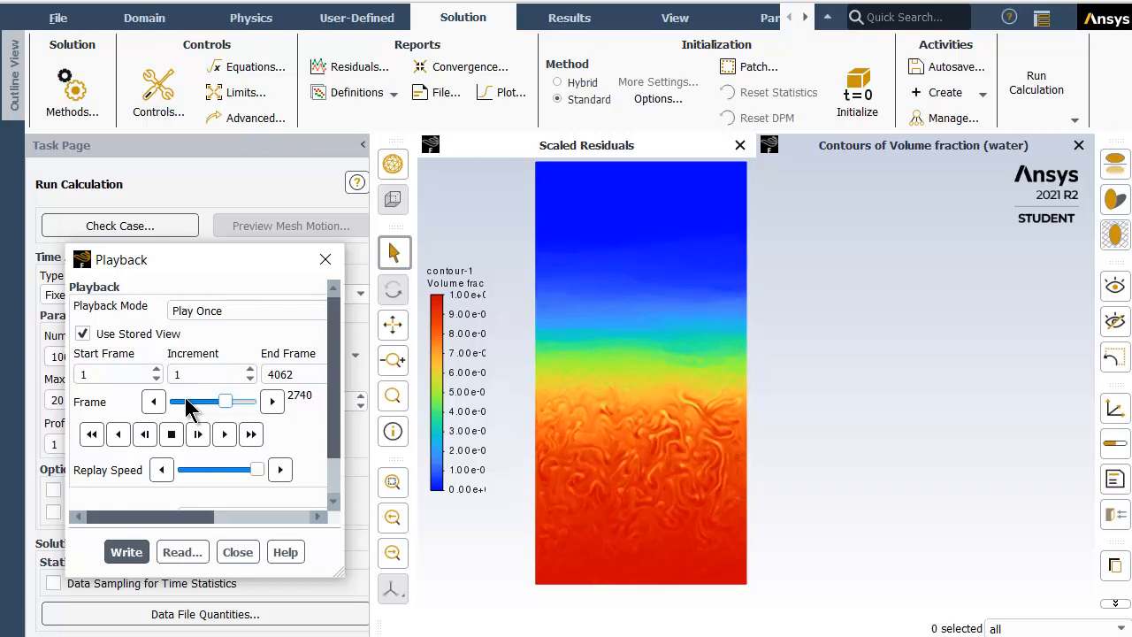
pyautogui.click(223, 434)
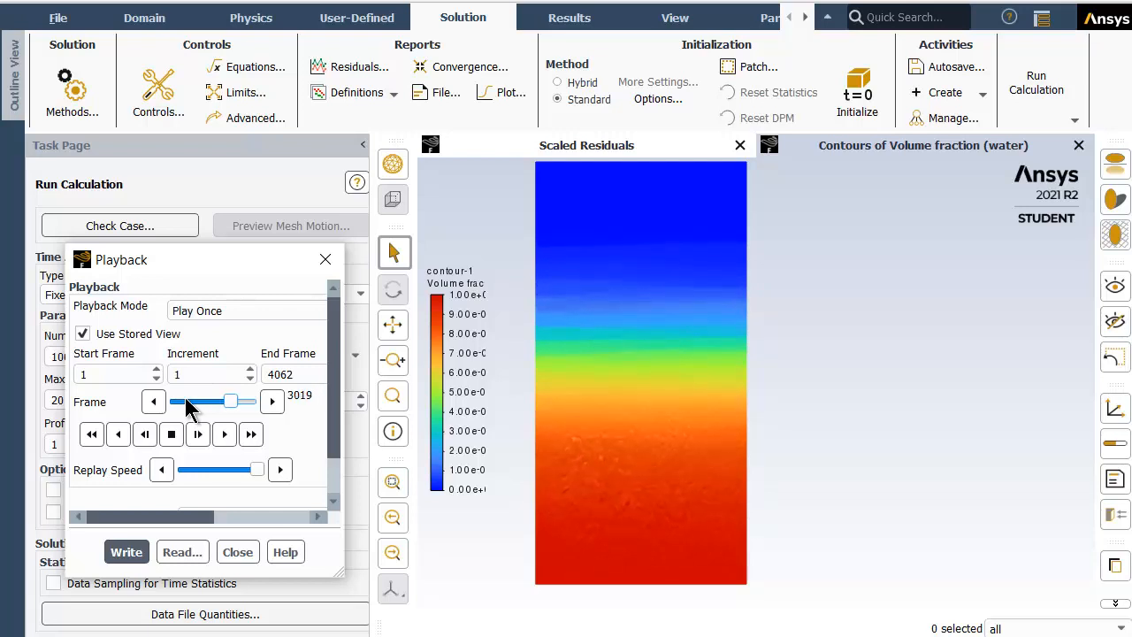
pyautogui.click(223, 433)
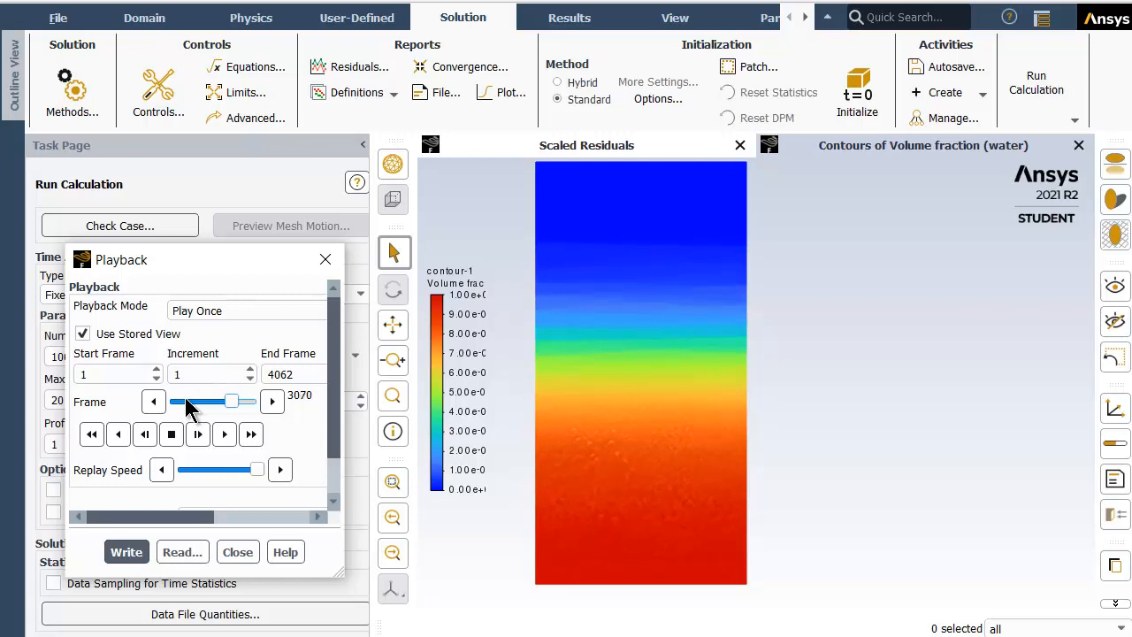
pyautogui.click(223, 433)
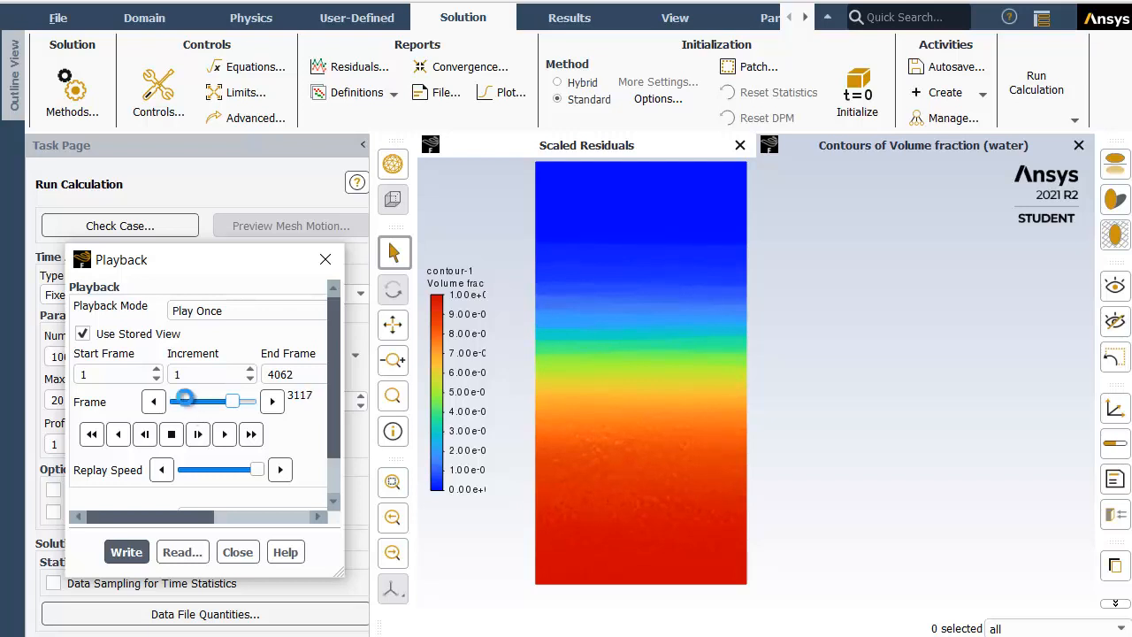
pyautogui.moveTo(186, 399); pyautogui.dragTo(198, 400)
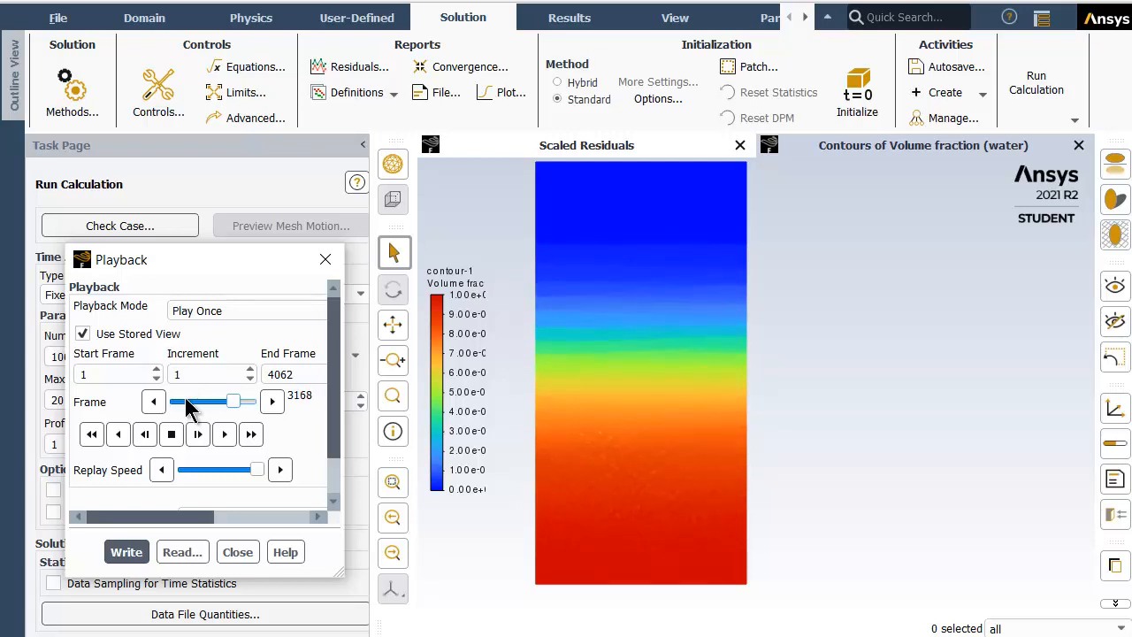
pyautogui.click(272, 402)
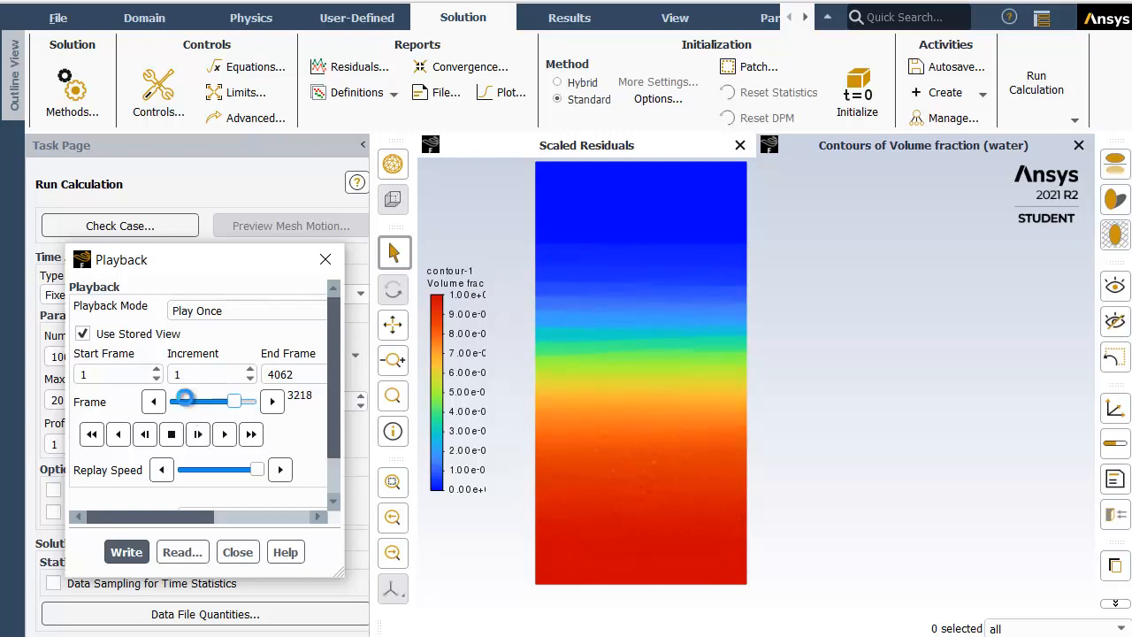
pyautogui.moveTo(186, 402); pyautogui.dragTo(191, 407)
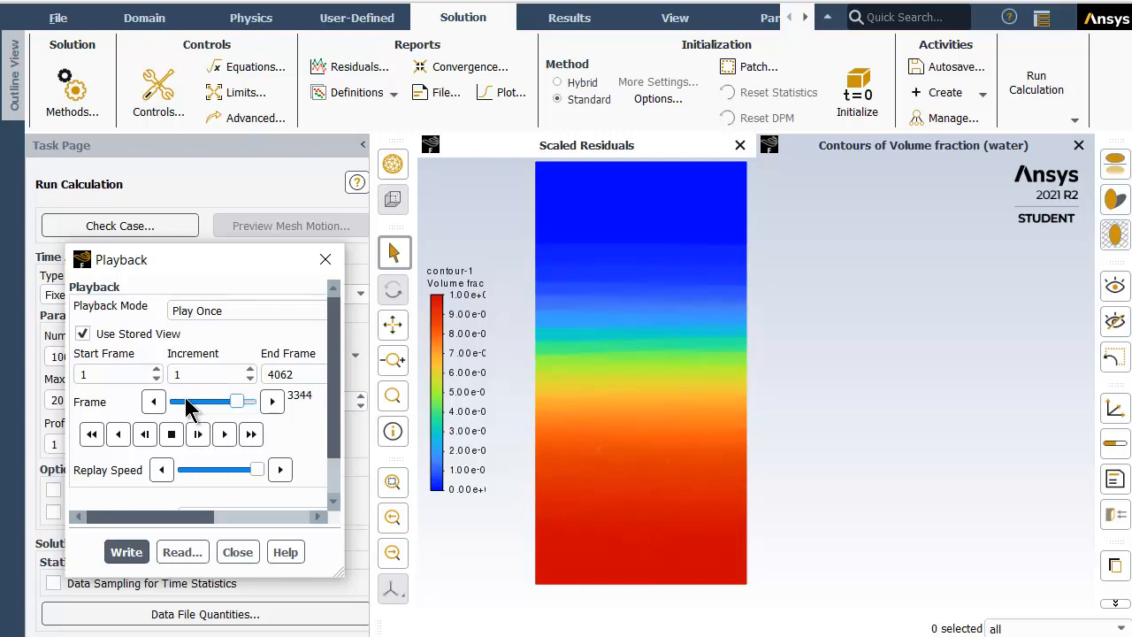
pyautogui.click(272, 402)
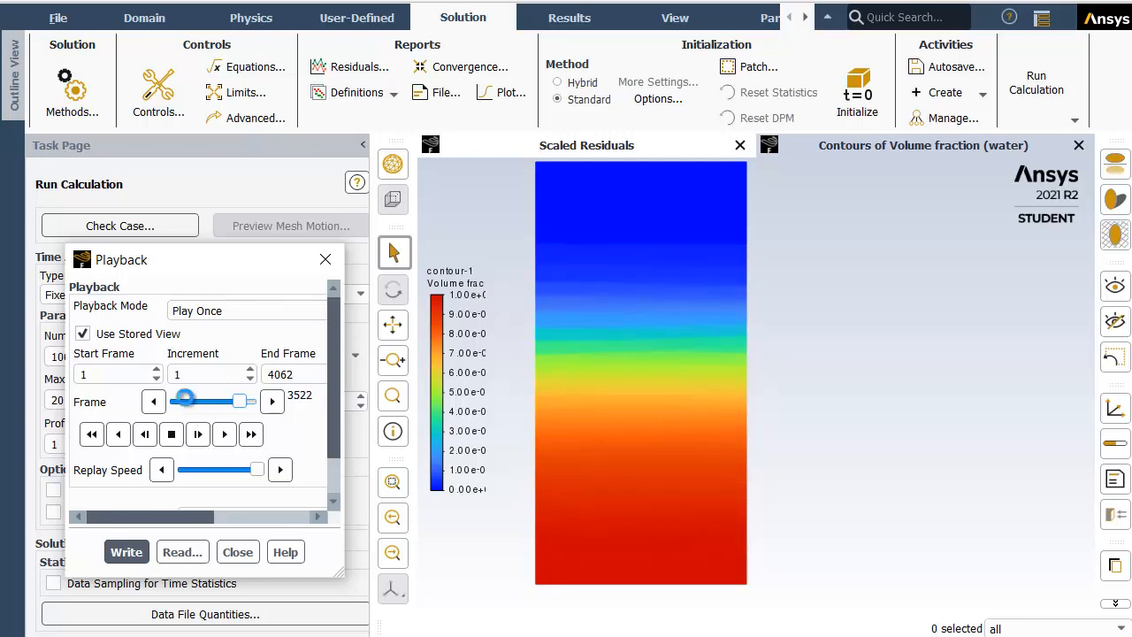
pyautogui.moveTo(184, 400); pyautogui.dragTo(193, 399)
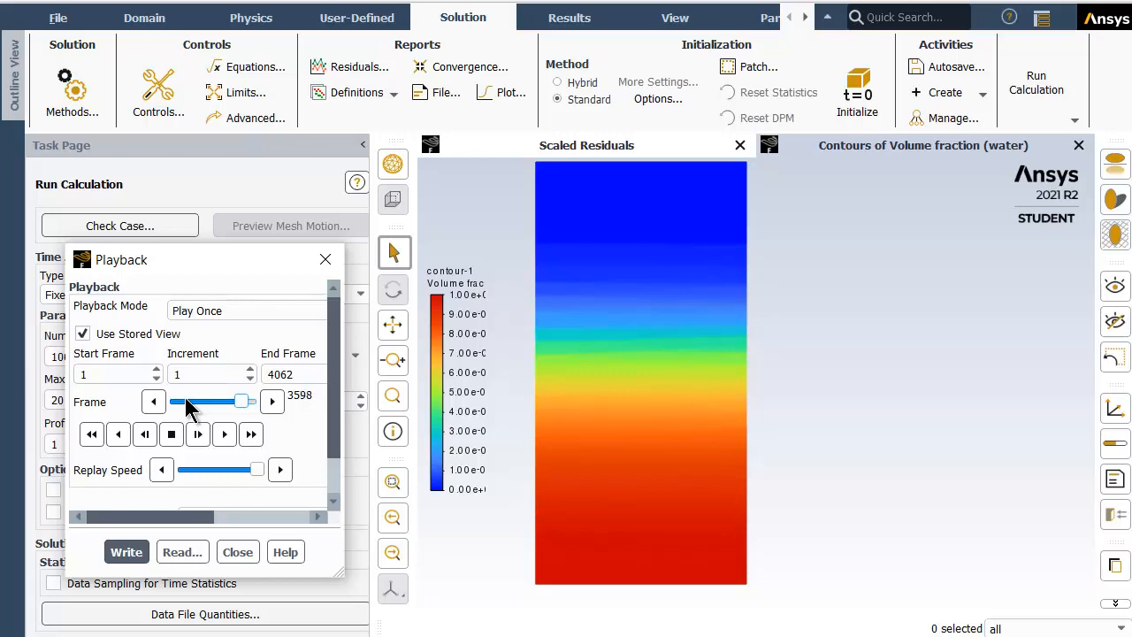
pyautogui.moveTo(177, 400); pyautogui.dragTo(186, 400)
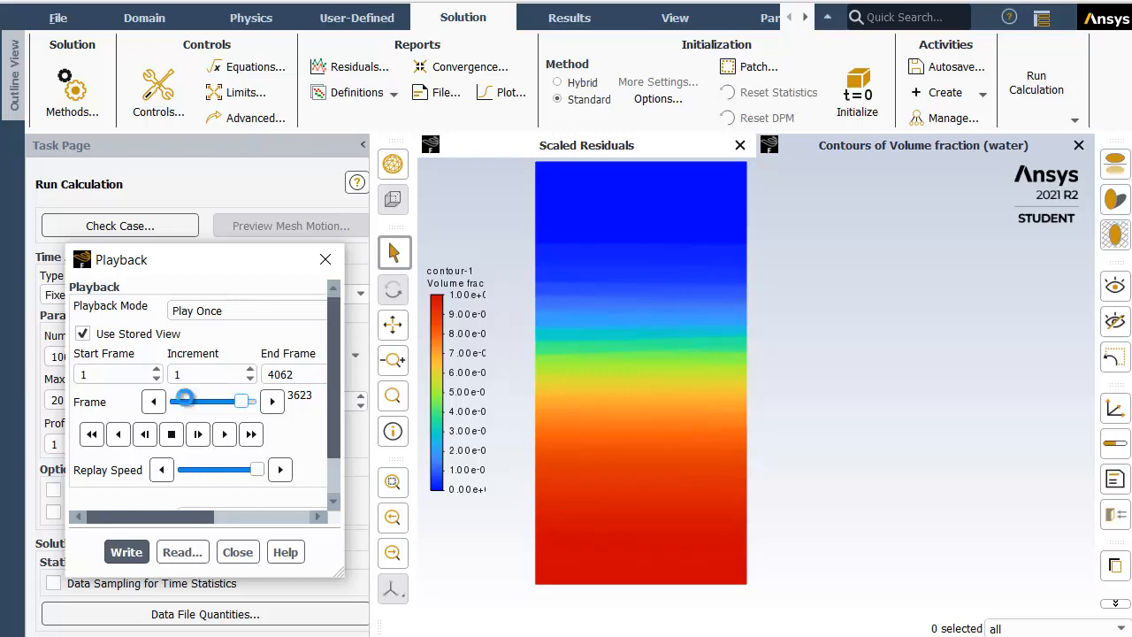
pyautogui.moveTo(188, 400); pyautogui.dragTo(177, 400)
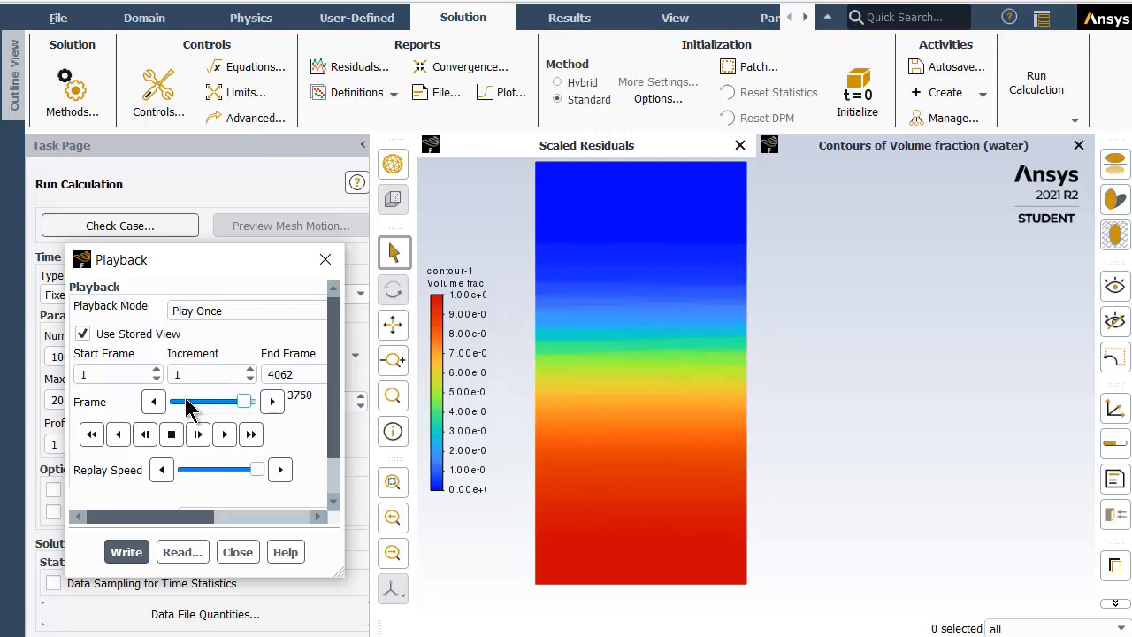
pyautogui.click(272, 402)
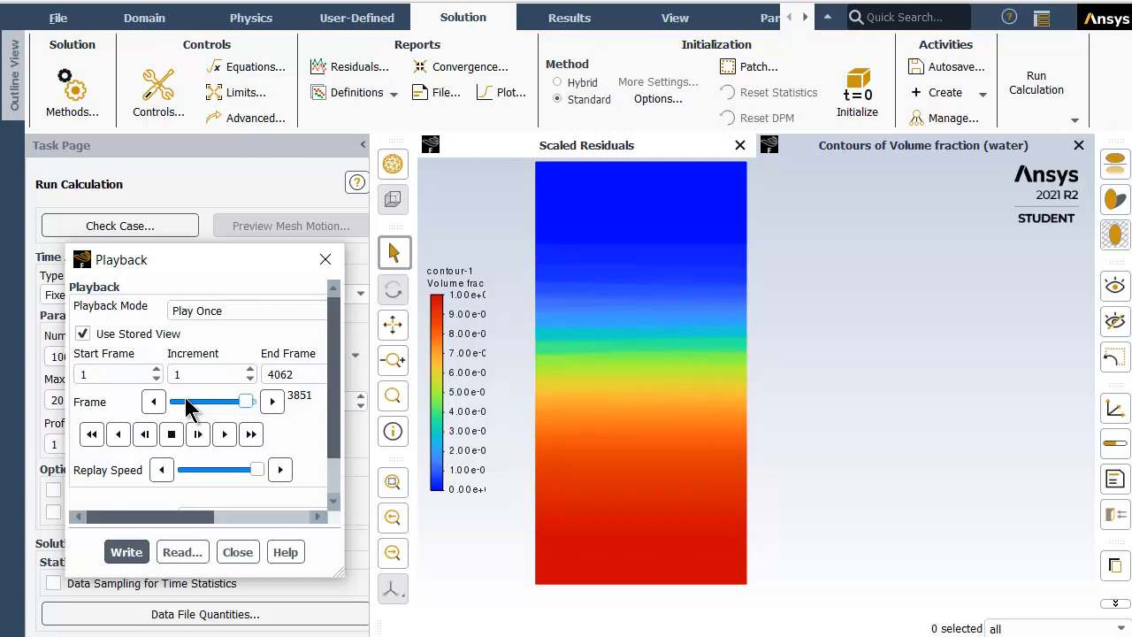
pyautogui.click(273, 402)
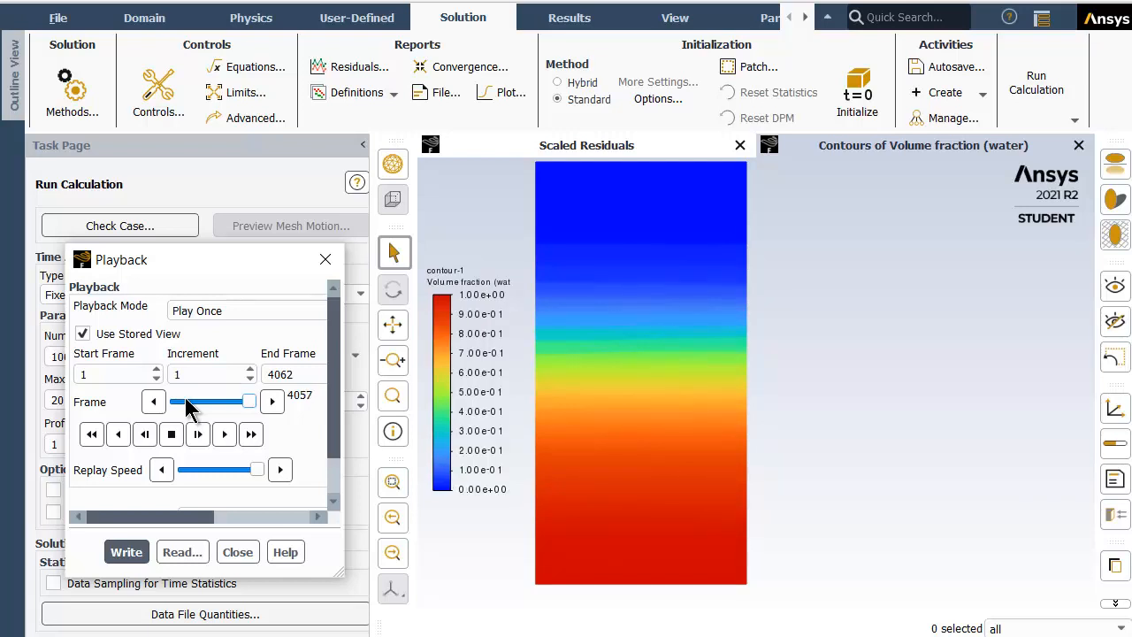
# Reach final frame 4062, rewind to the start and step forward to the initial red-over-blue interface.
pyautogui.click(272, 402)
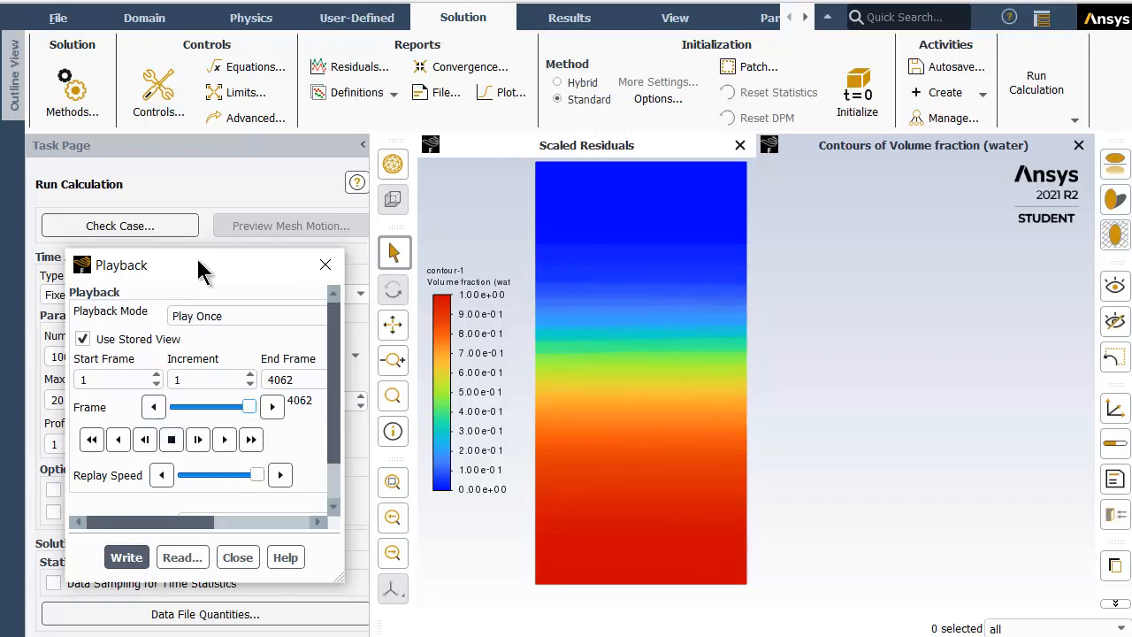
pyautogui.moveTo(299, 285)
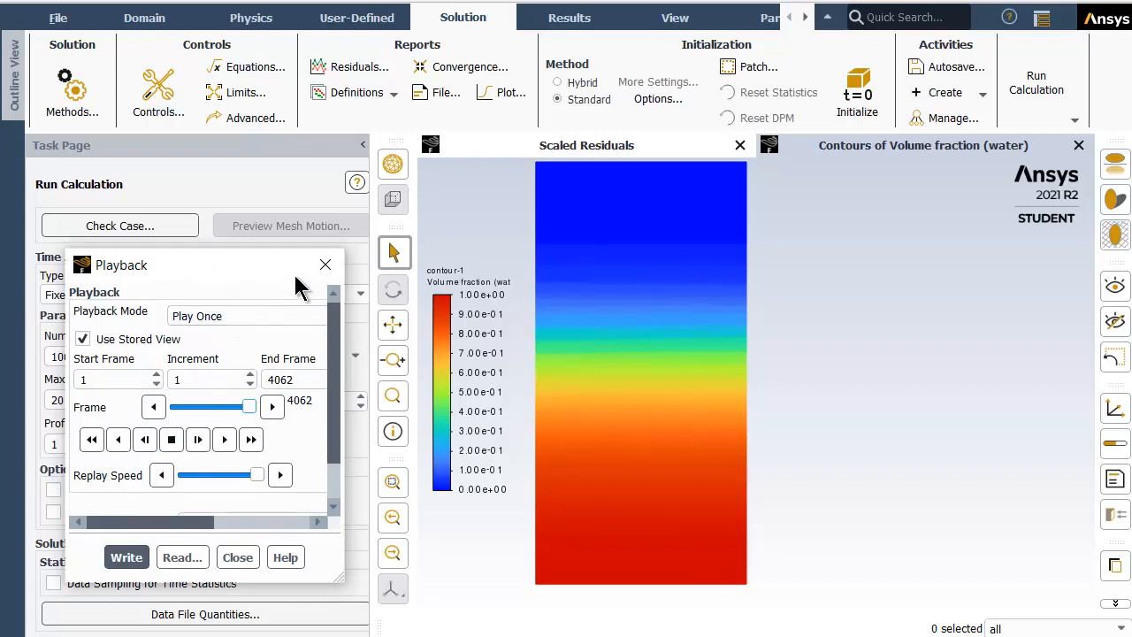
pyautogui.moveTo(326, 266)
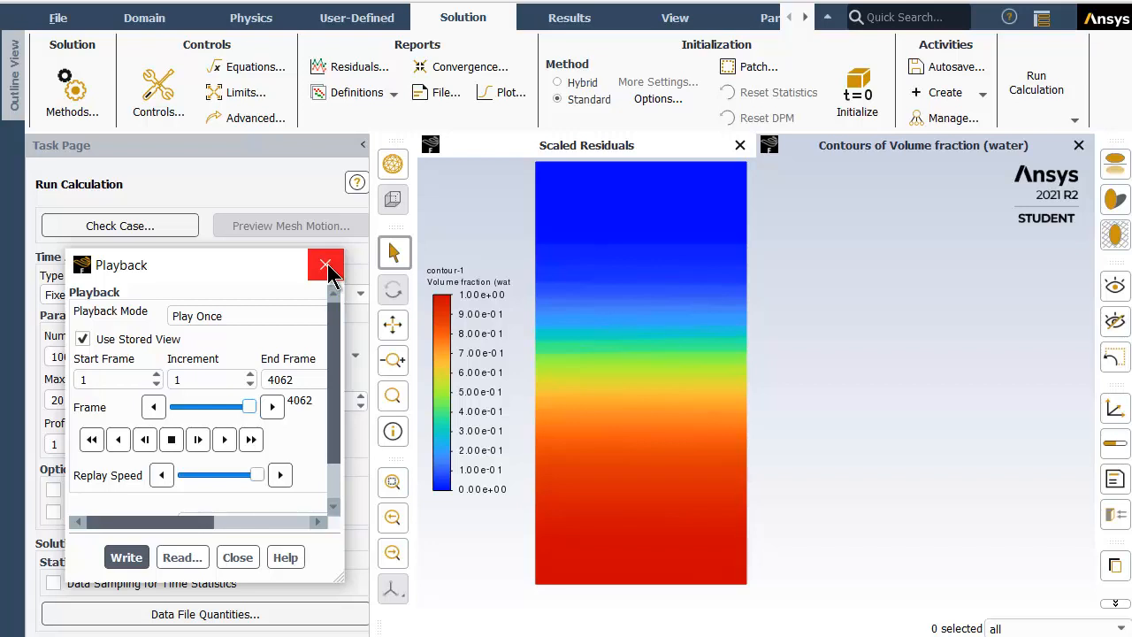
pyautogui.moveTo(651, 352)
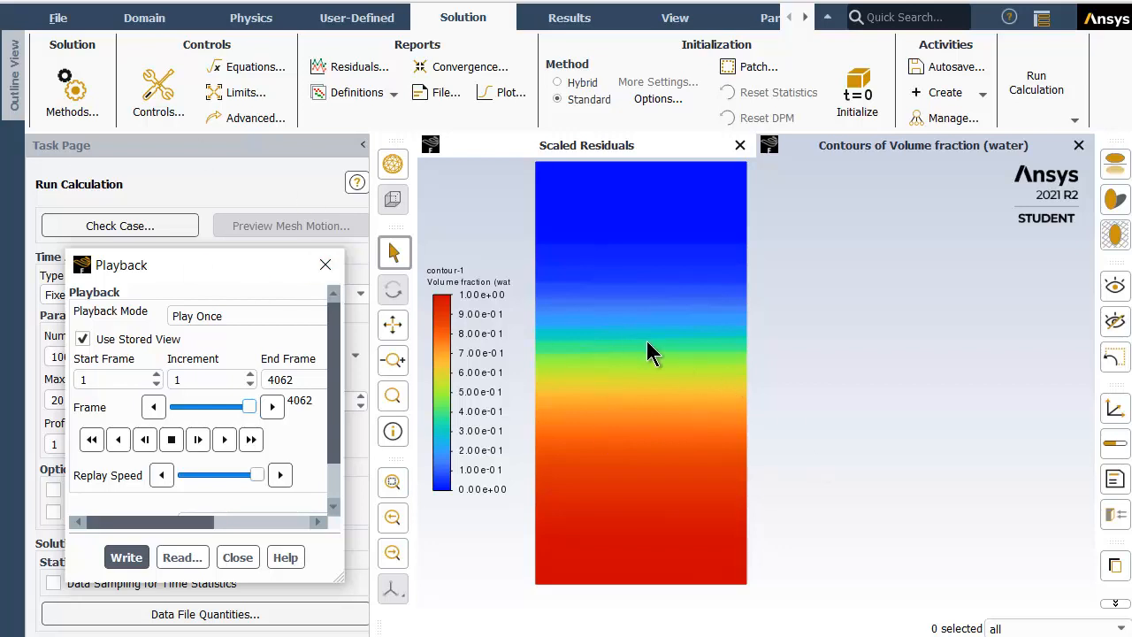
pyautogui.moveTo(566, 430)
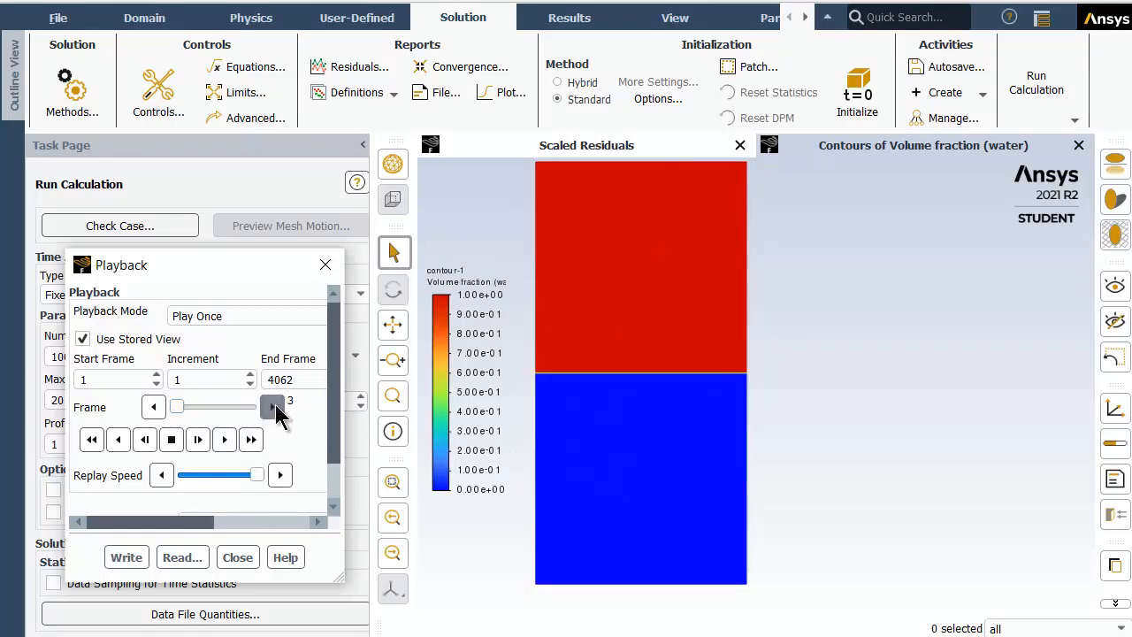
pyautogui.click(272, 405)
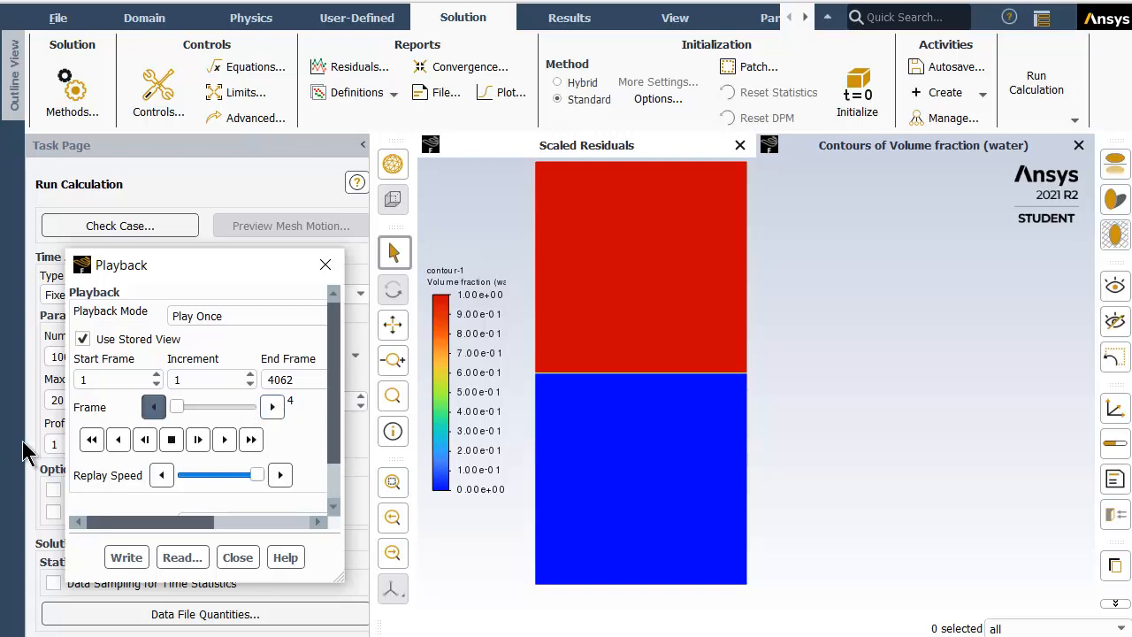